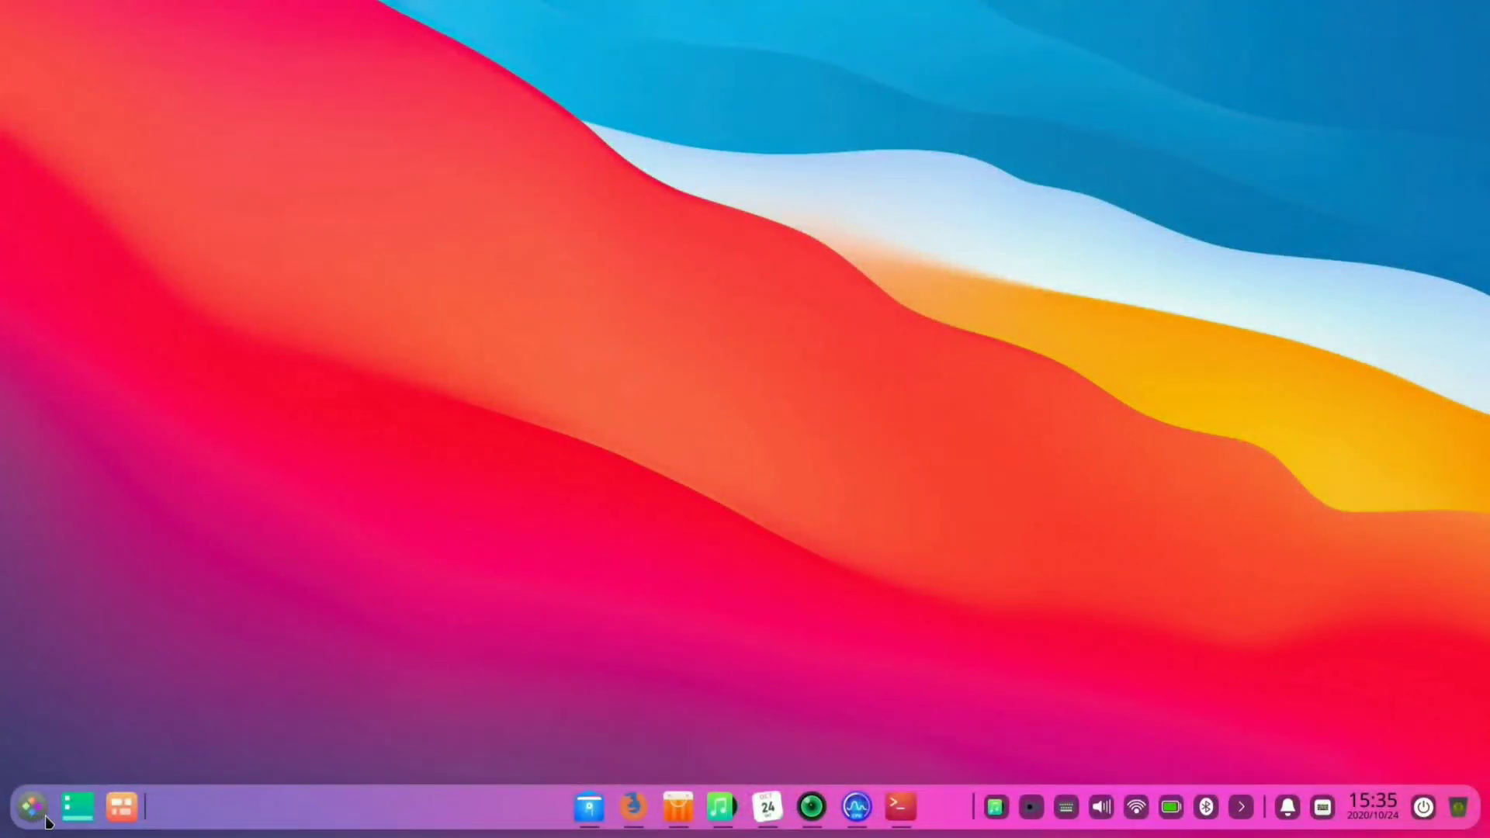
- Bring up the compact launcher menu and scroll its app list down to LibreOffice and VLC
left_click(28, 807)
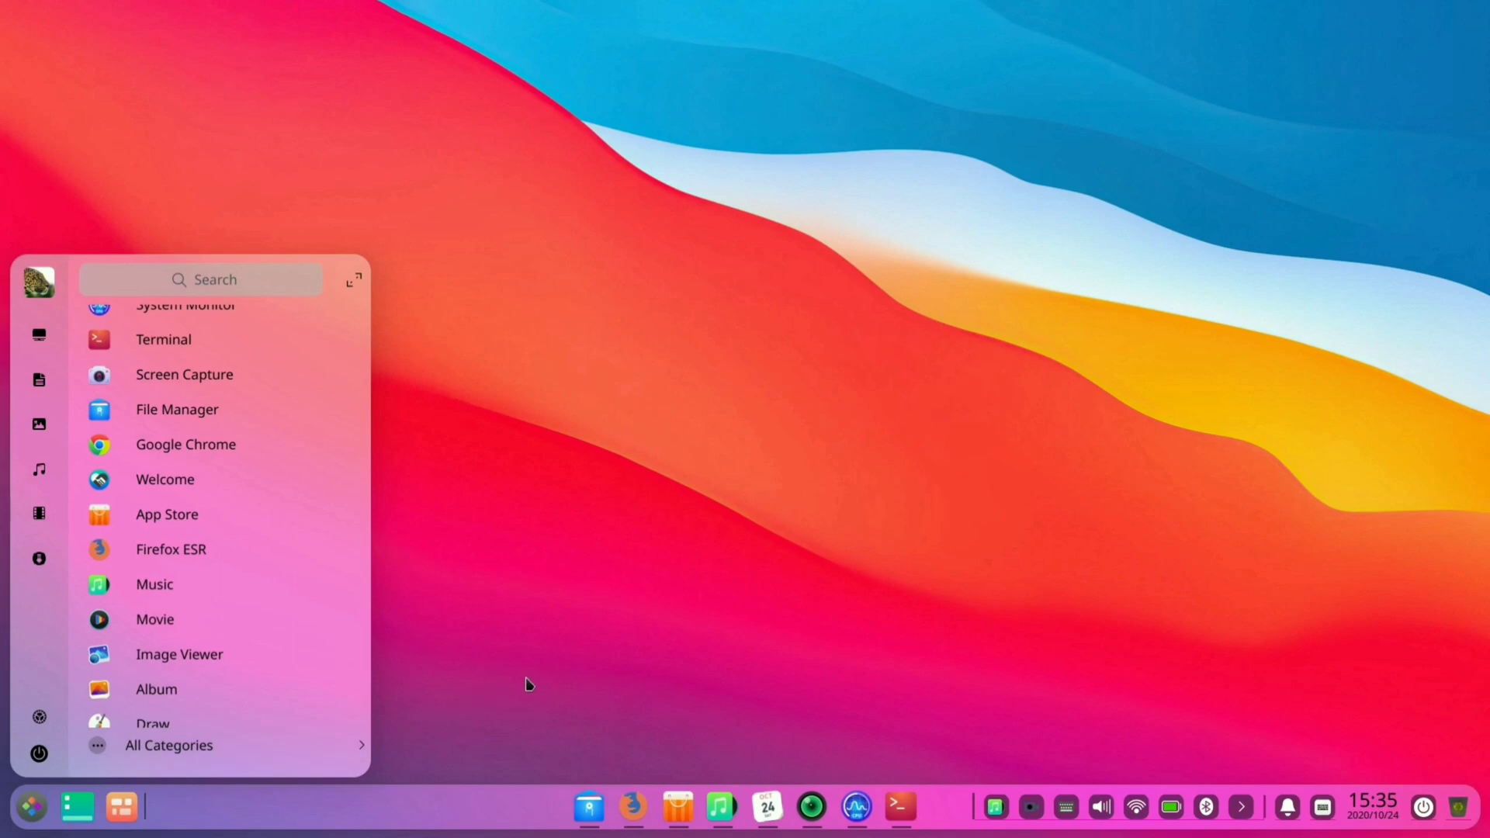
scroll("down", 3)
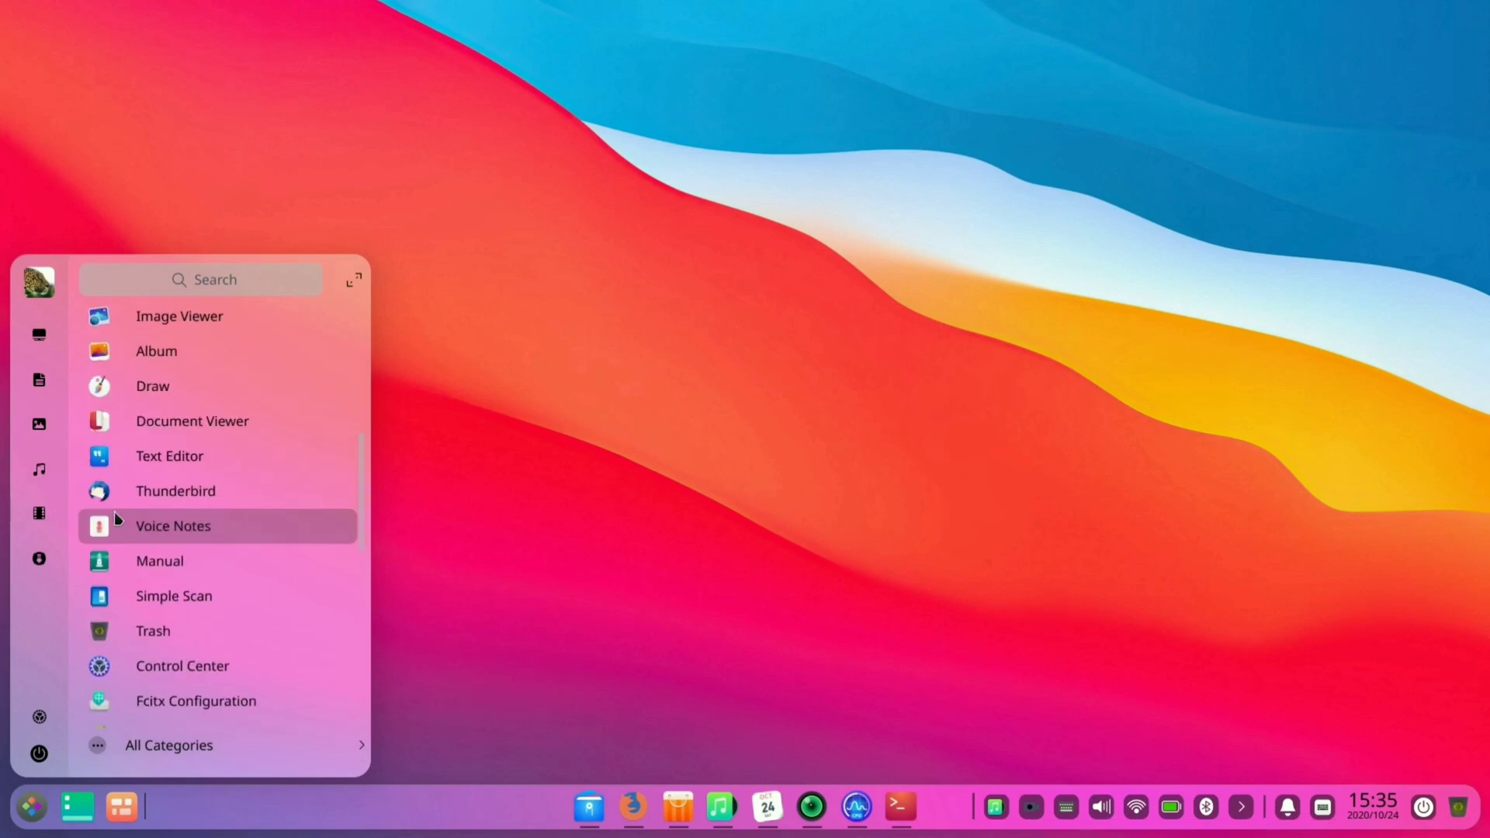
scroll("down", 3)
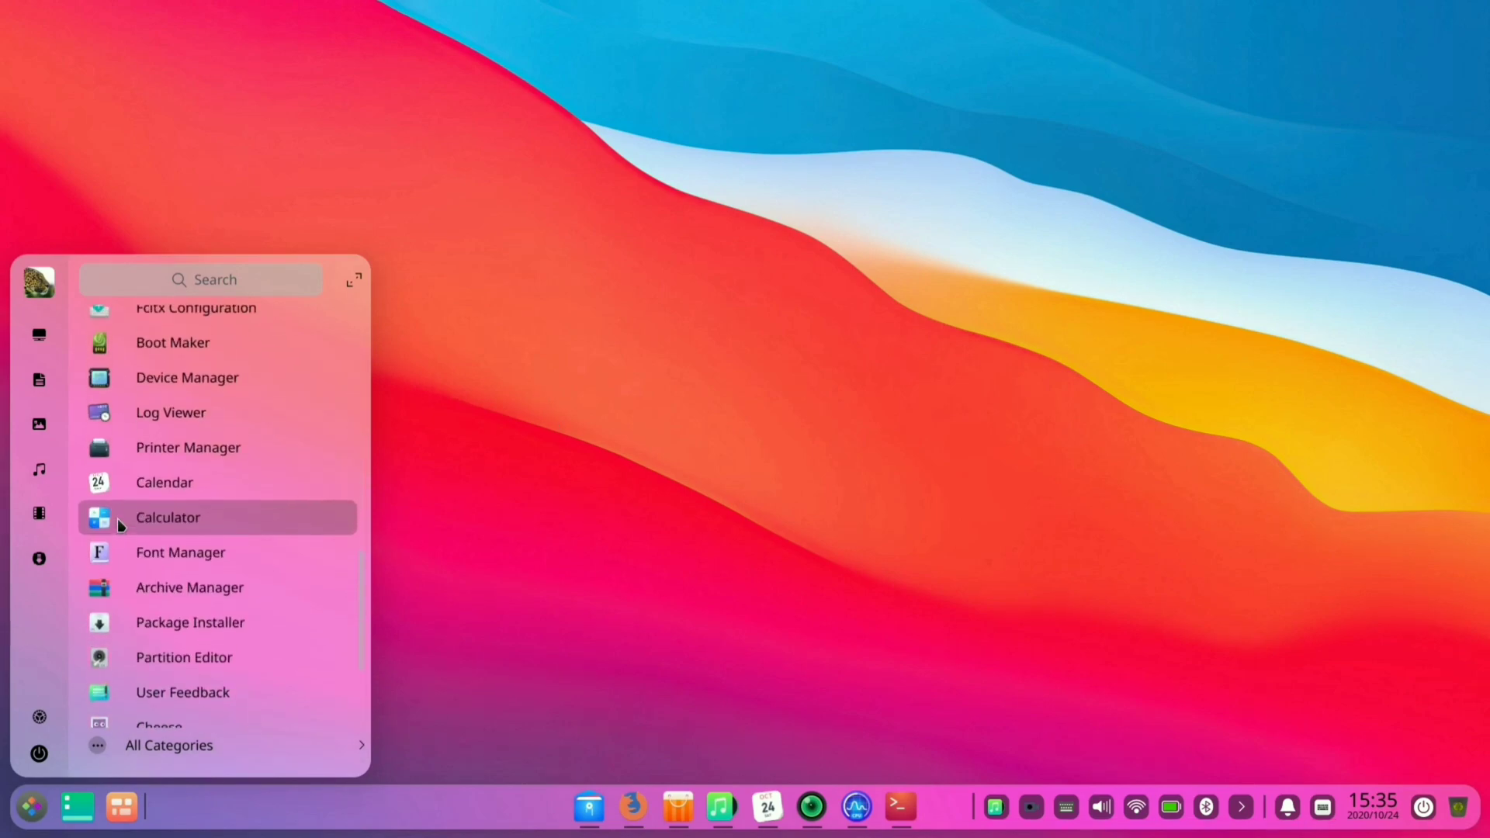
scroll("down", 3)
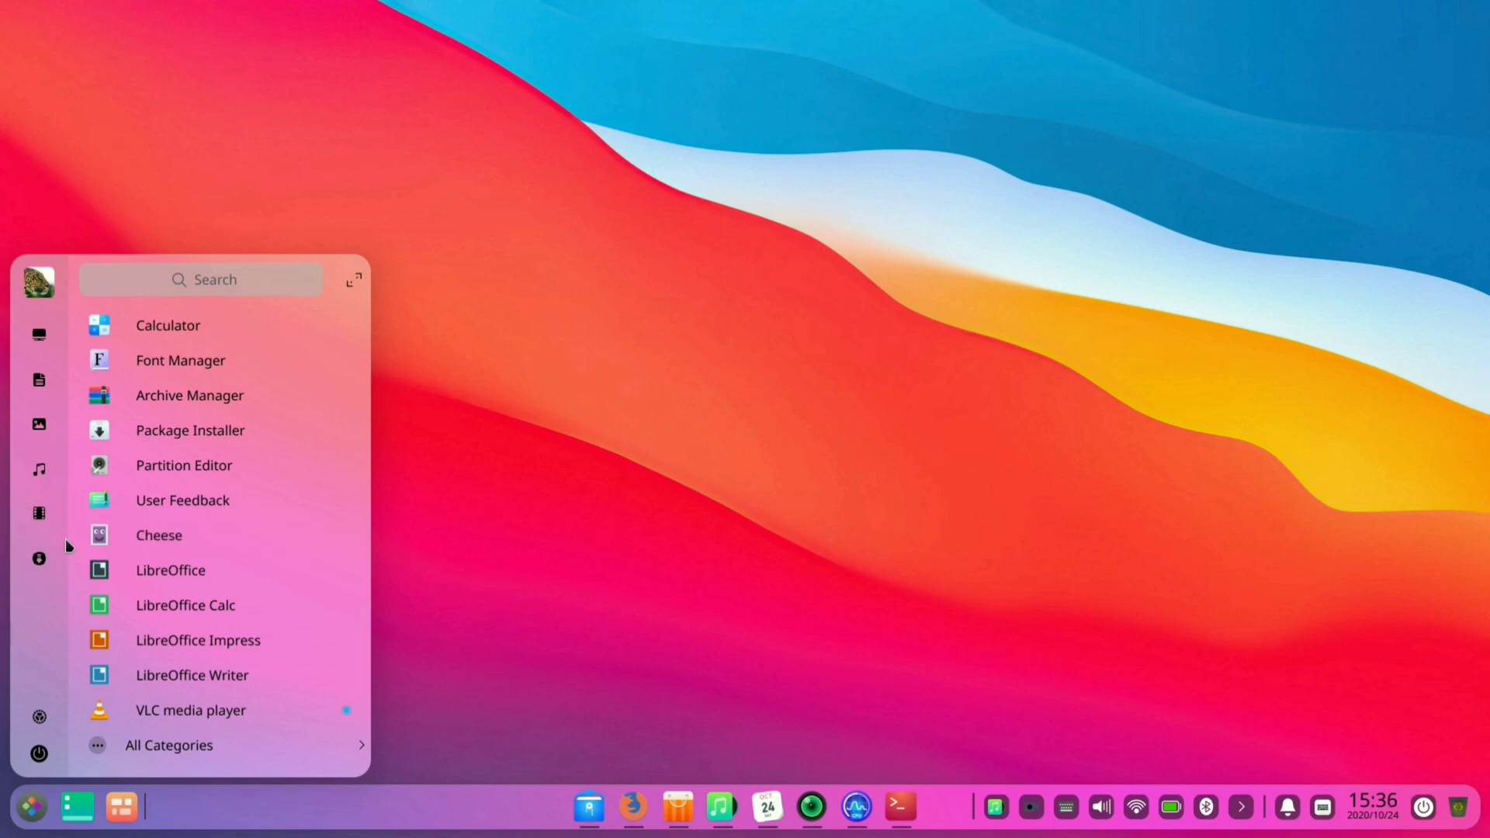
mouse_move(39, 532)
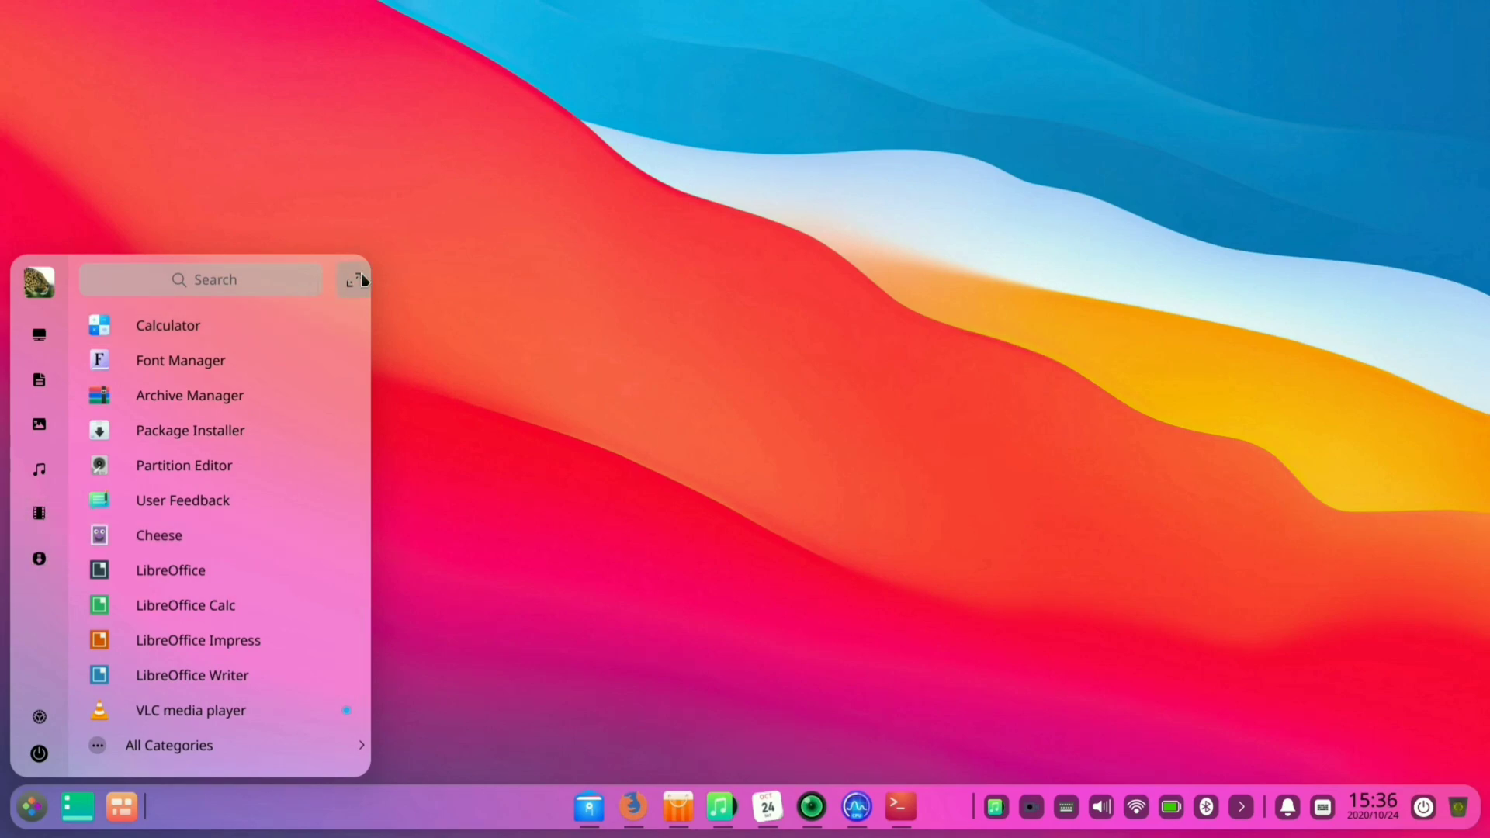
- Switch the launcher to full-screen grid mode, browse to page two, then reopen it from the dock
left_click(360, 279)
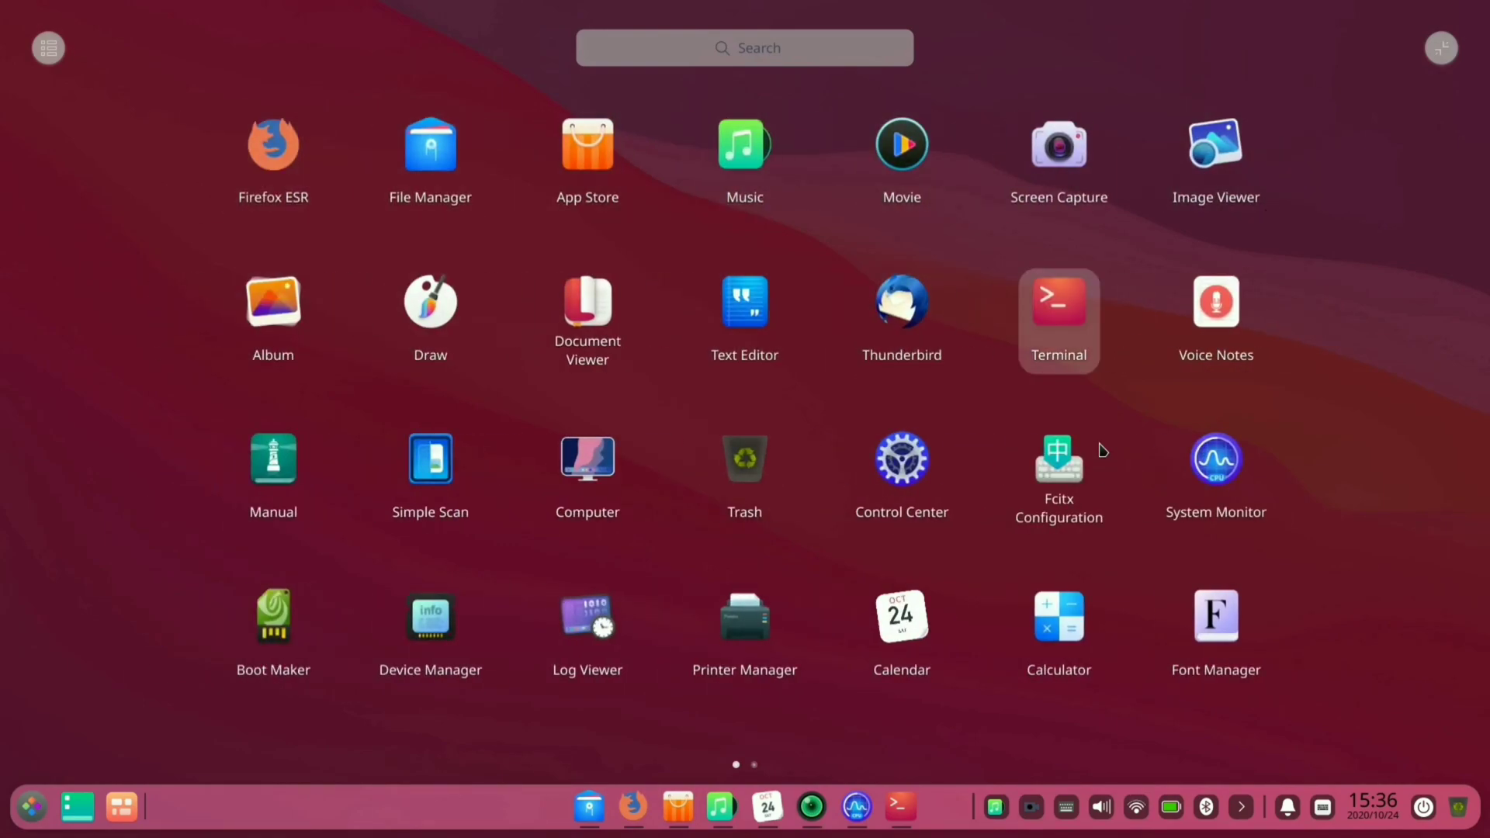
mouse_move(902, 475)
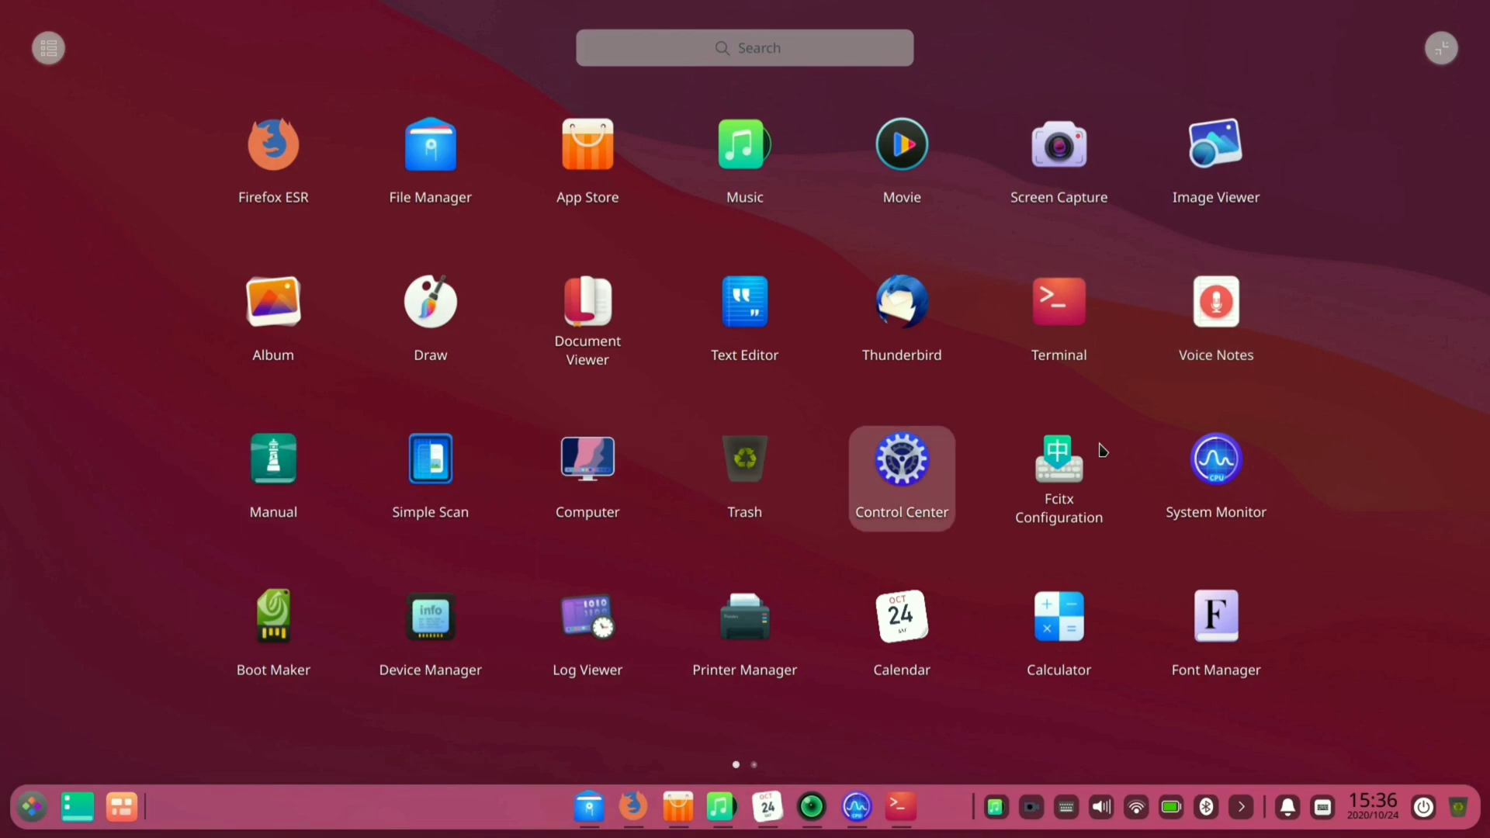
scroll("right", 3)
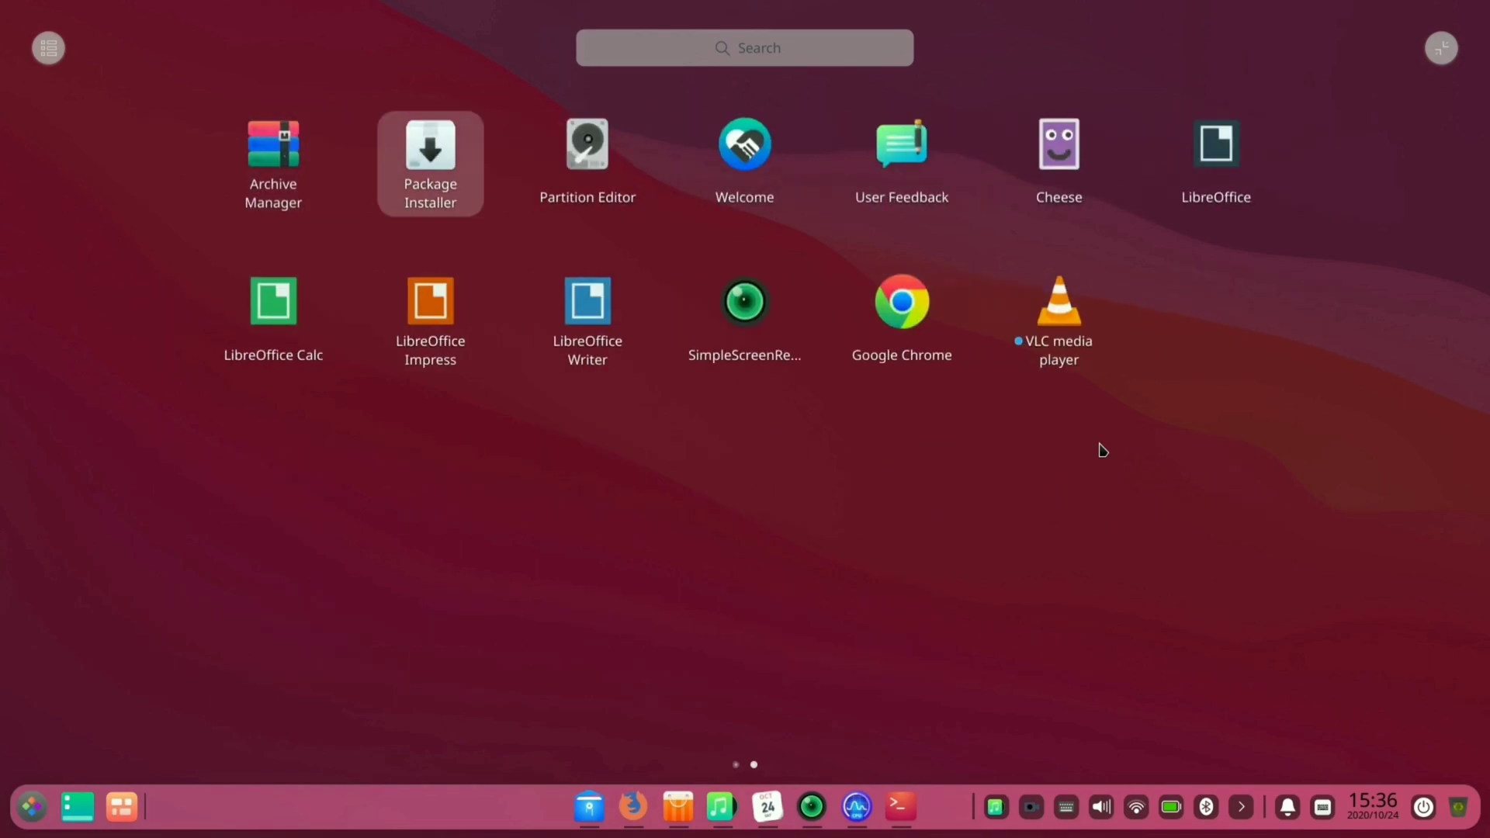
mouse_move(901, 320)
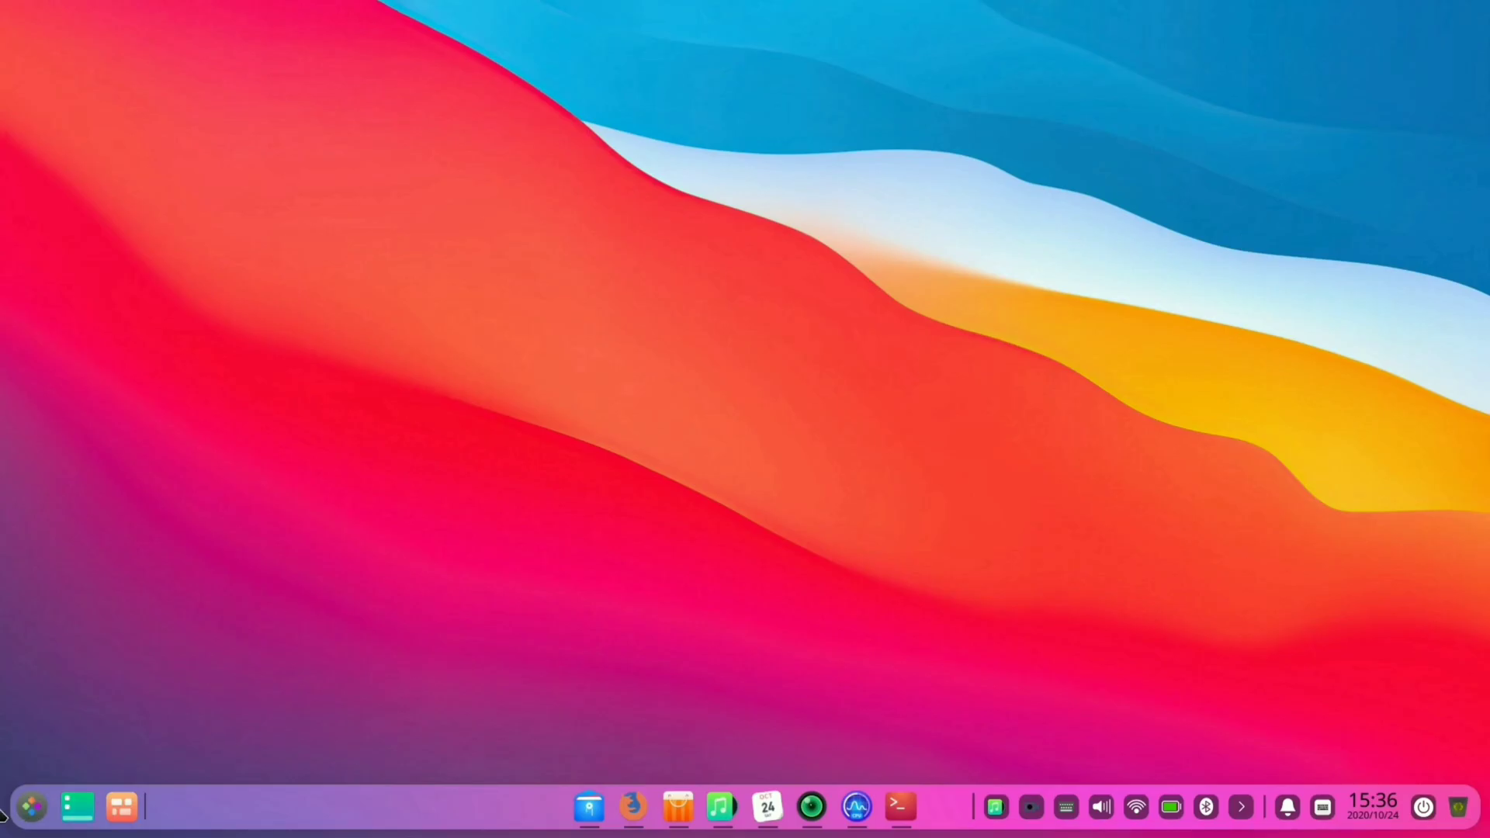
left_click(121, 808)
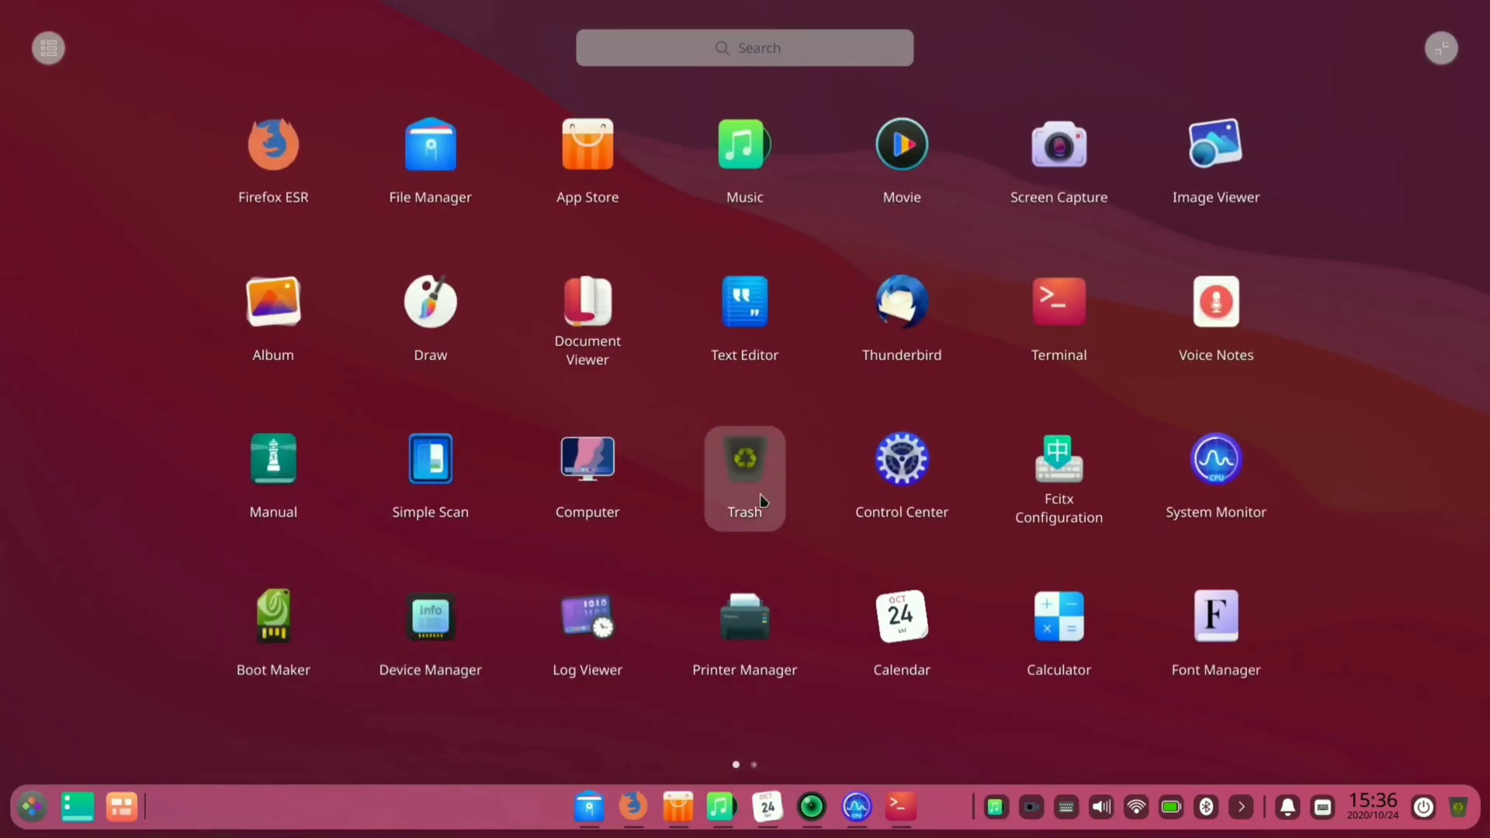
mouse_move(587, 475)
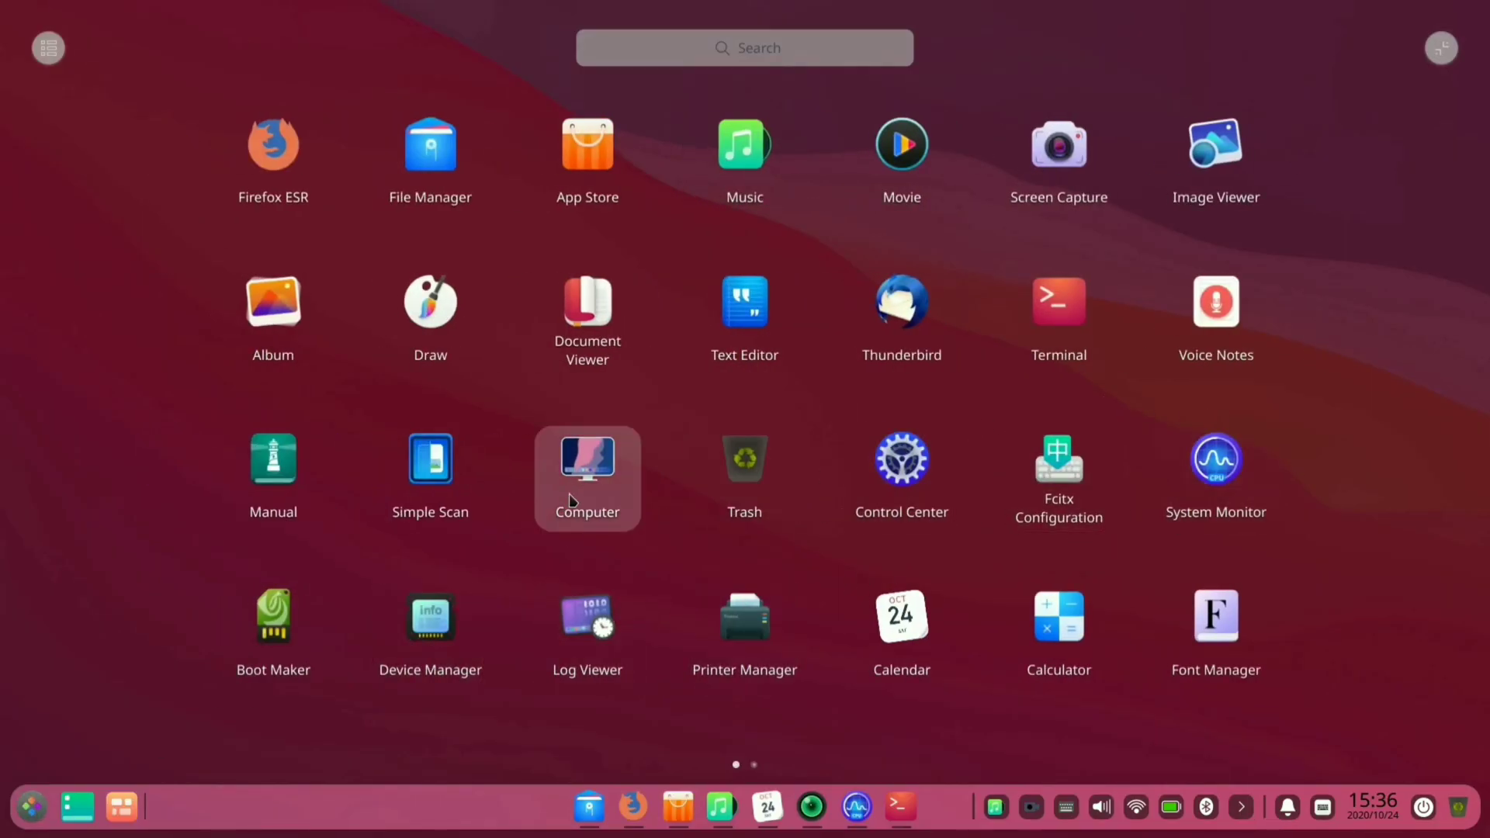
mouse_move(478, 711)
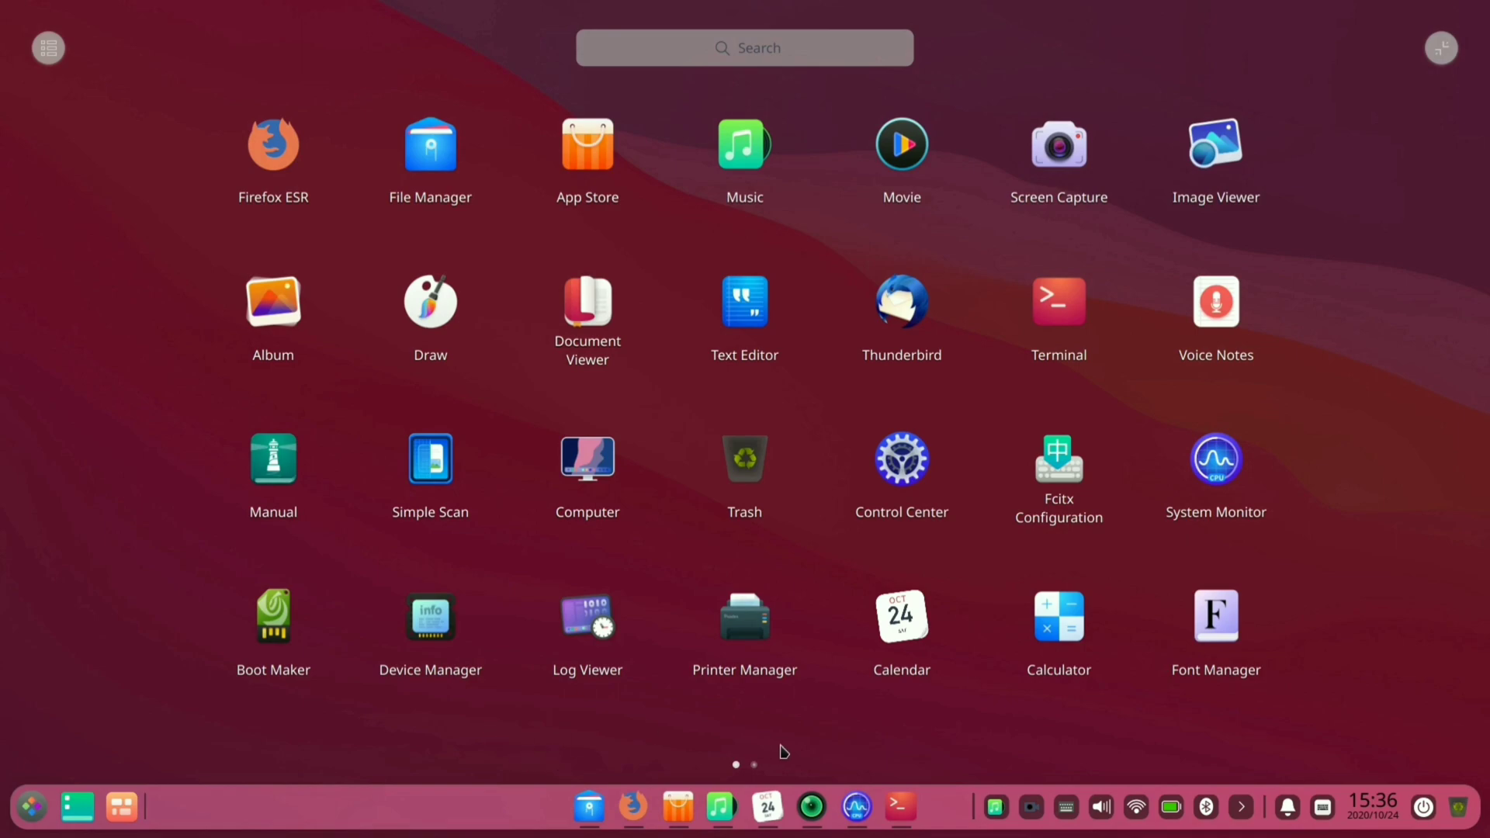
- Launch File Manager maximized and browse Pictures and Downloads before returning to the Computer view
left_click(430, 144)
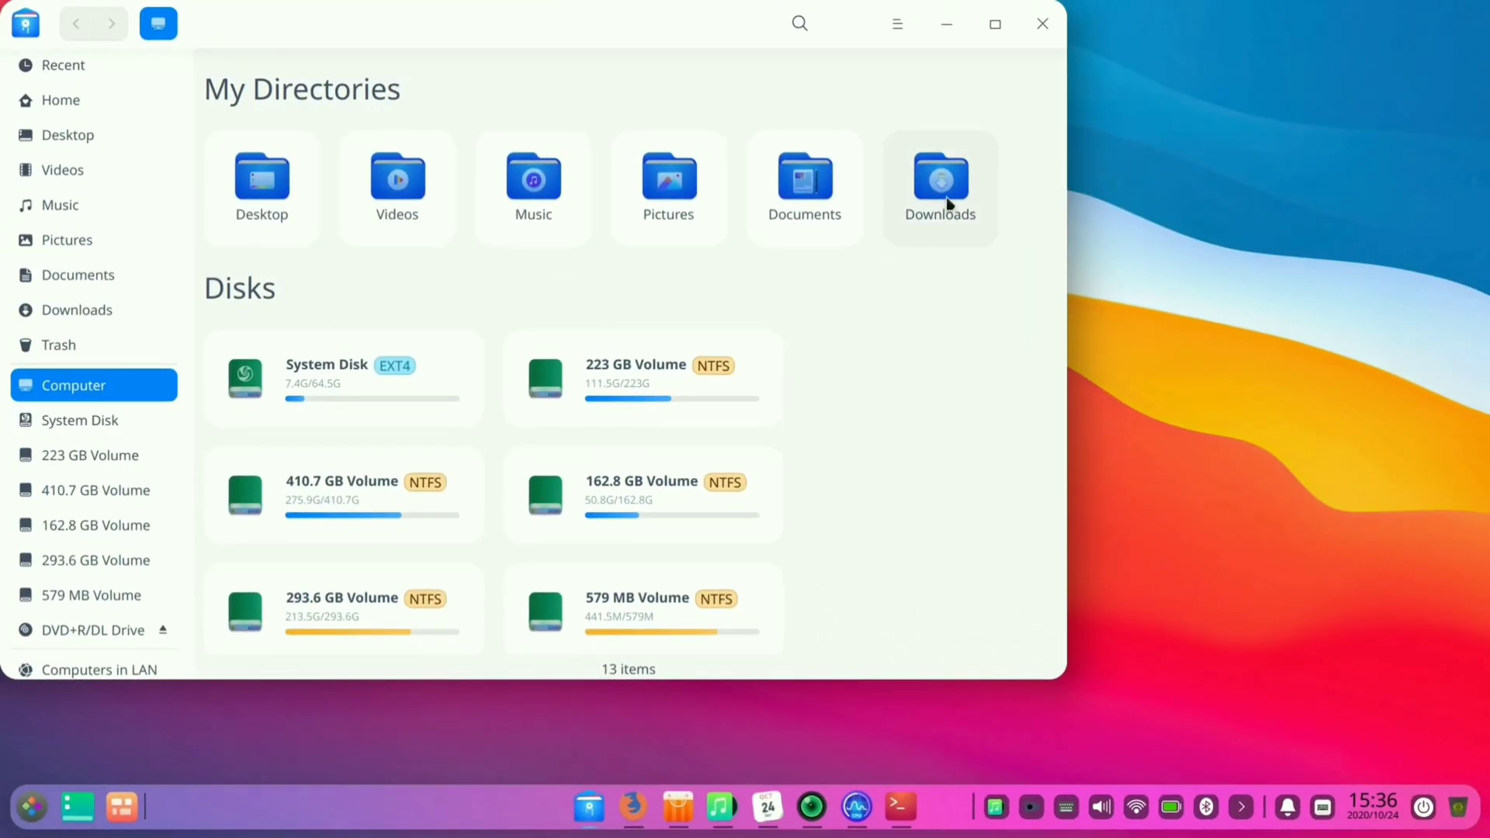
mouse_move(996, 24)
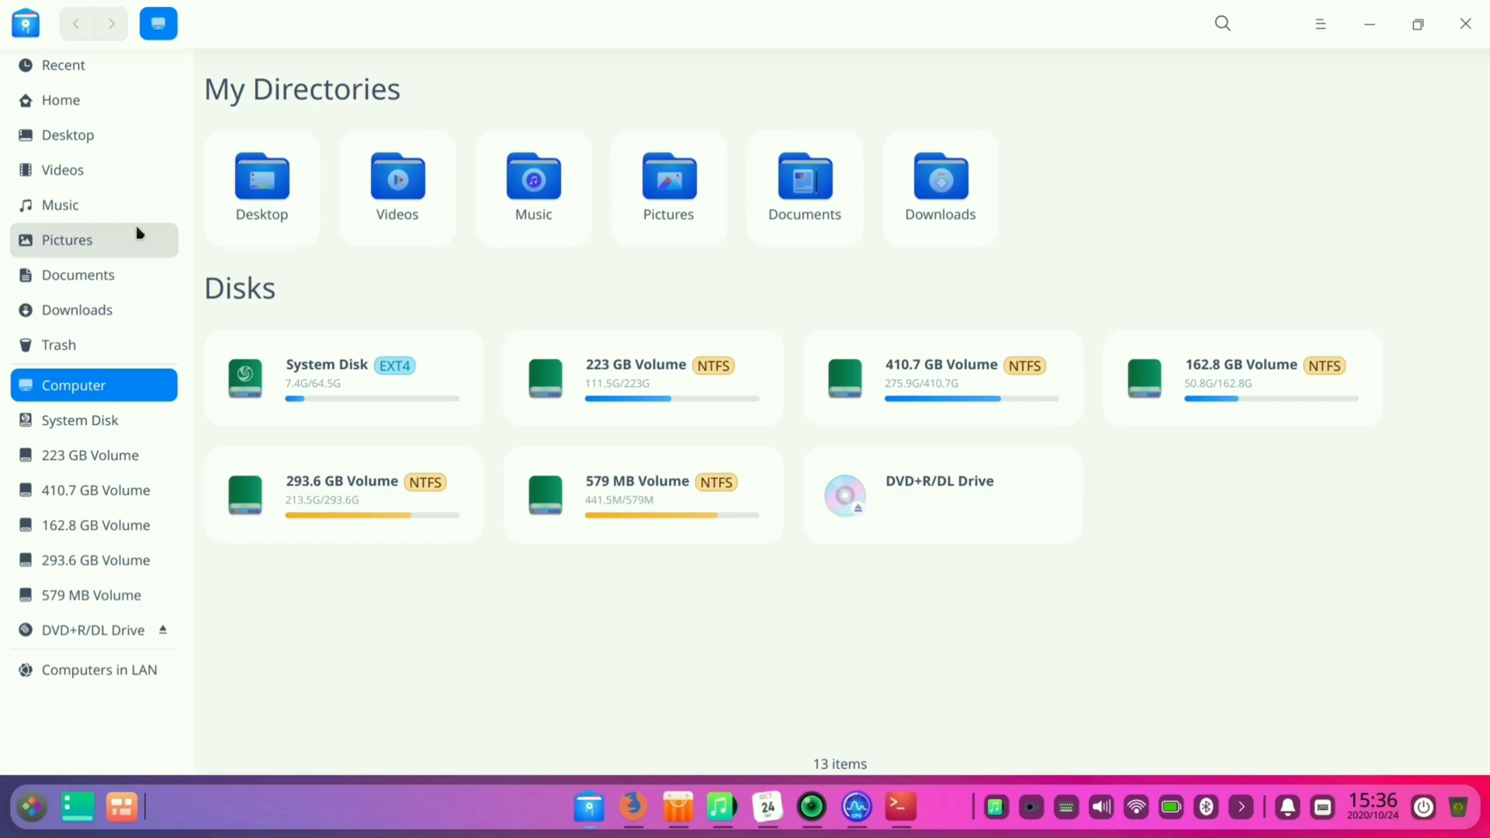
left_click(76, 309)
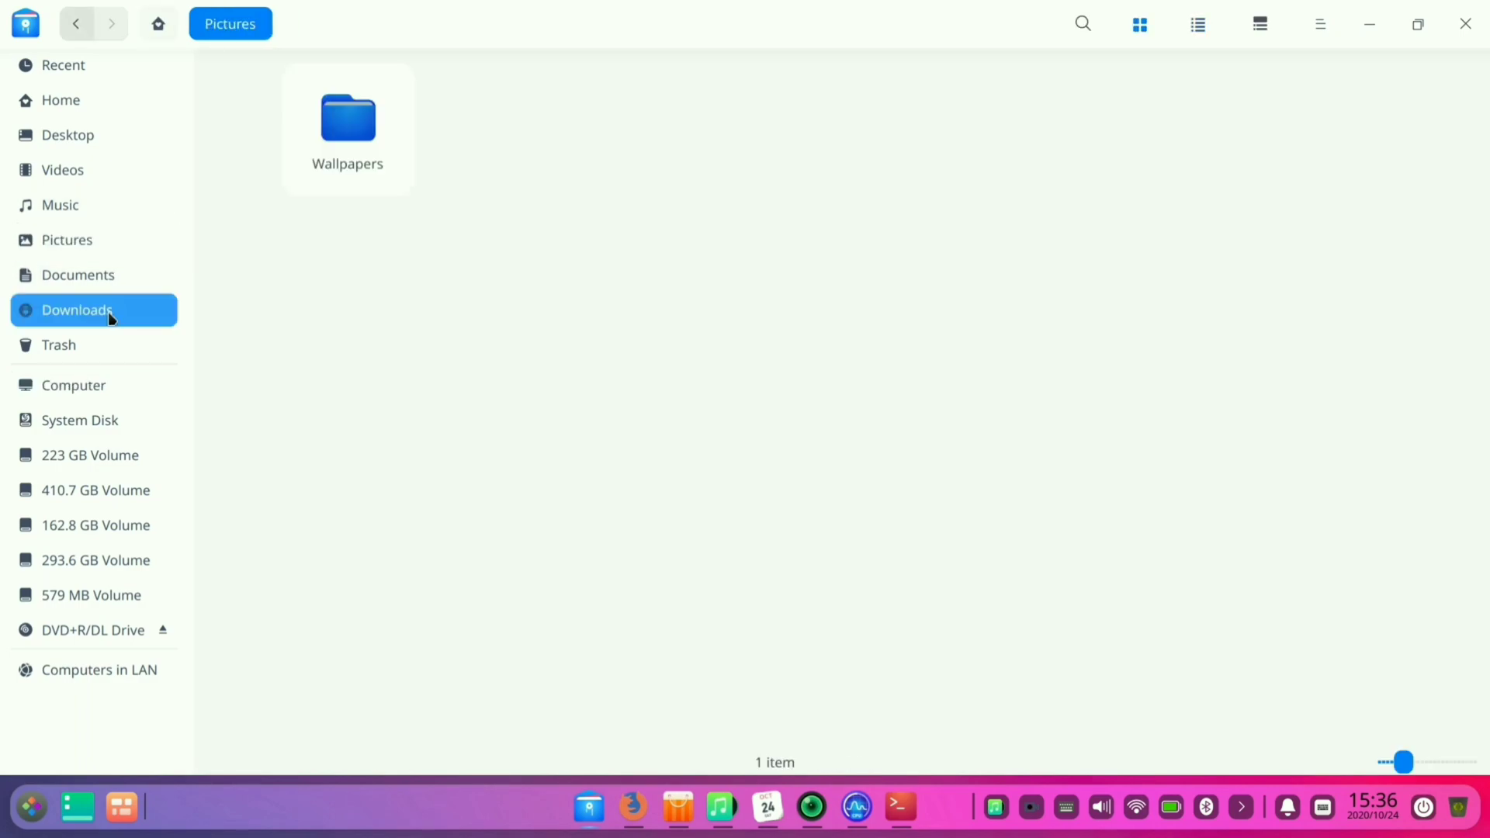
left_click(1464, 24)
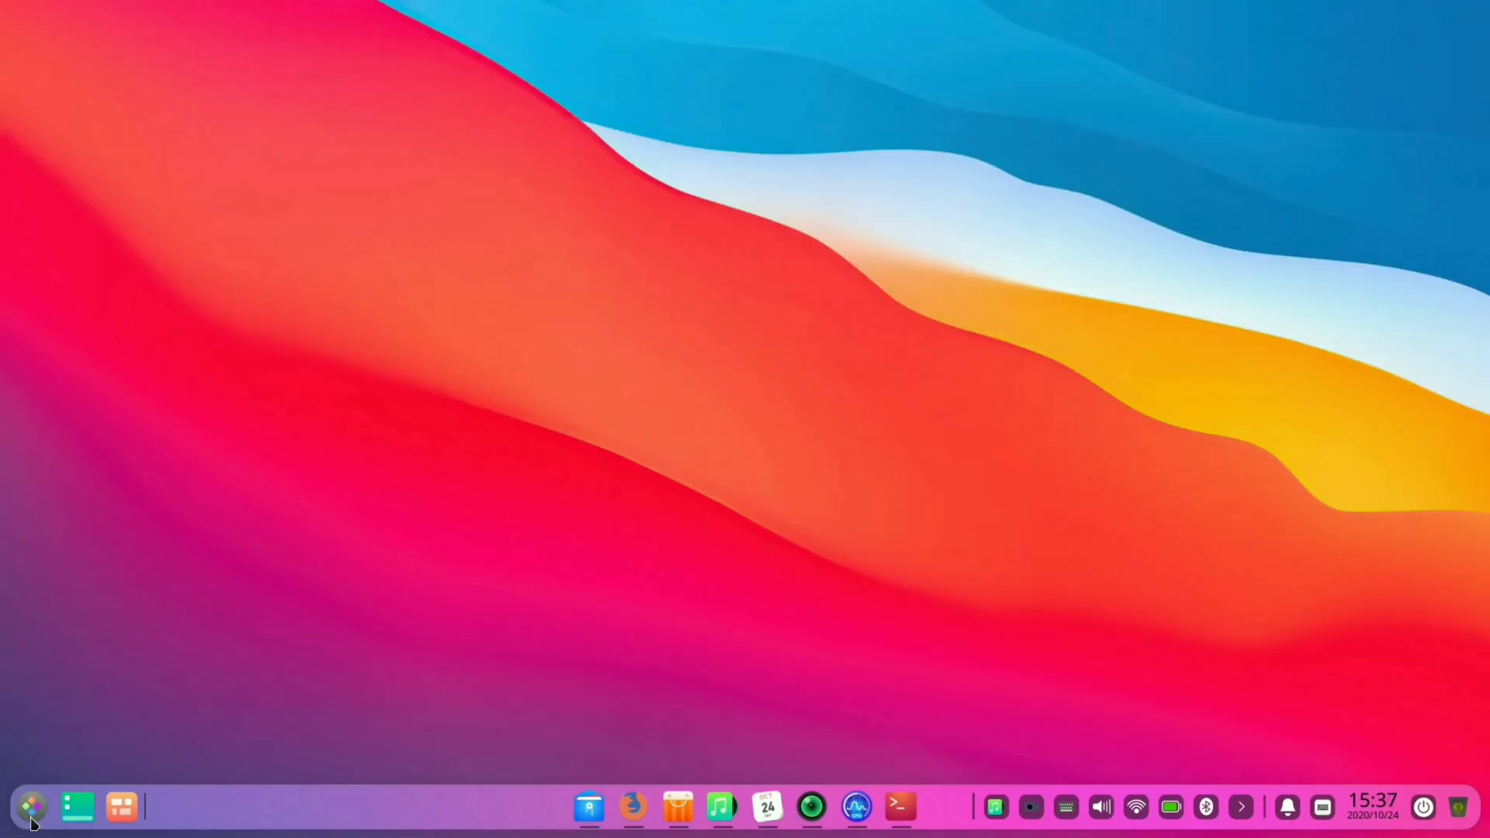
left_click(589, 808)
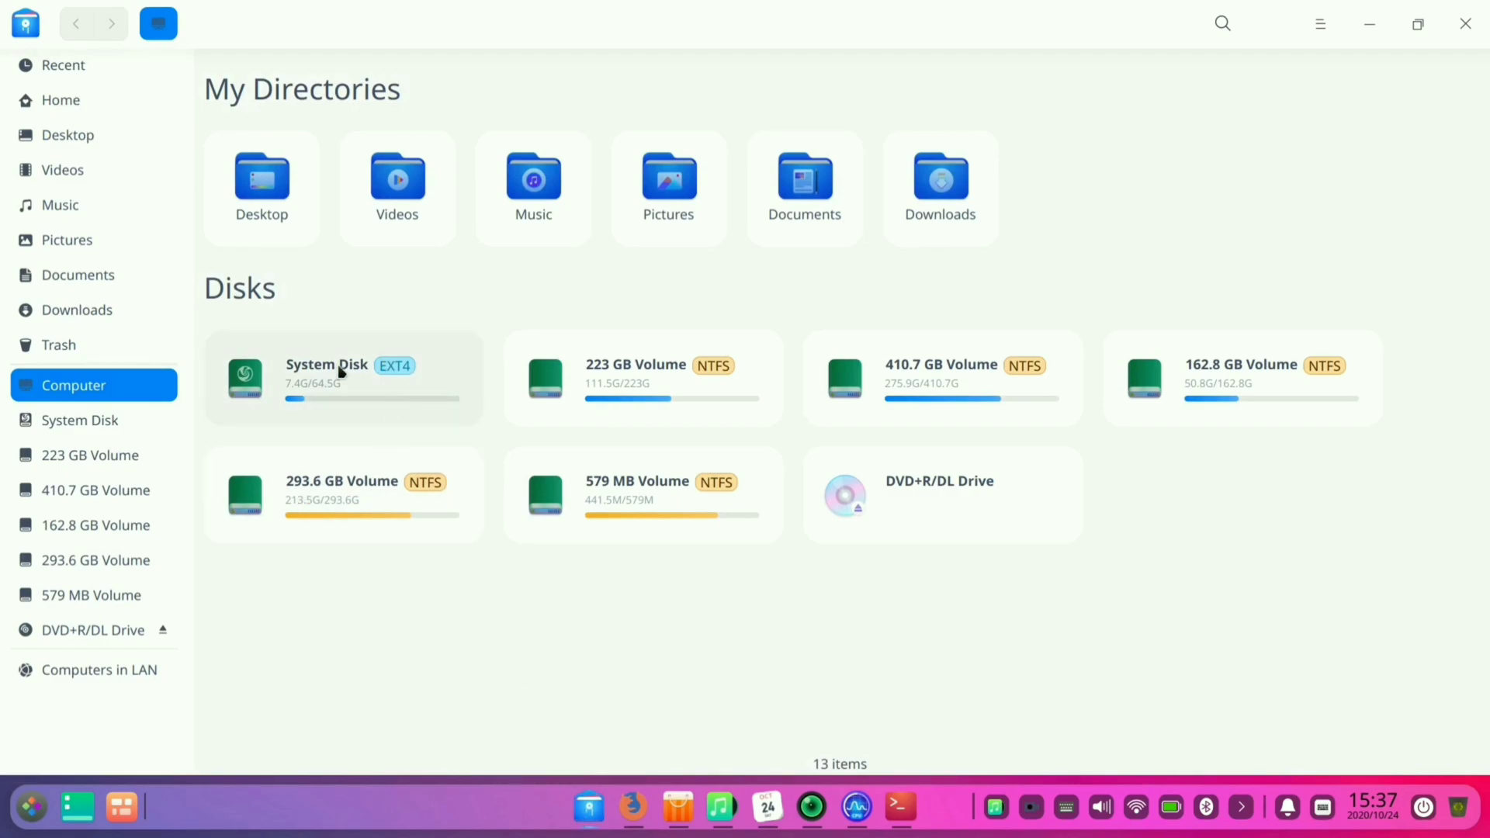
mouse_move(67, 573)
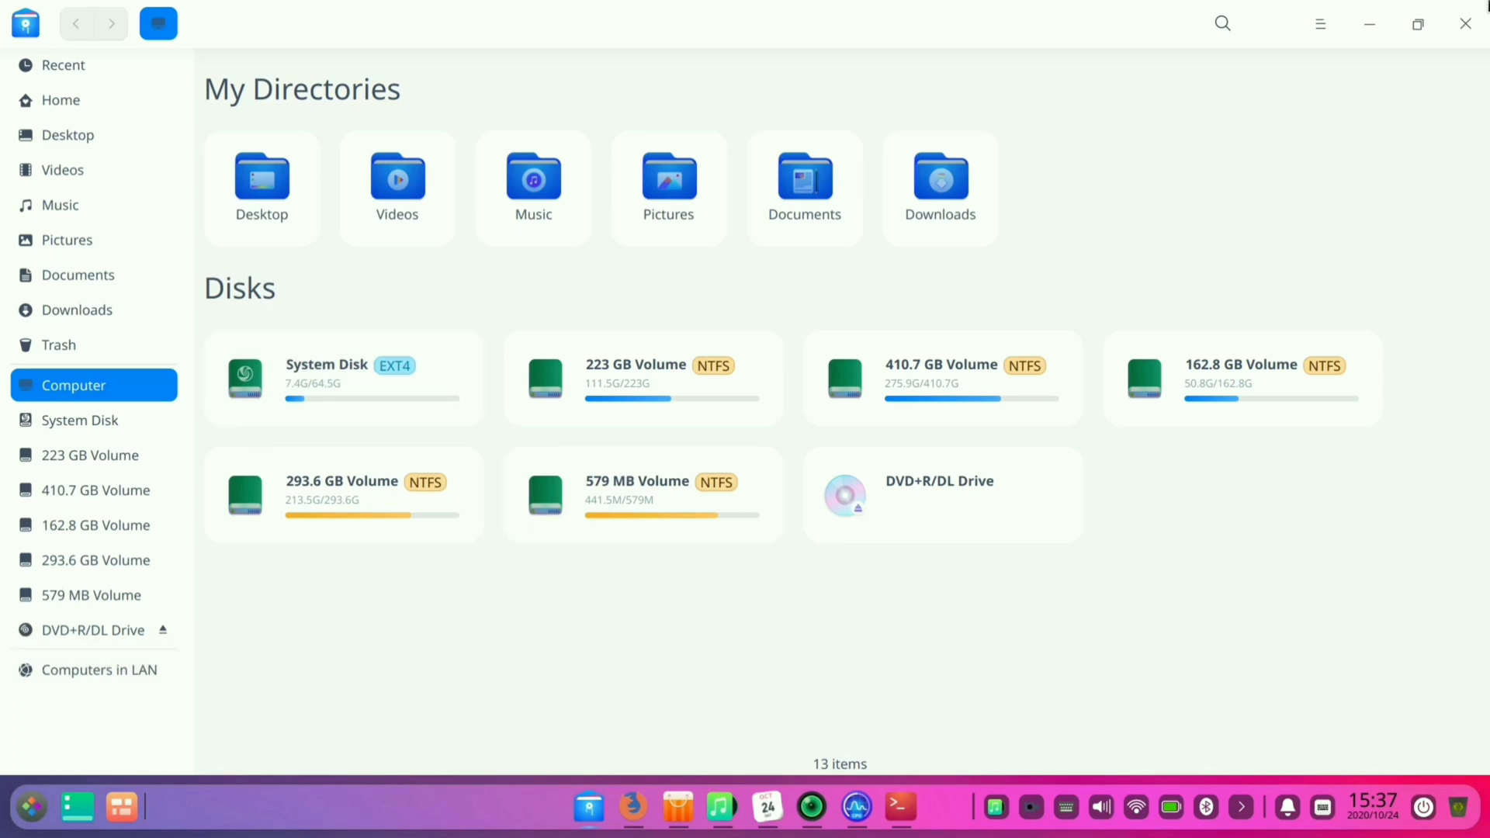
mouse_move(778, 280)
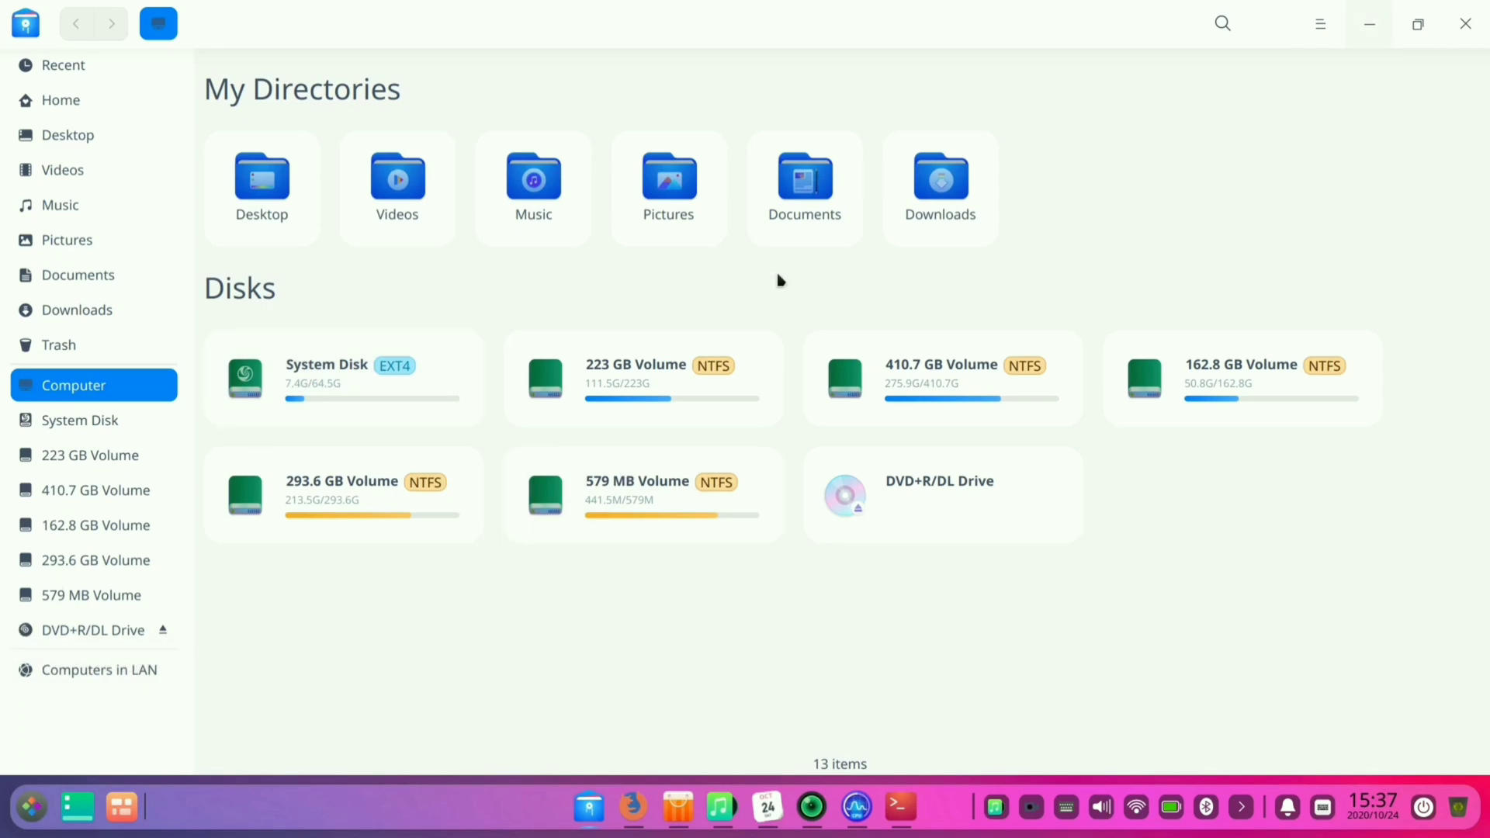
mouse_move(517, 359)
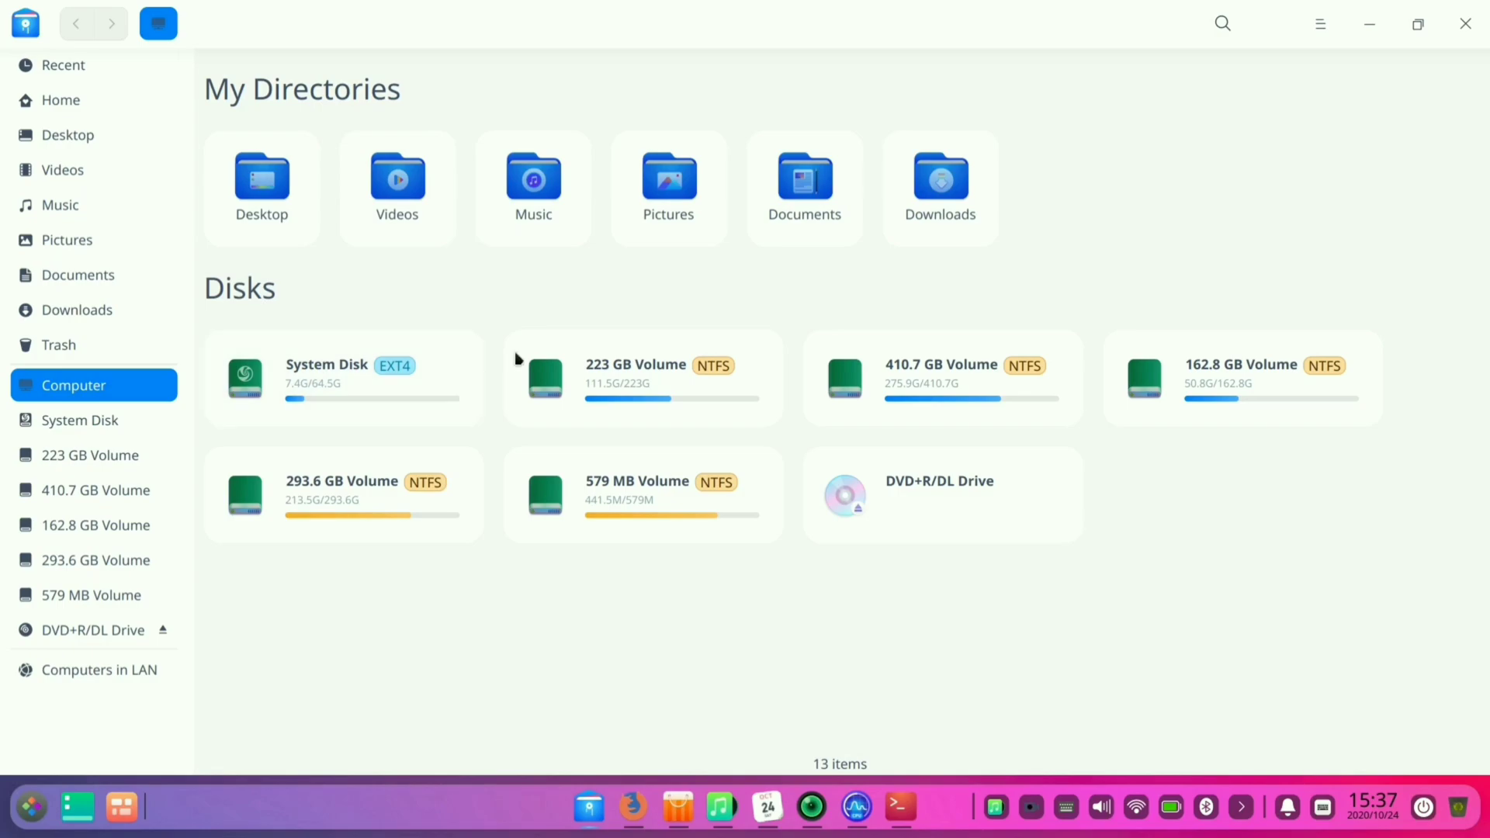
left_click(854, 807)
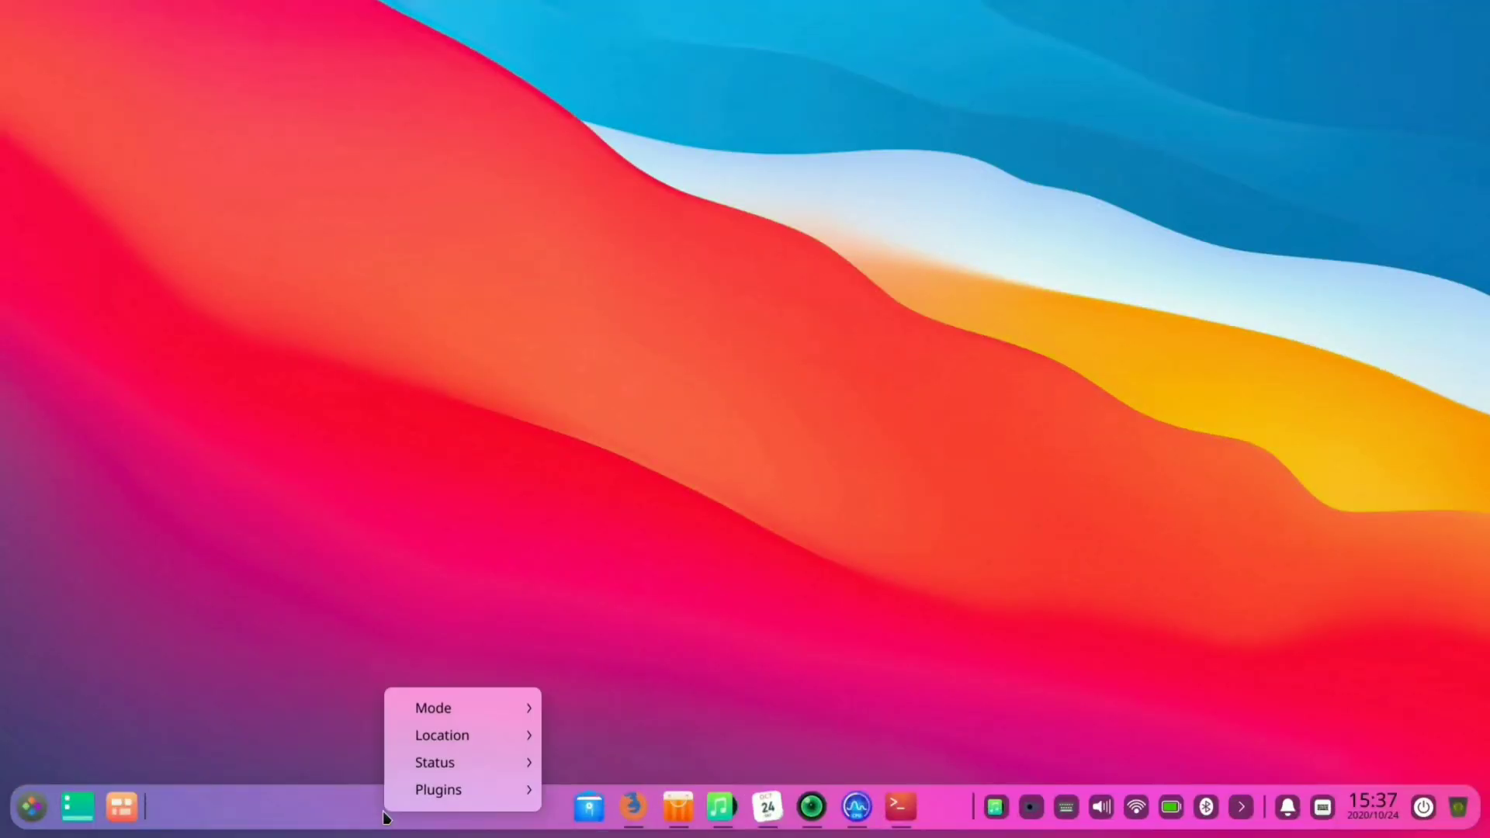
left_click(433, 707)
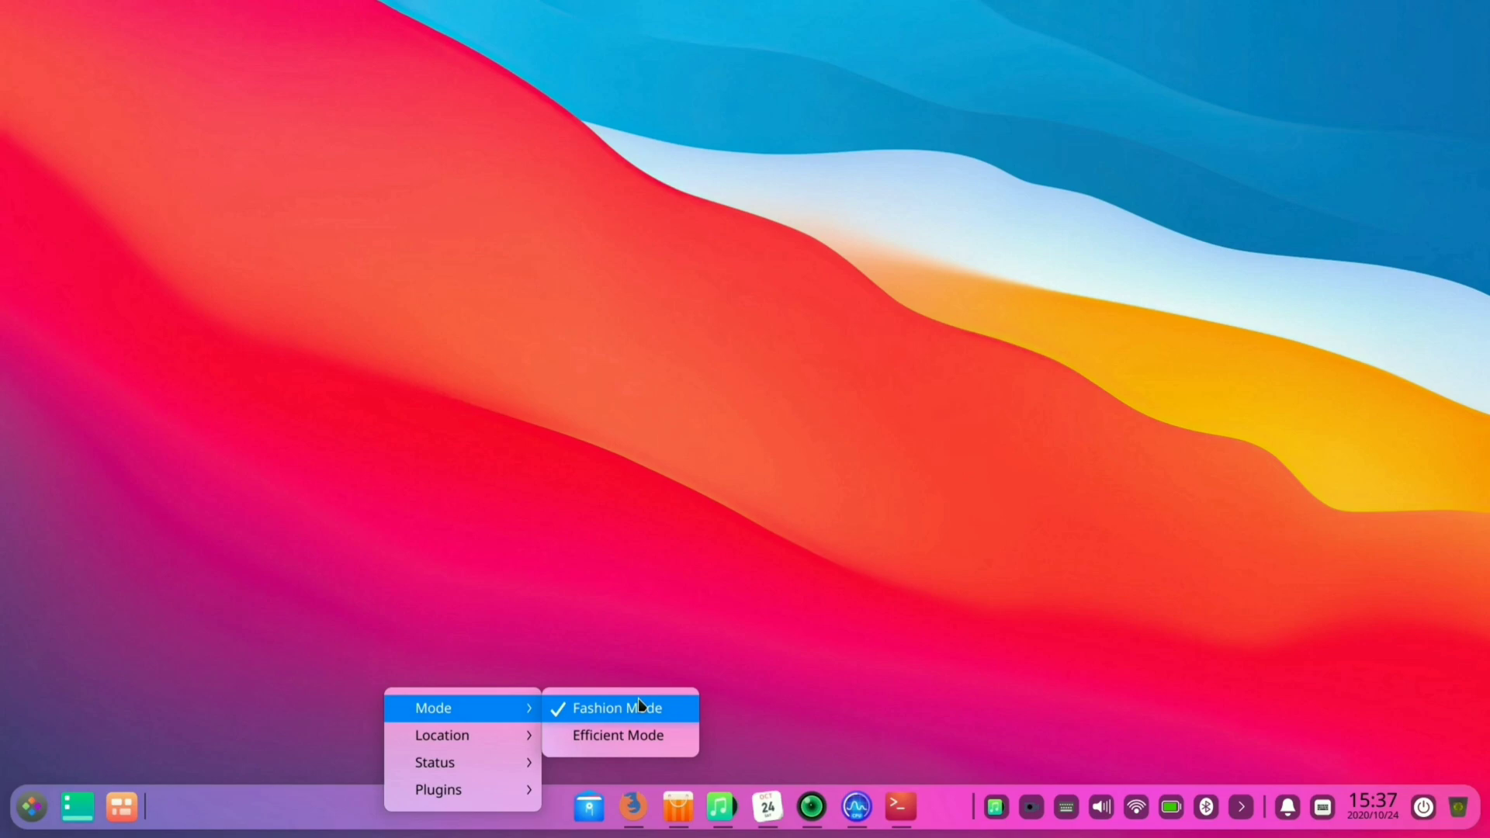
left_click(617, 735)
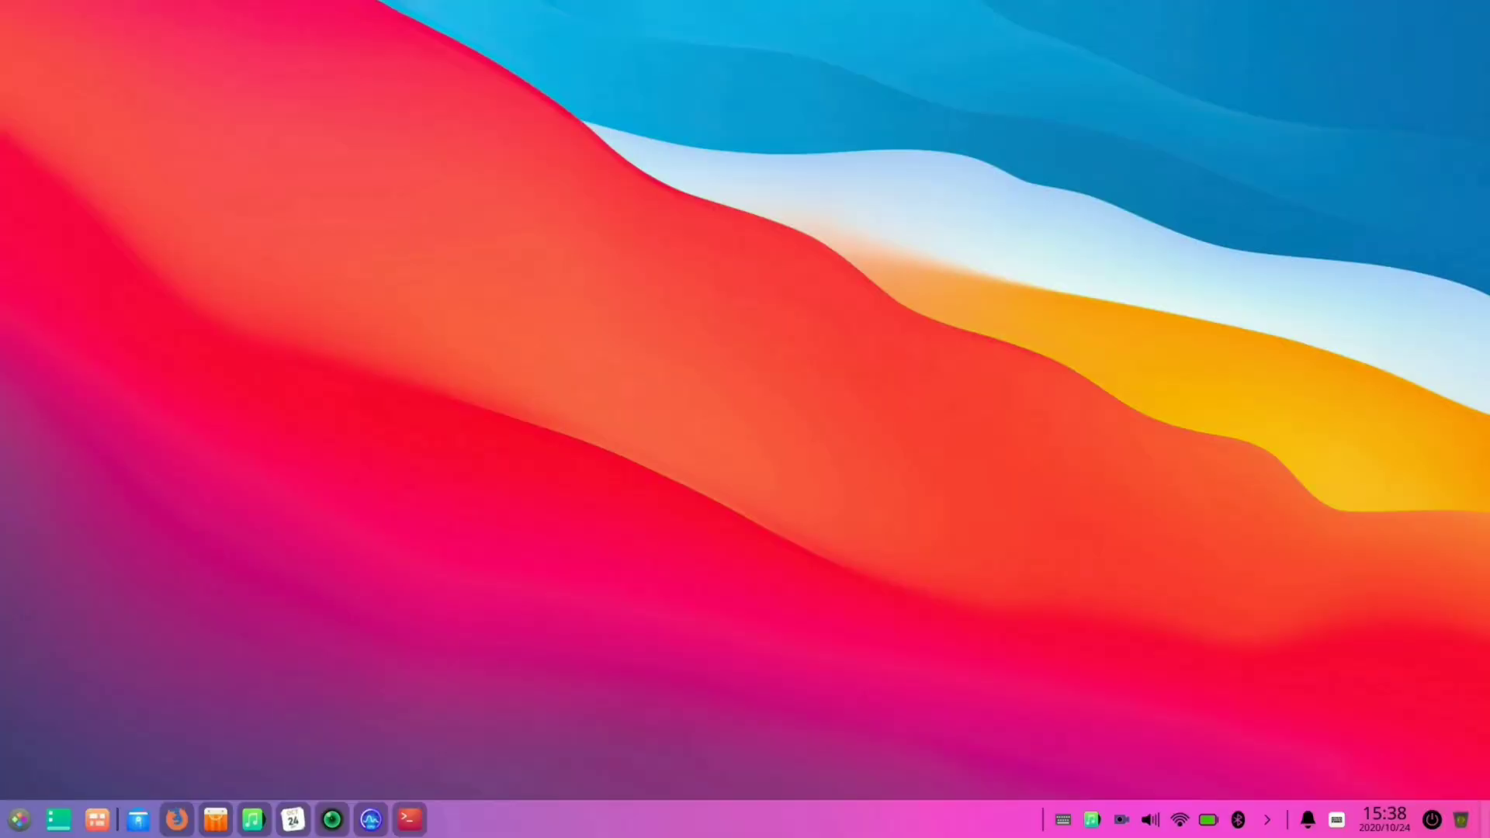
mouse_move(539, 816)
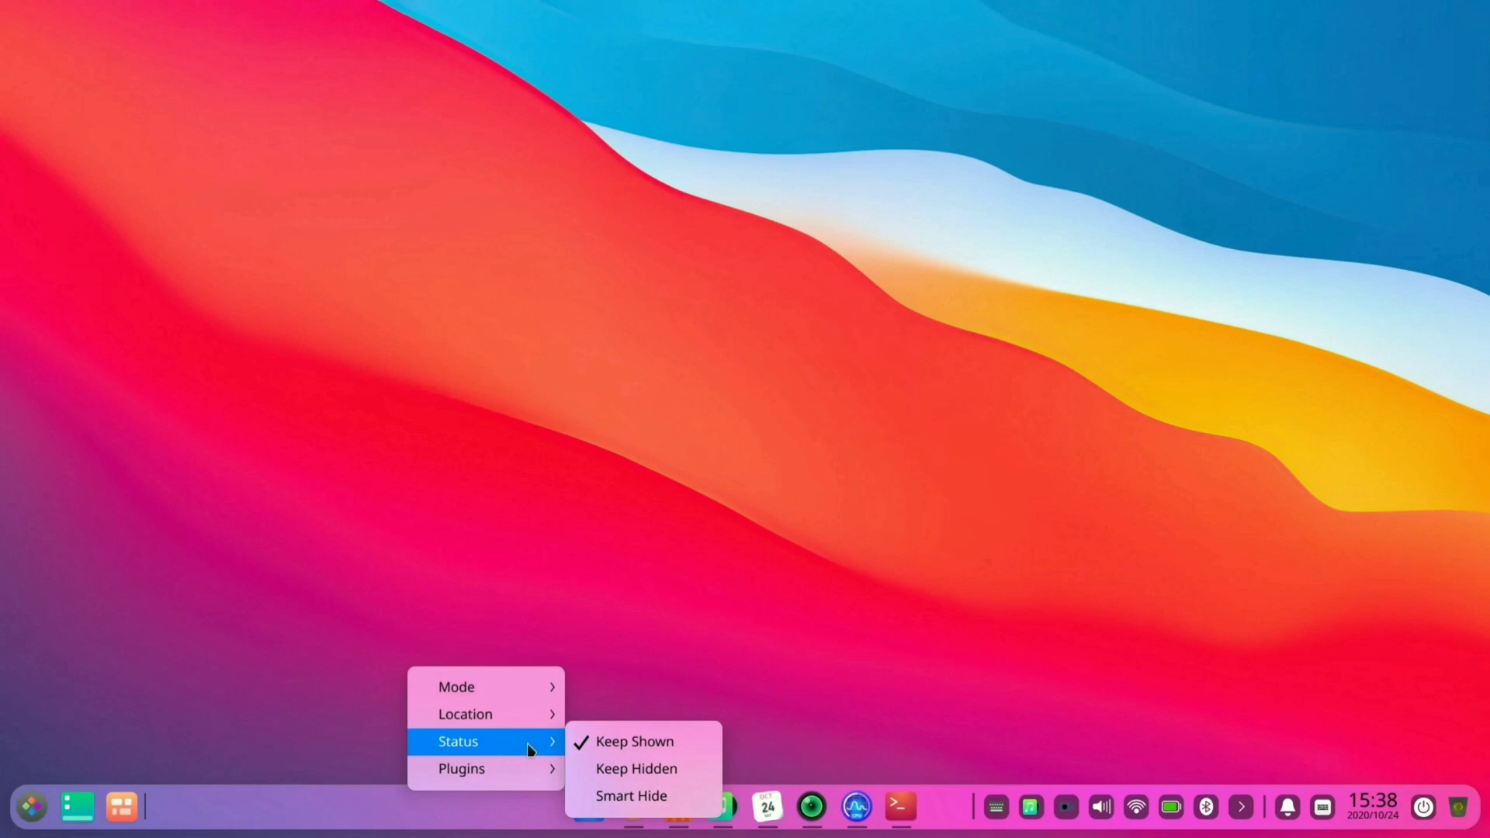
left_click(462, 768)
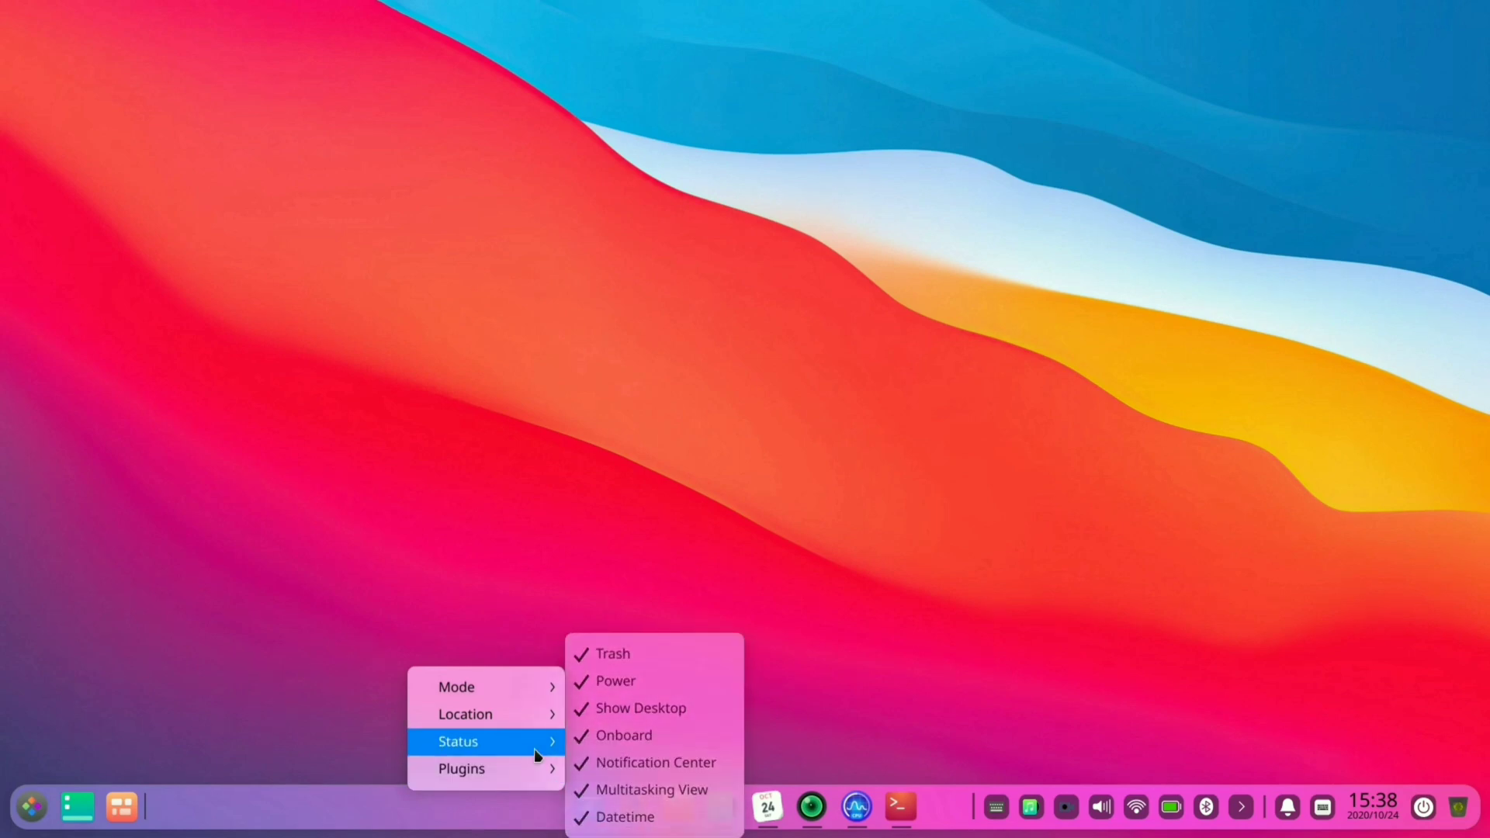
left_click(766, 808)
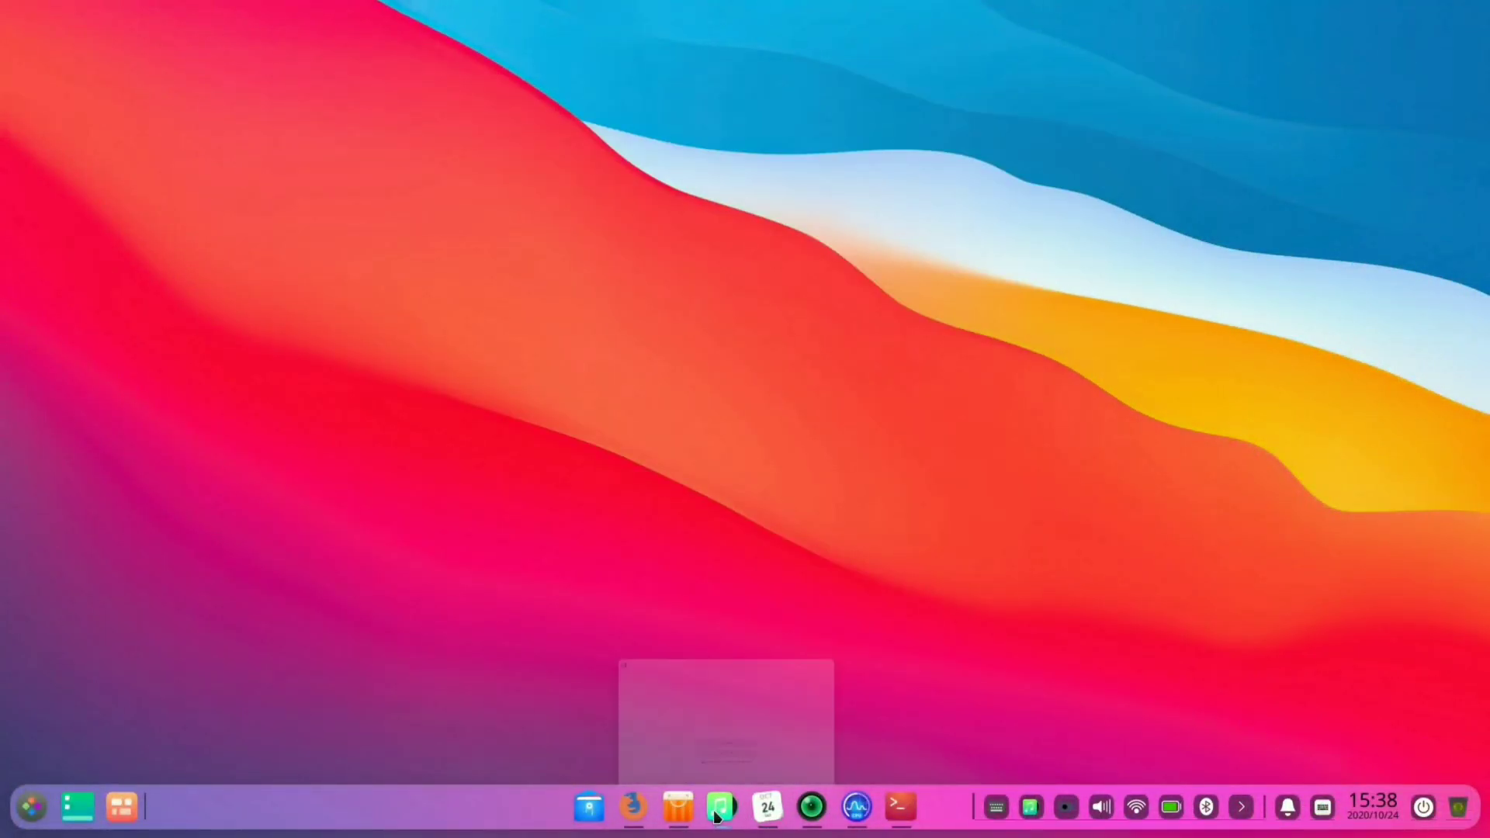
- Show the neofetch system summary in a terminal, then close the terminal window
left_click(721, 807)
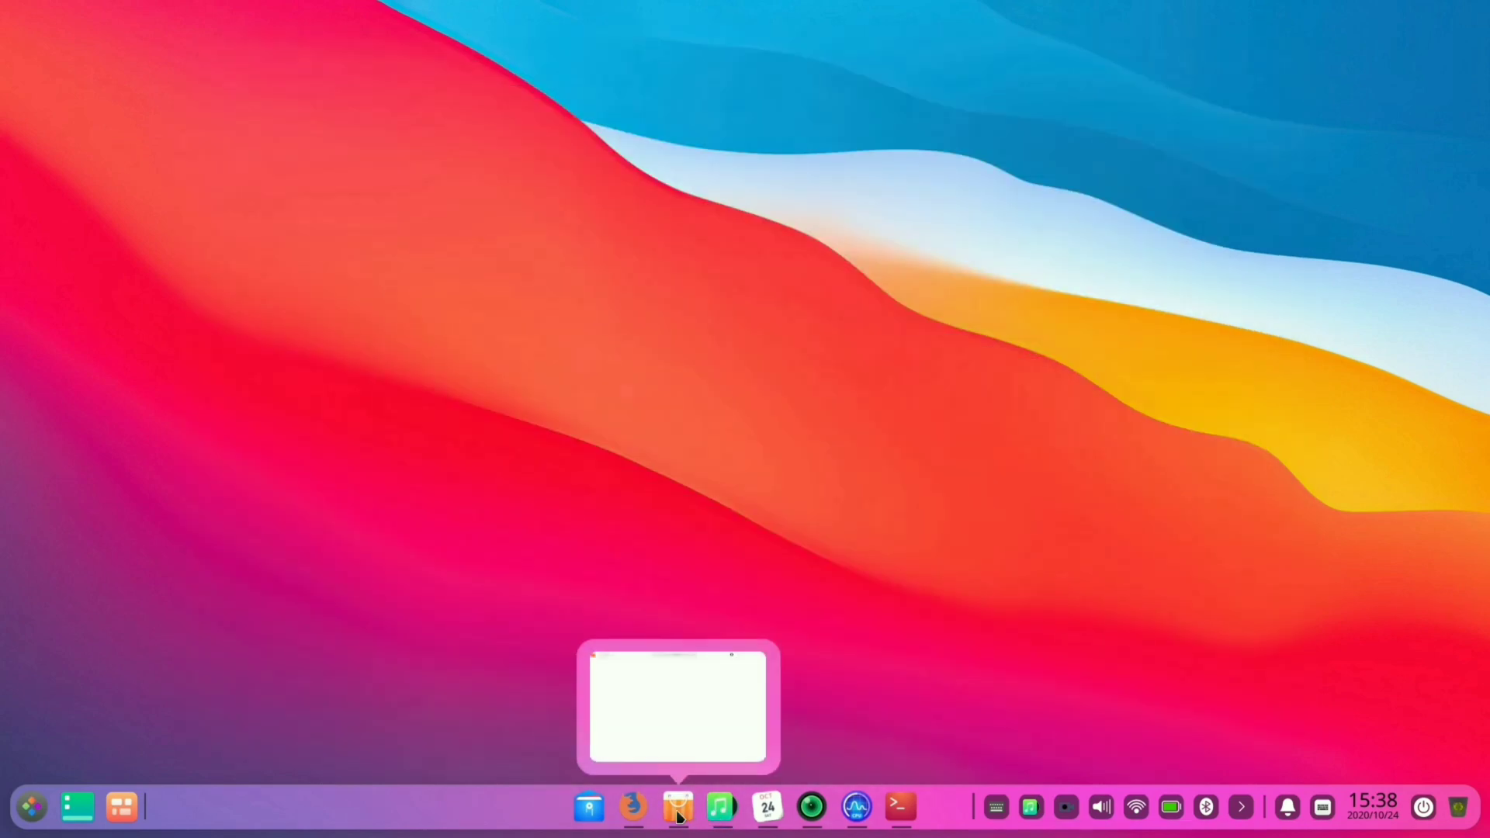
left_click(632, 807)
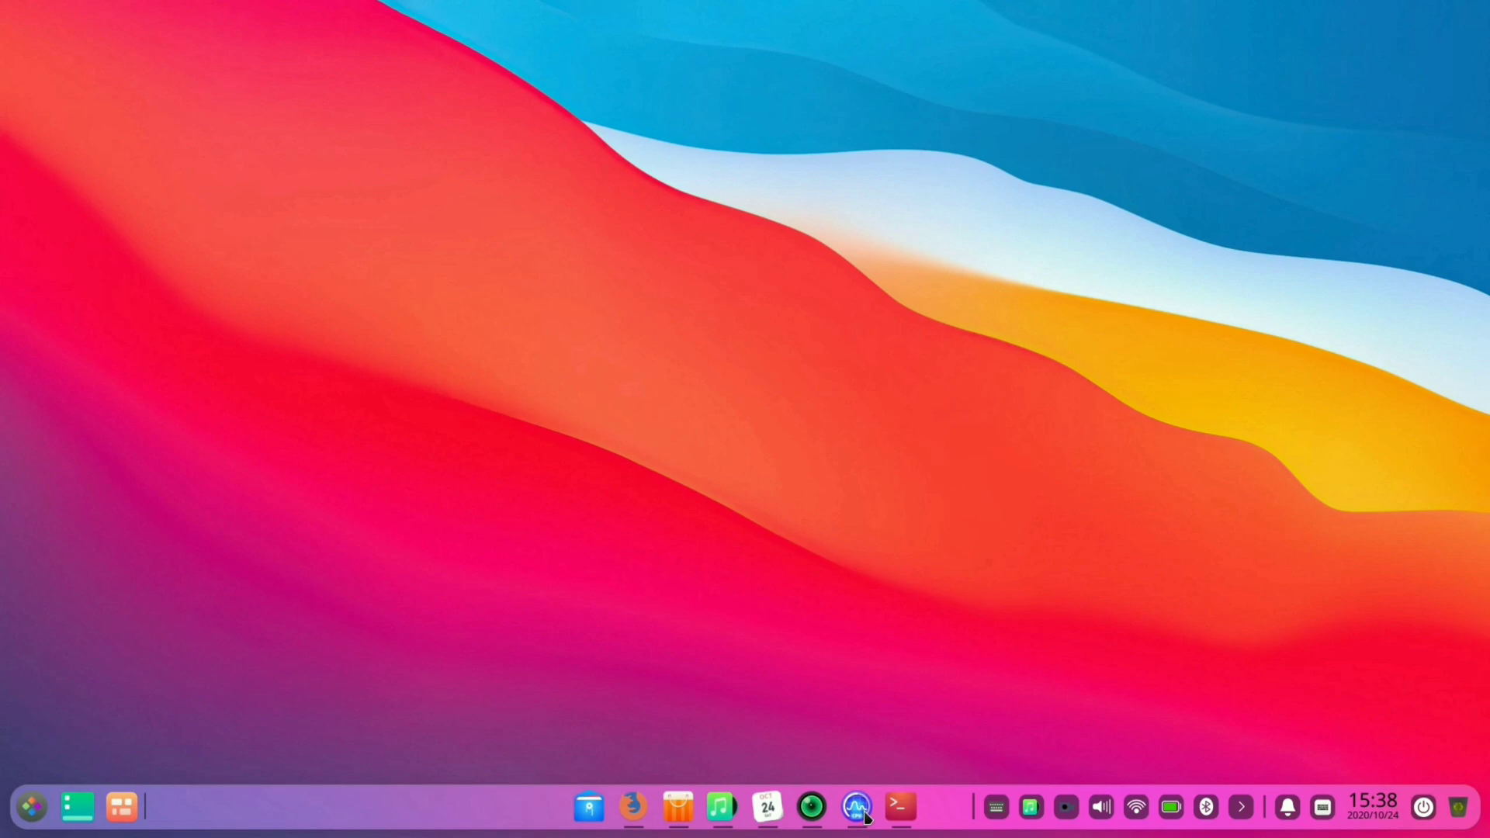
mouse_move(900, 808)
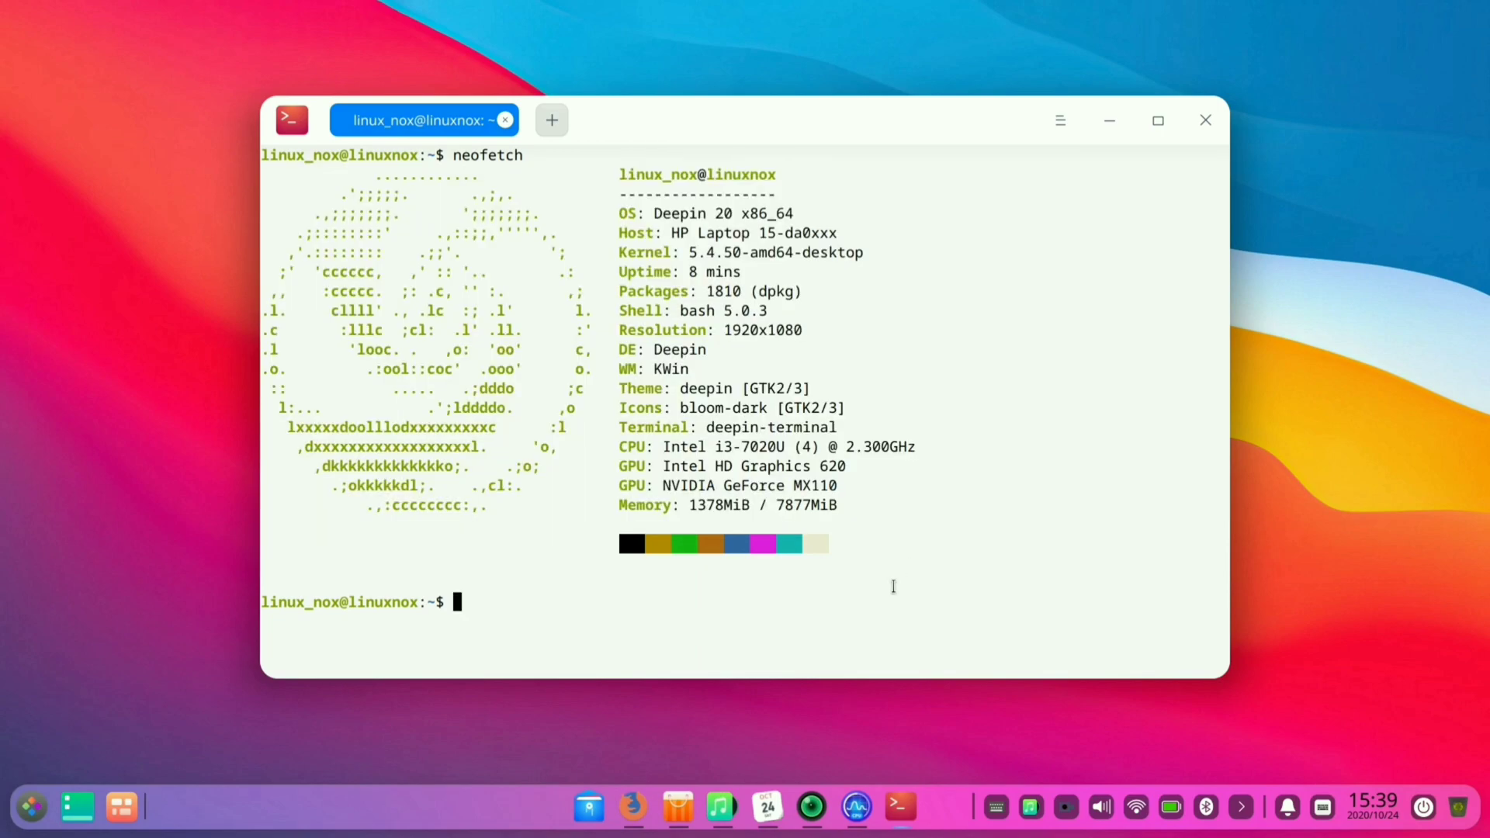
left_click(1205, 120)
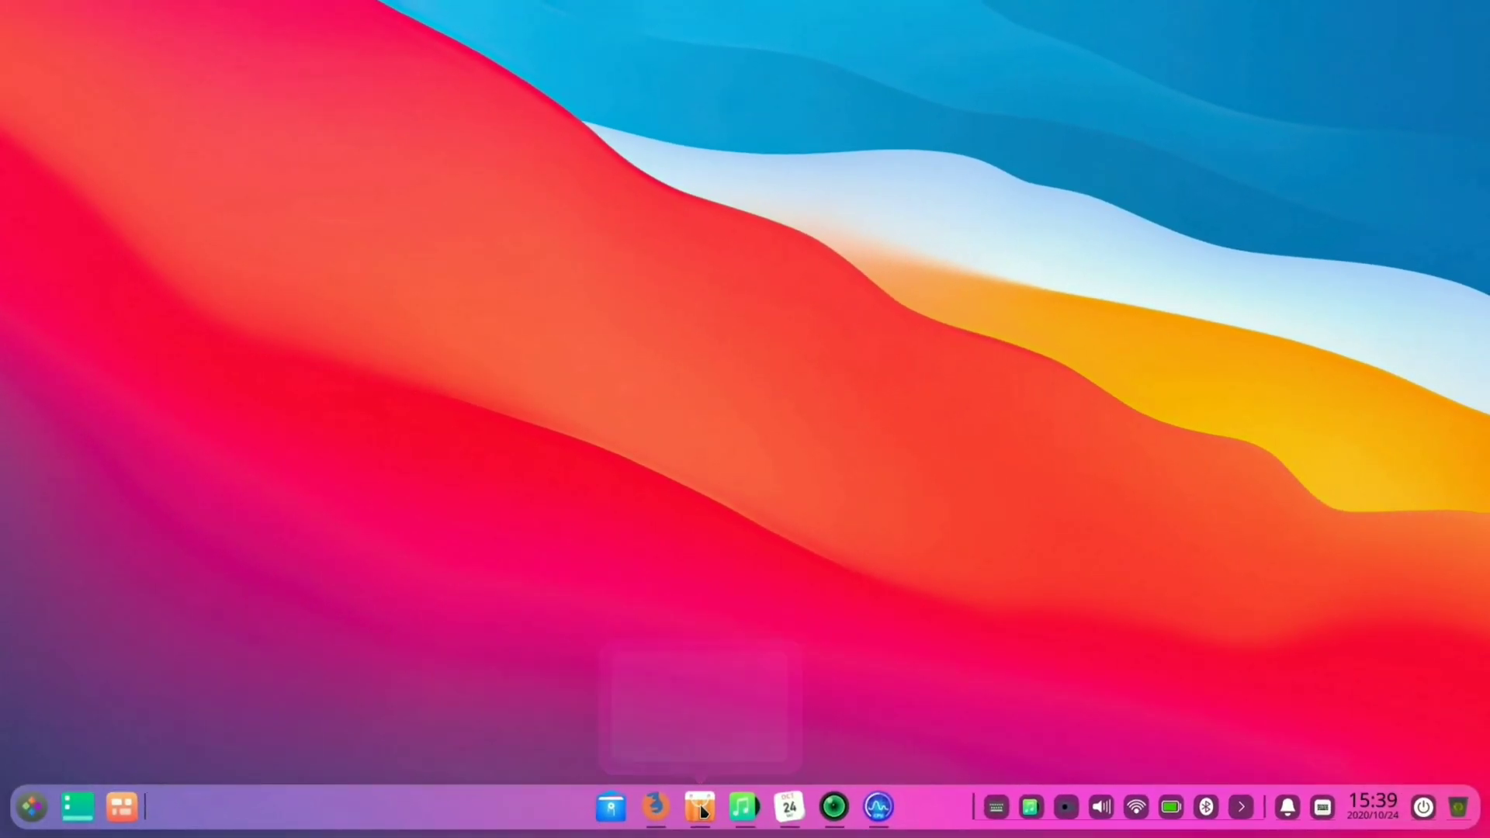
- Browse the App Store home page and view Chrome's details page from the Rankings list
left_click(701, 807)
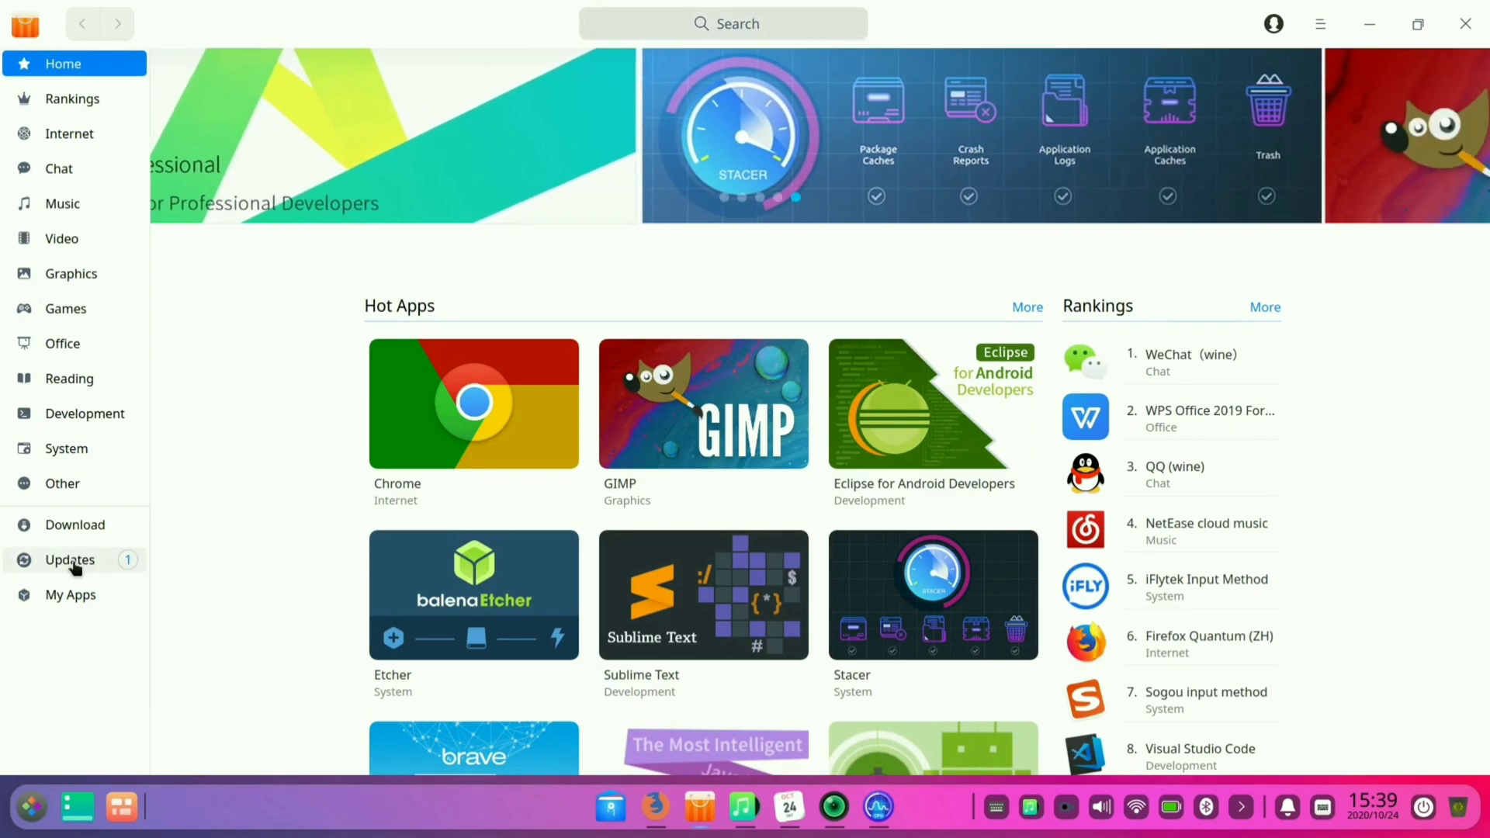
scroll("down", 3)
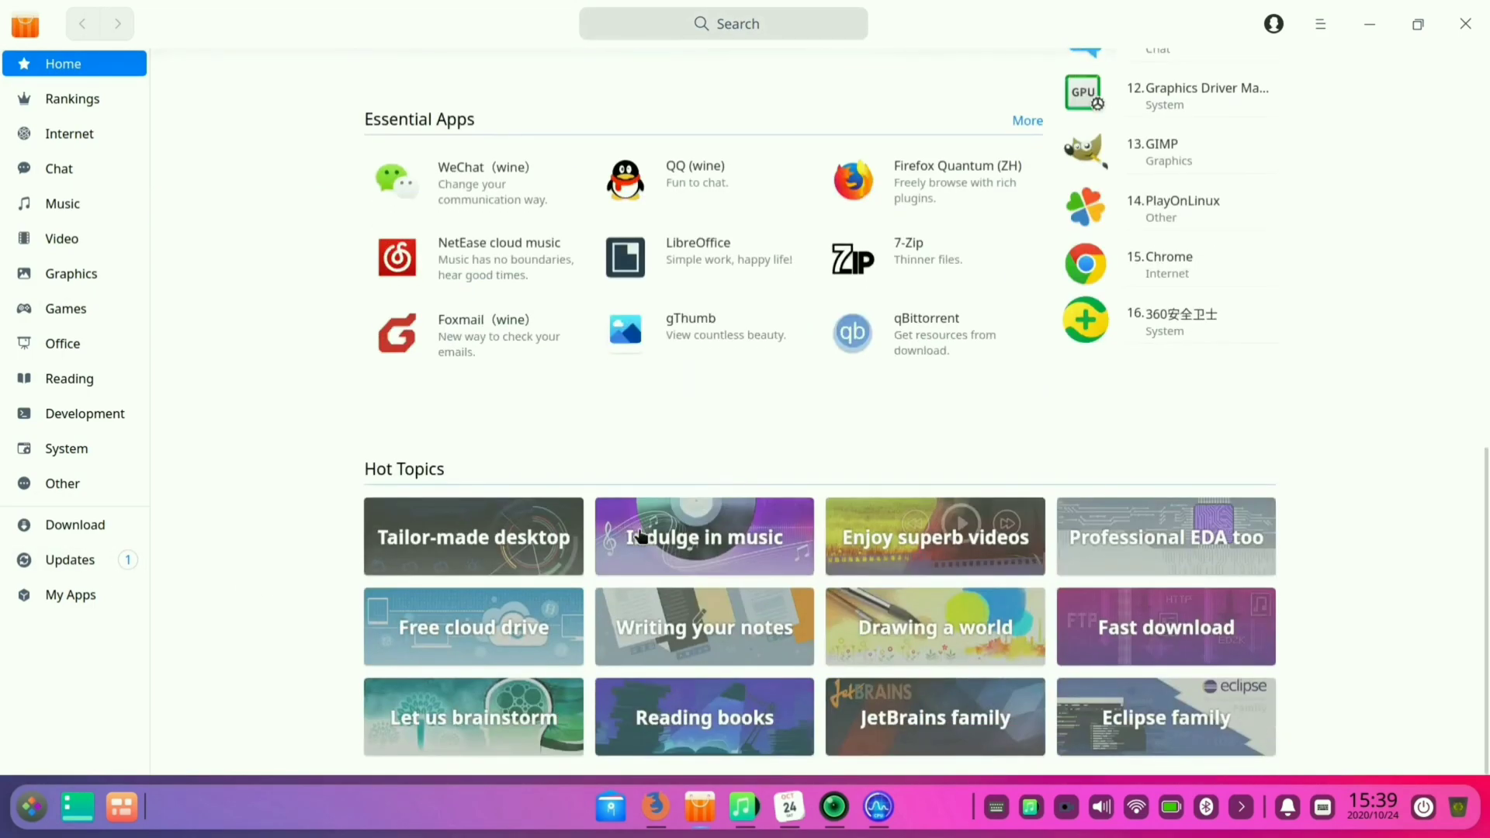
mouse_move(654, 340)
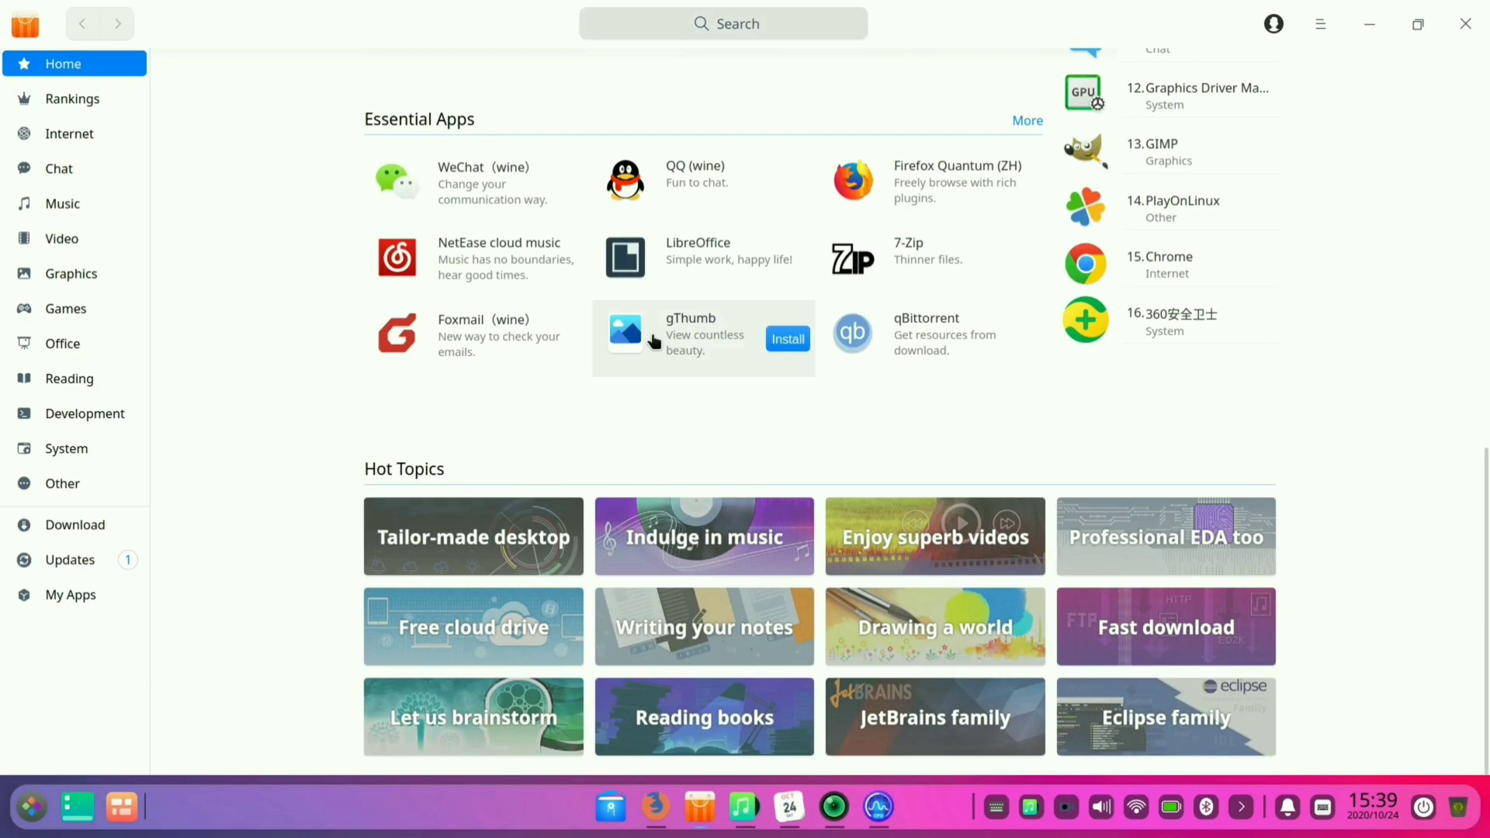
mouse_move(1004, 288)
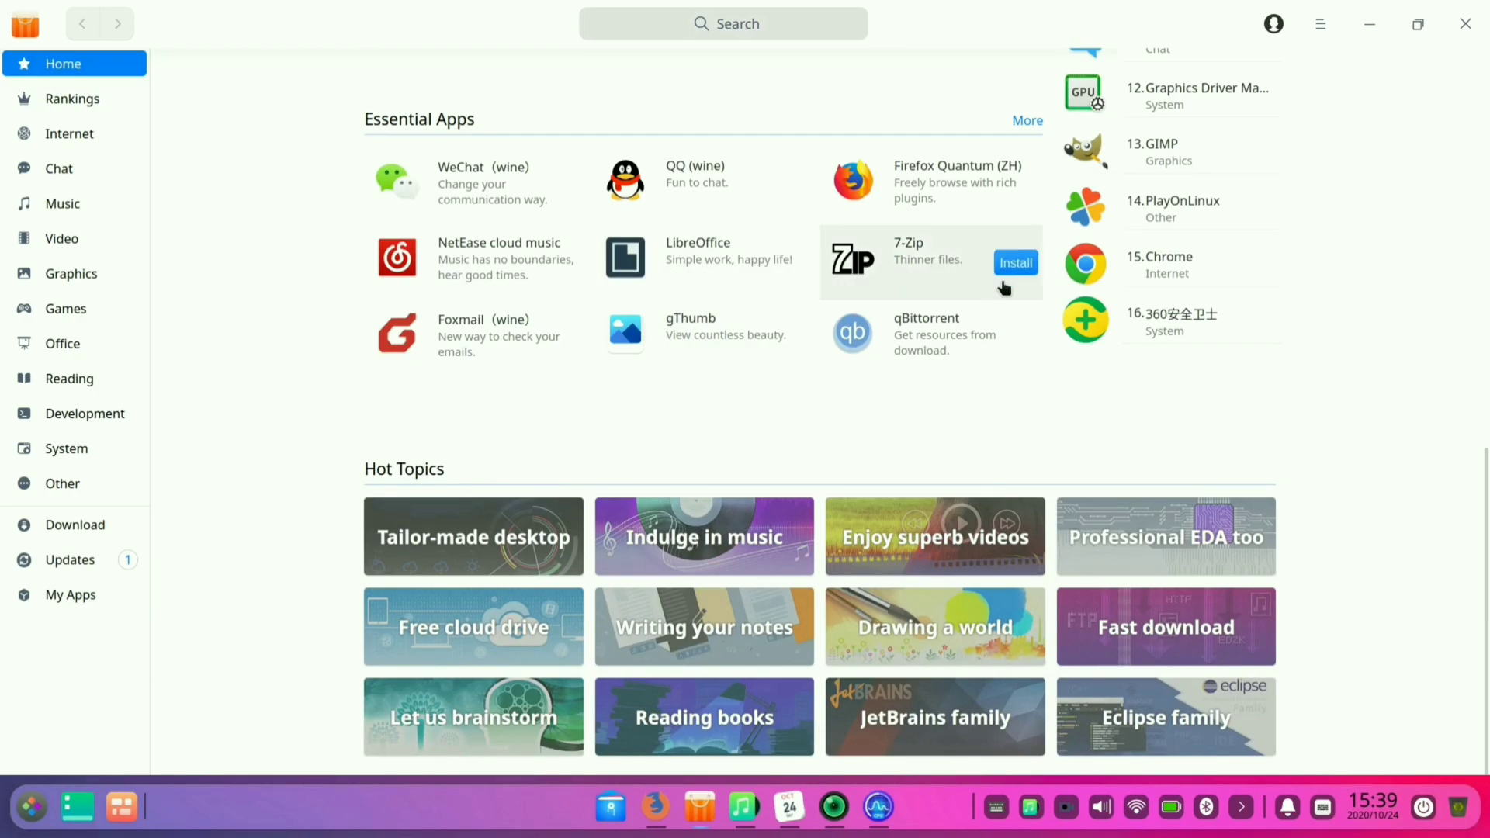
mouse_move(1186, 273)
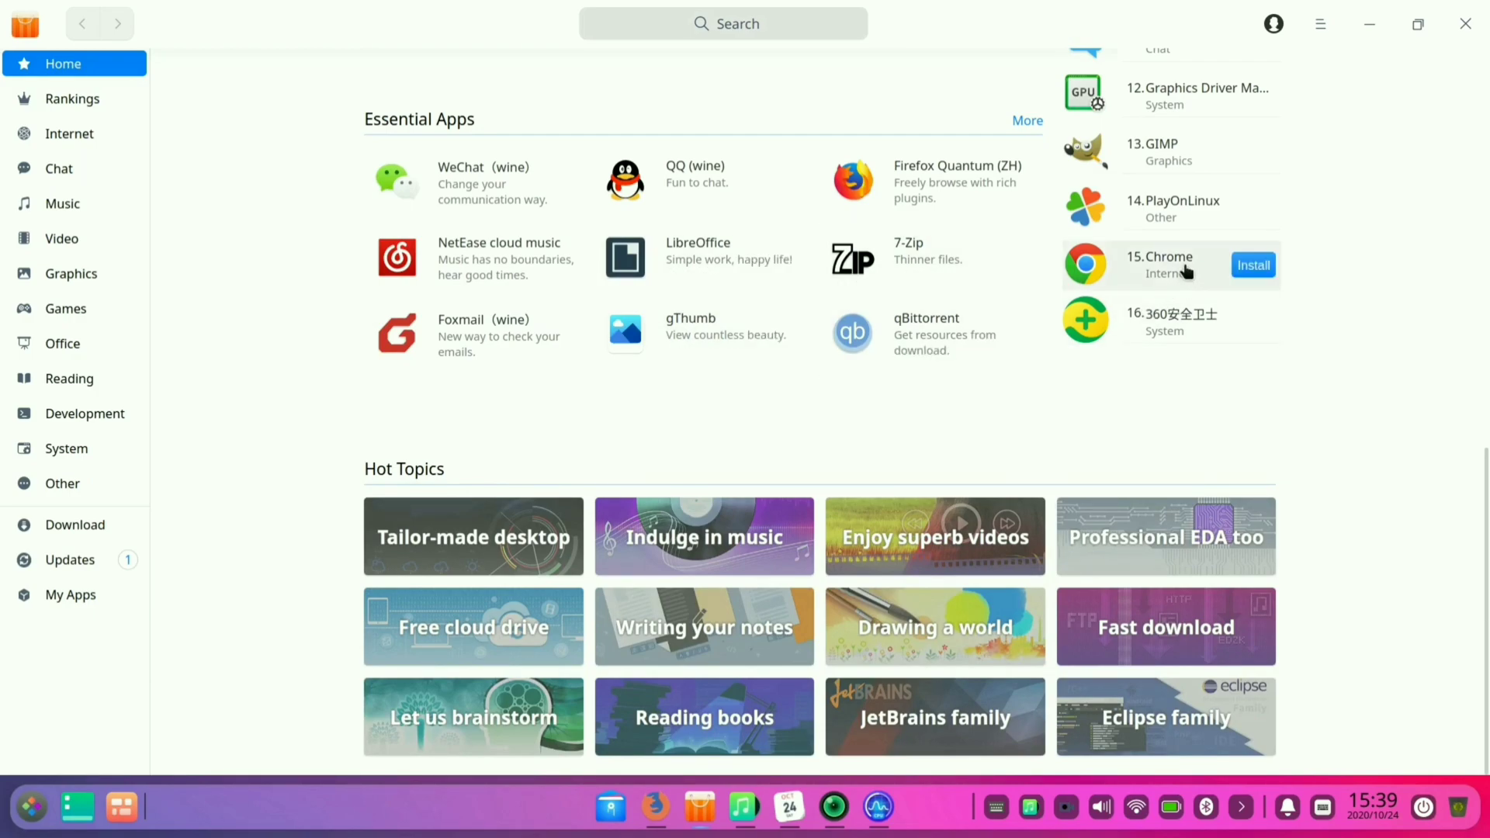
left_click(1160, 264)
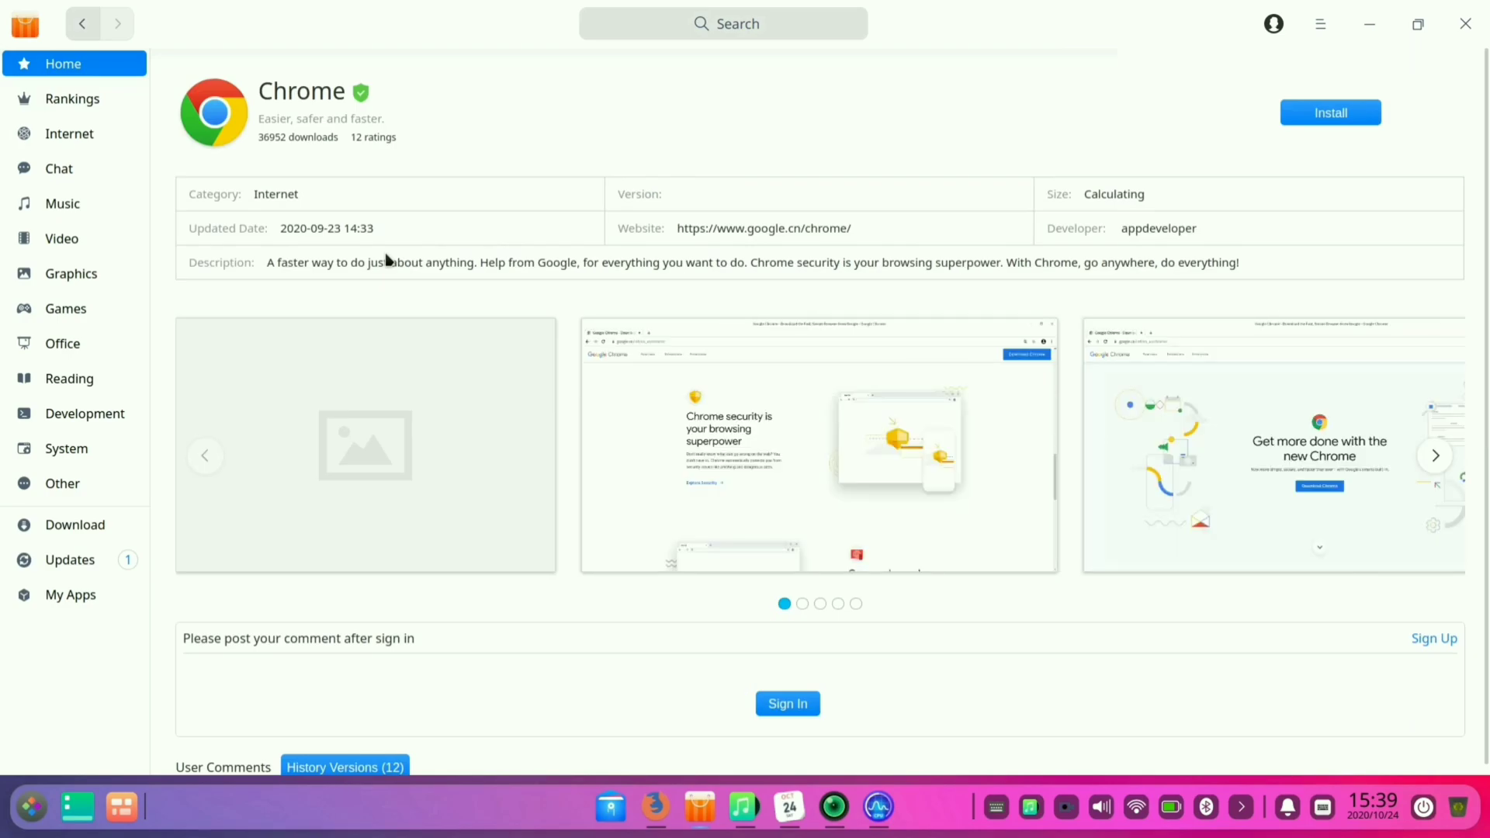
left_click(204, 454)
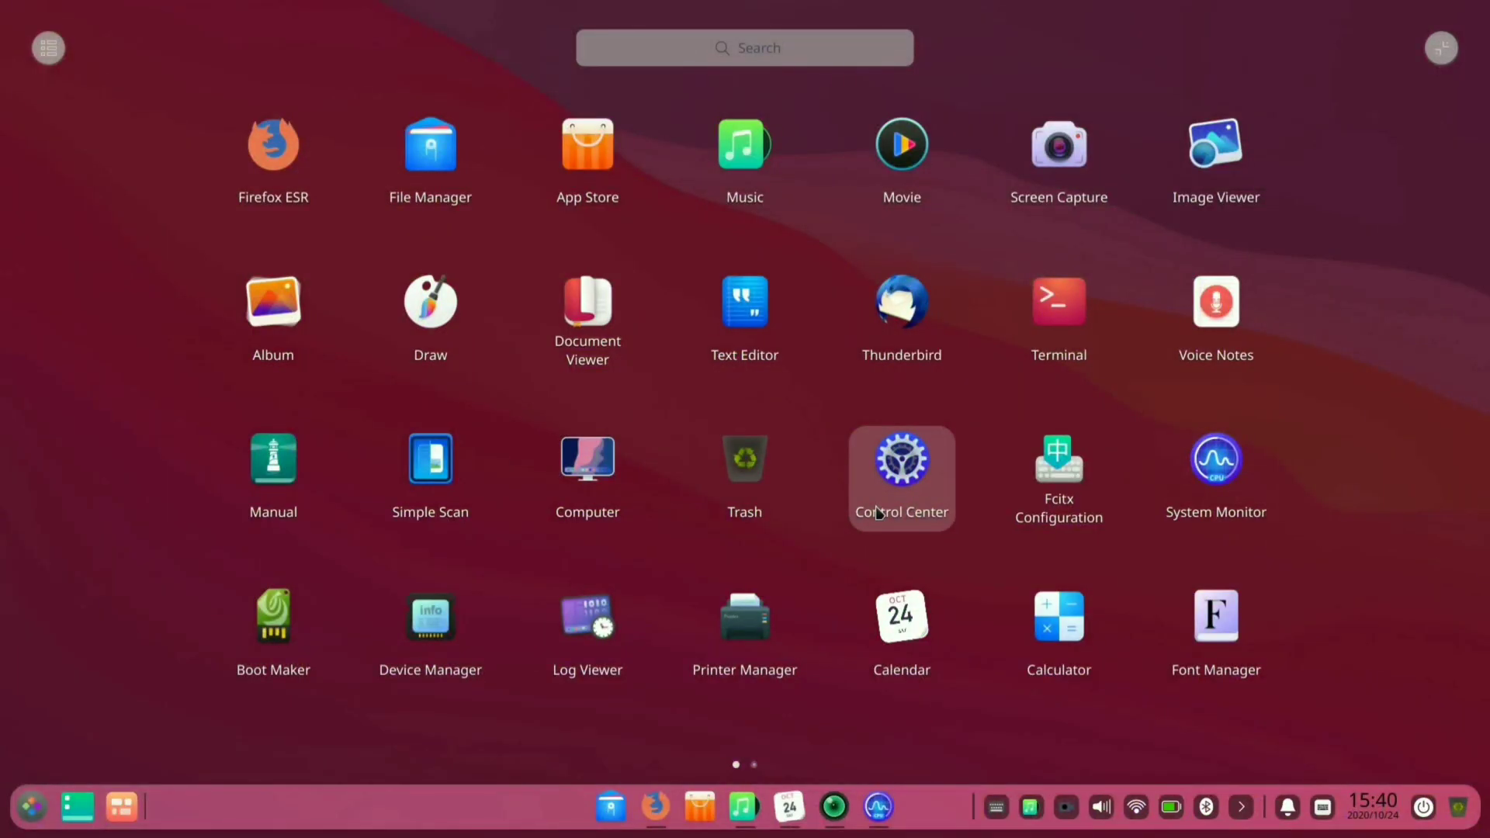
- Launch Control Center from the launcher and maximize it to show all settings categories
left_click(902, 479)
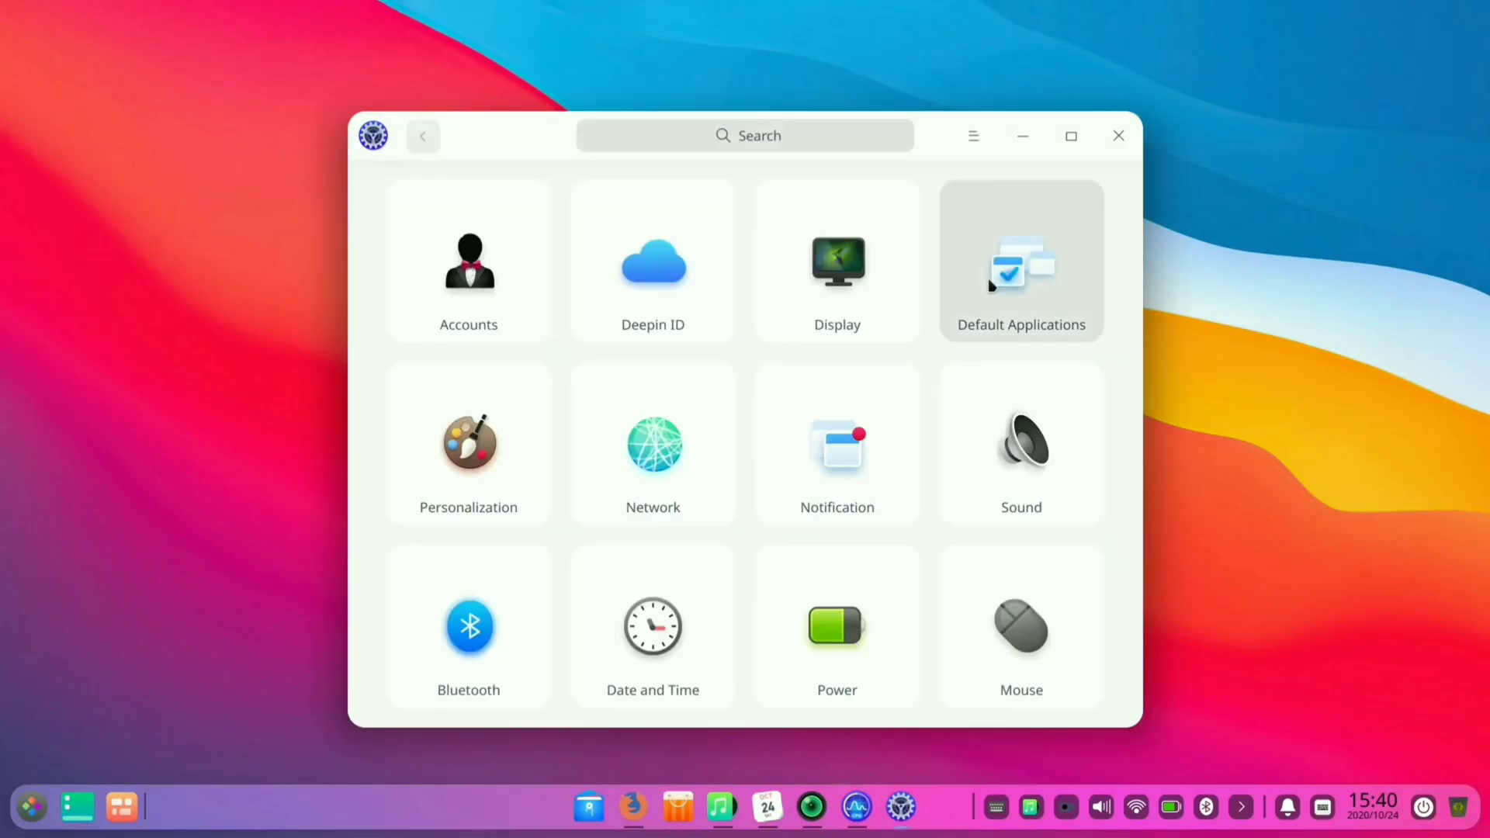
mouse_move(1072, 160)
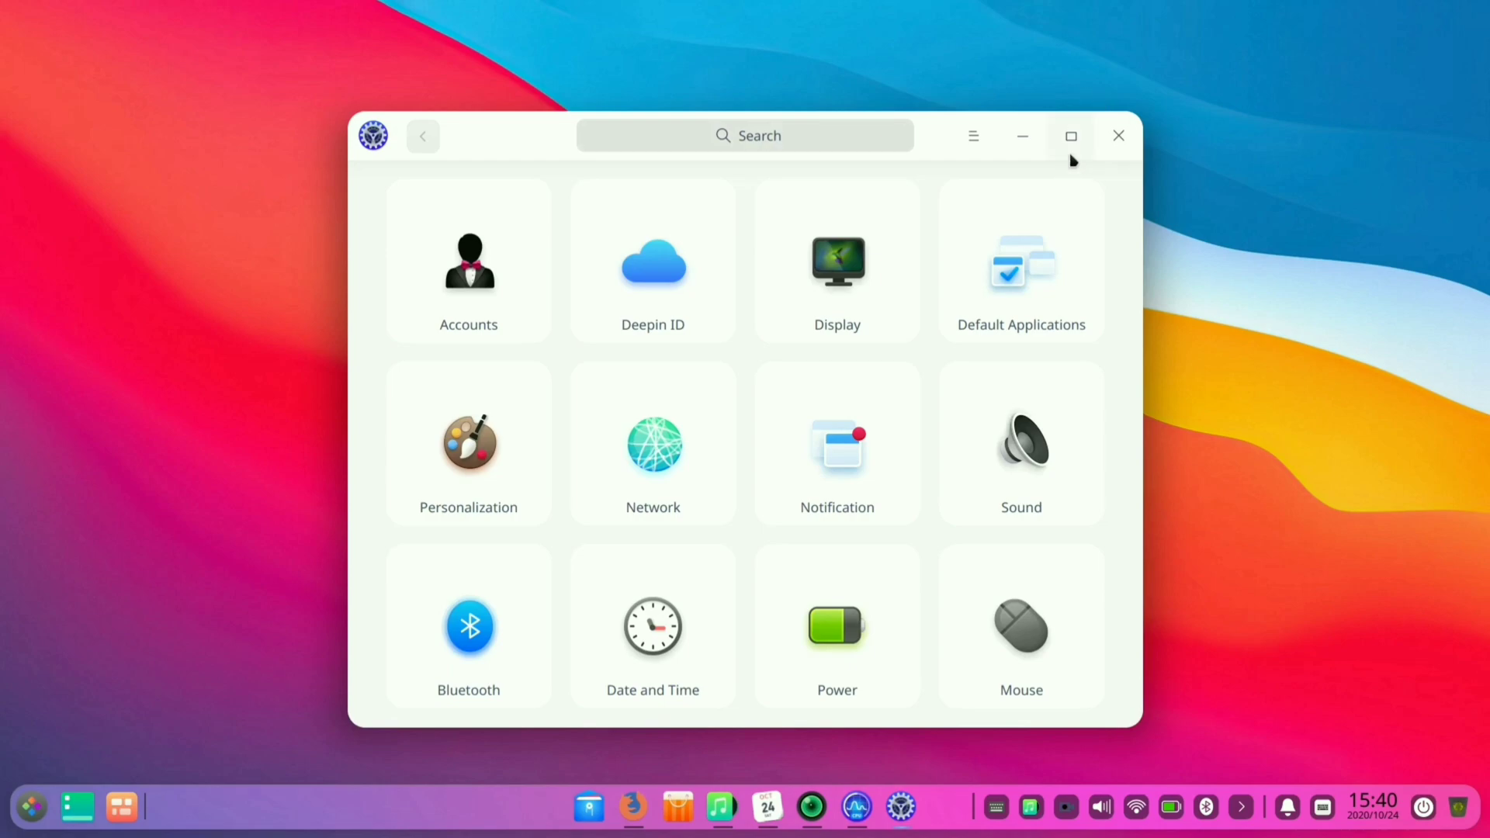
left_click(1070, 135)
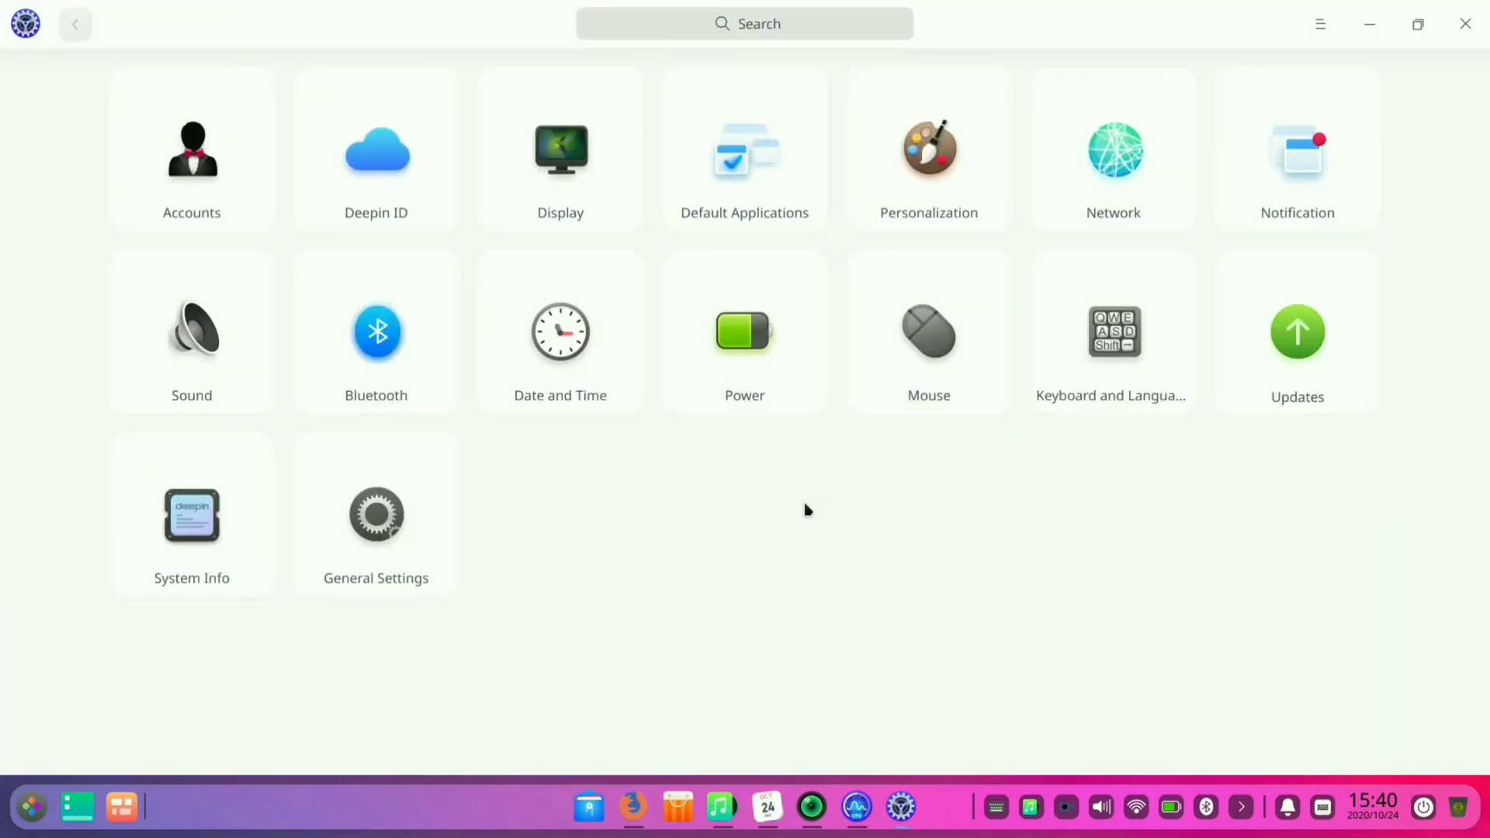
mouse_move(191, 149)
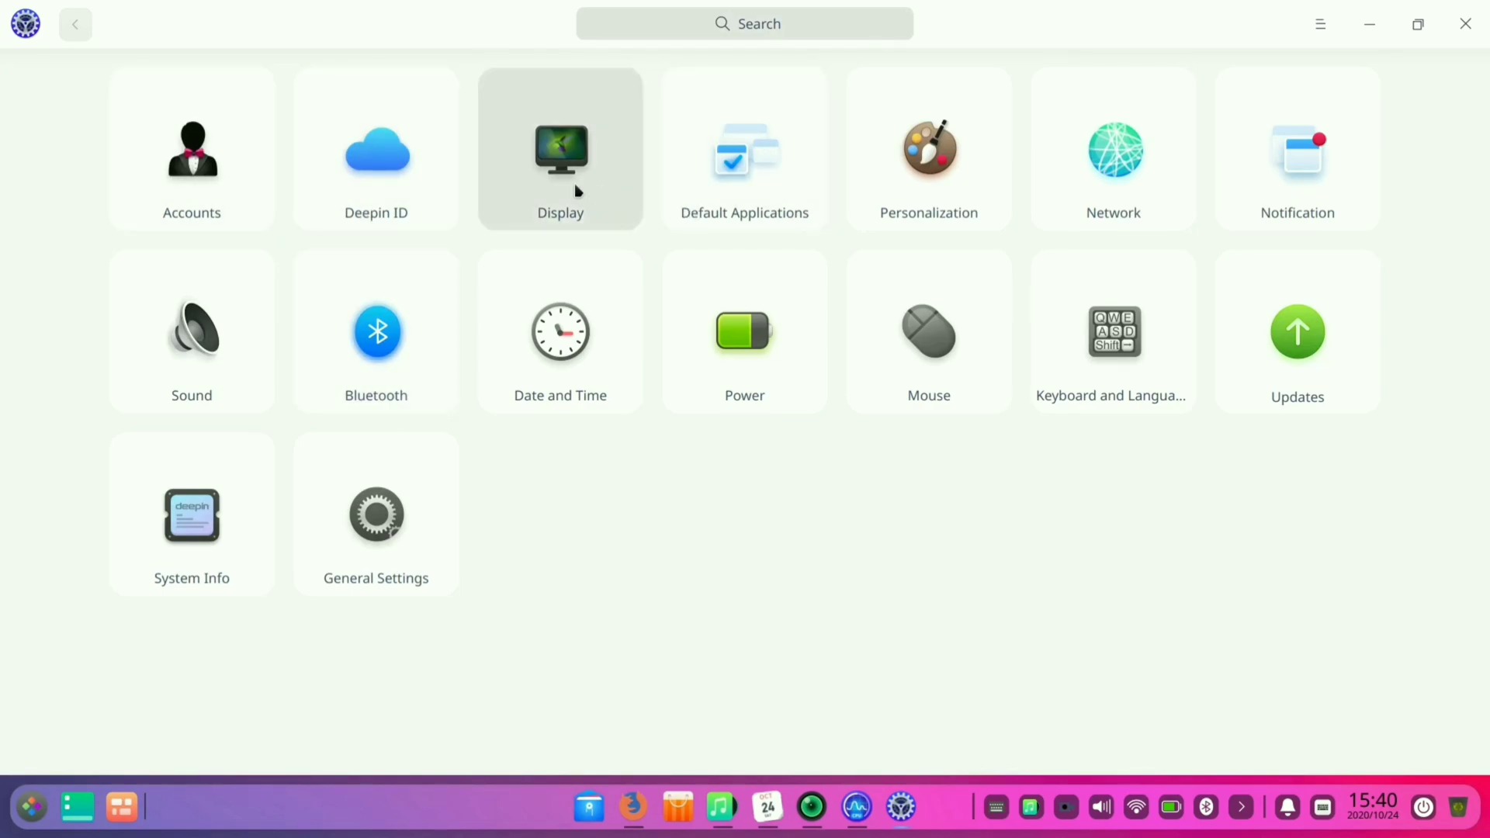
mouse_move(929, 149)
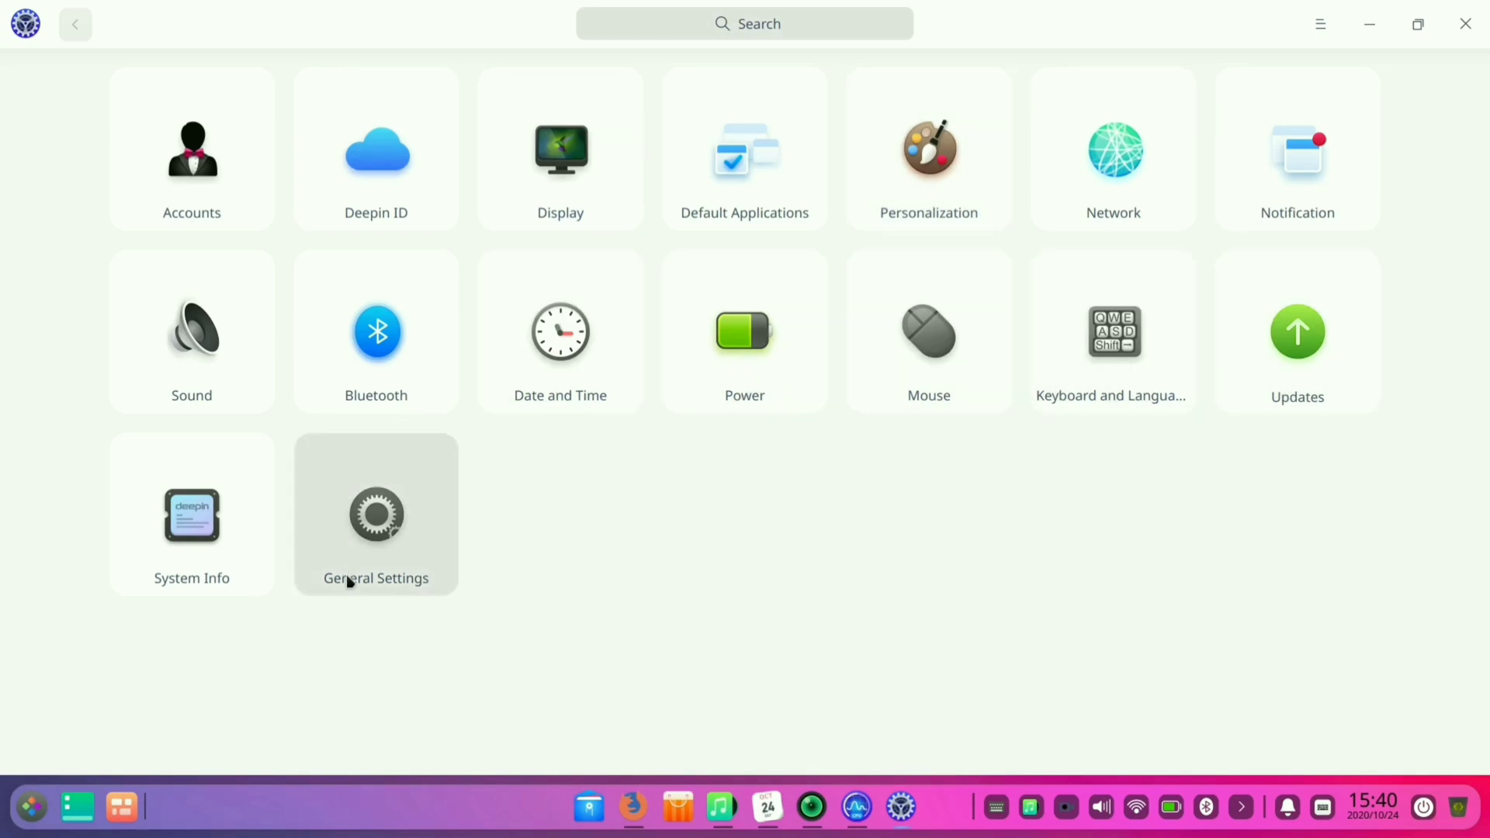
- View About This PC: Deepin 20 Community, 64-bit, kernel 5.4.50, i3-7020U, 8 GB memory
left_click(191, 513)
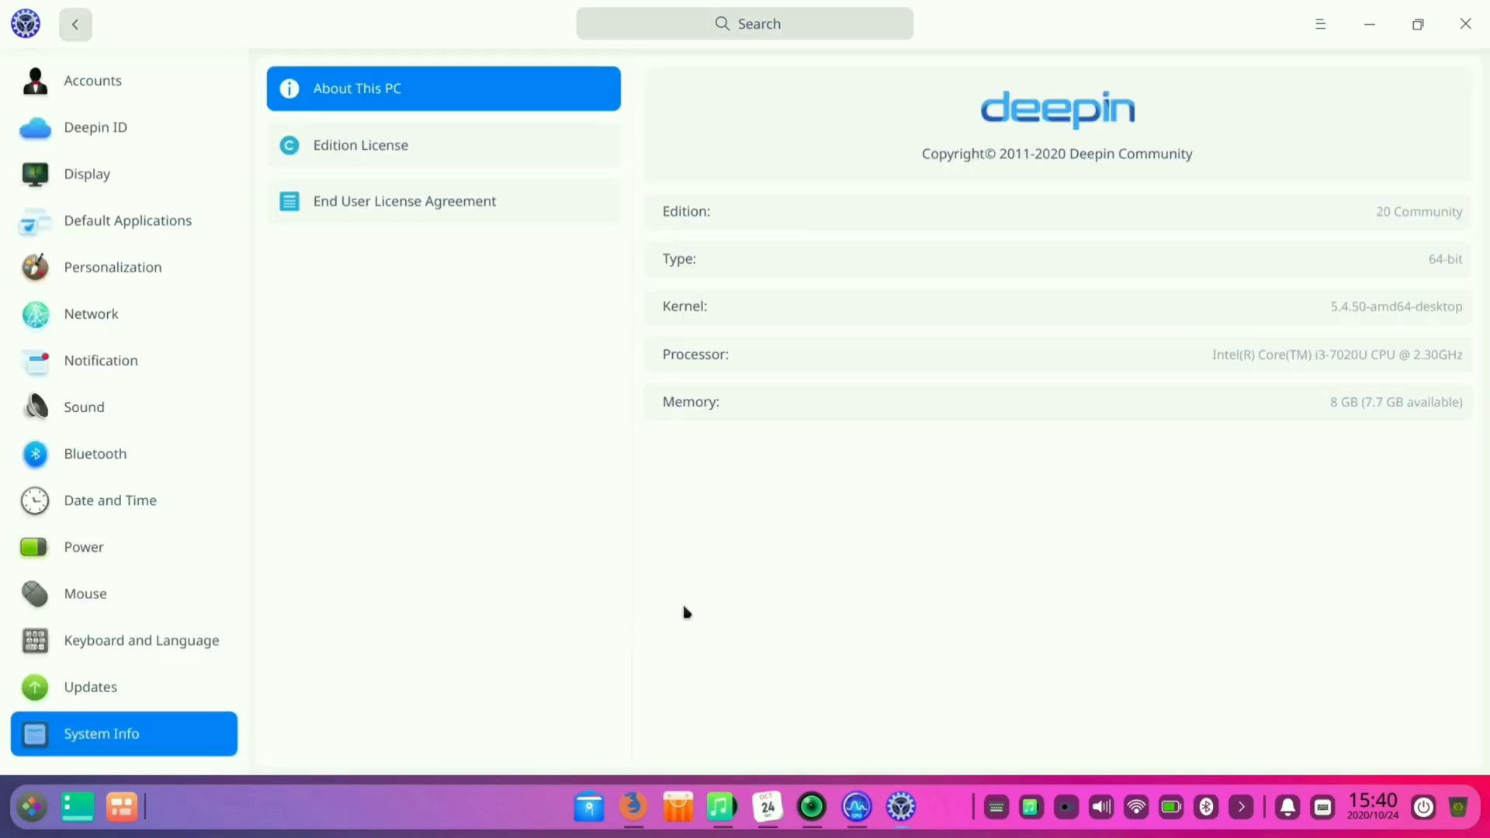
mouse_move(1464, 269)
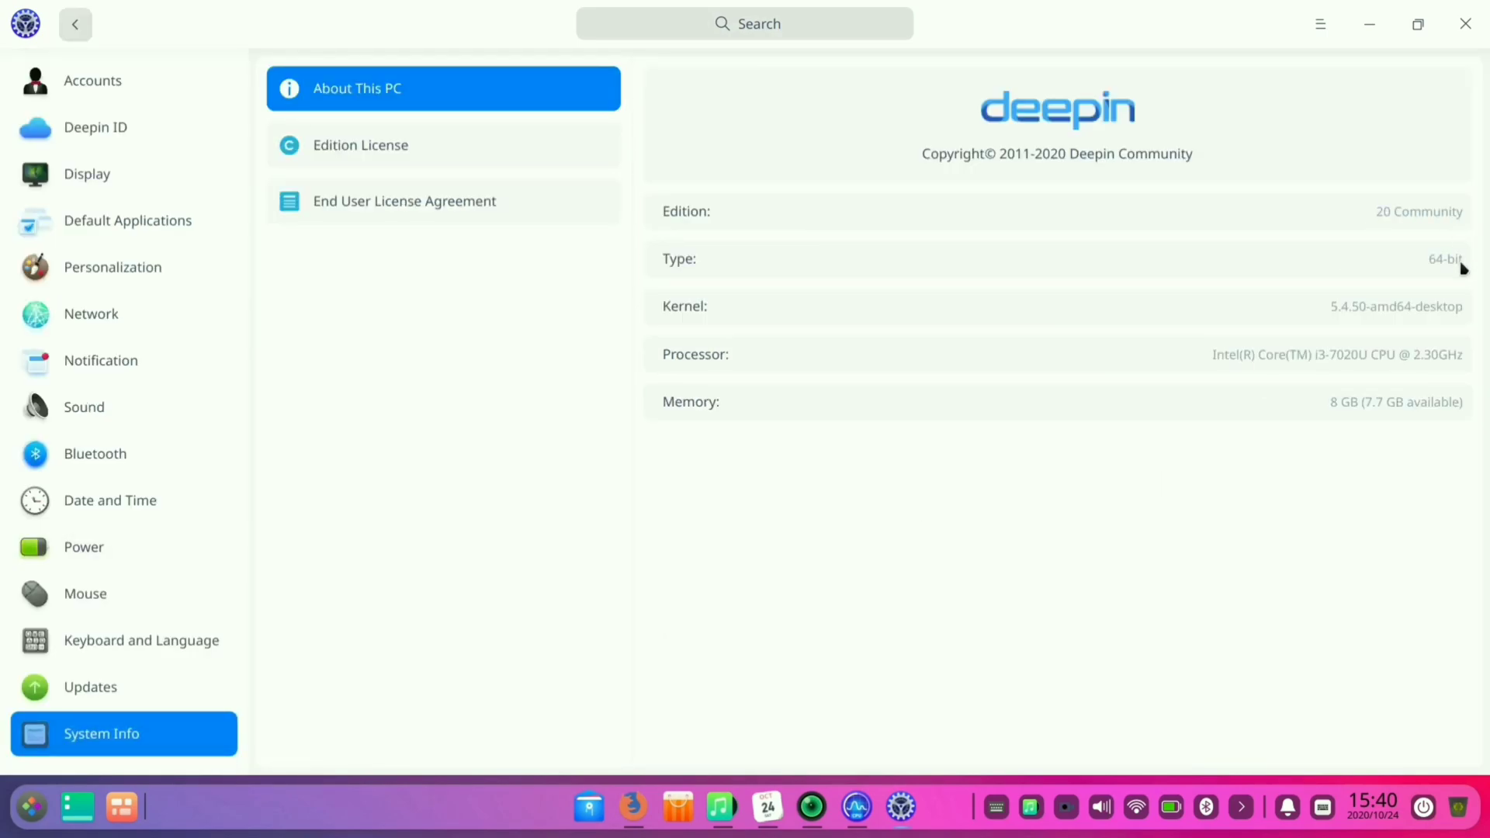
mouse_move(1427, 290)
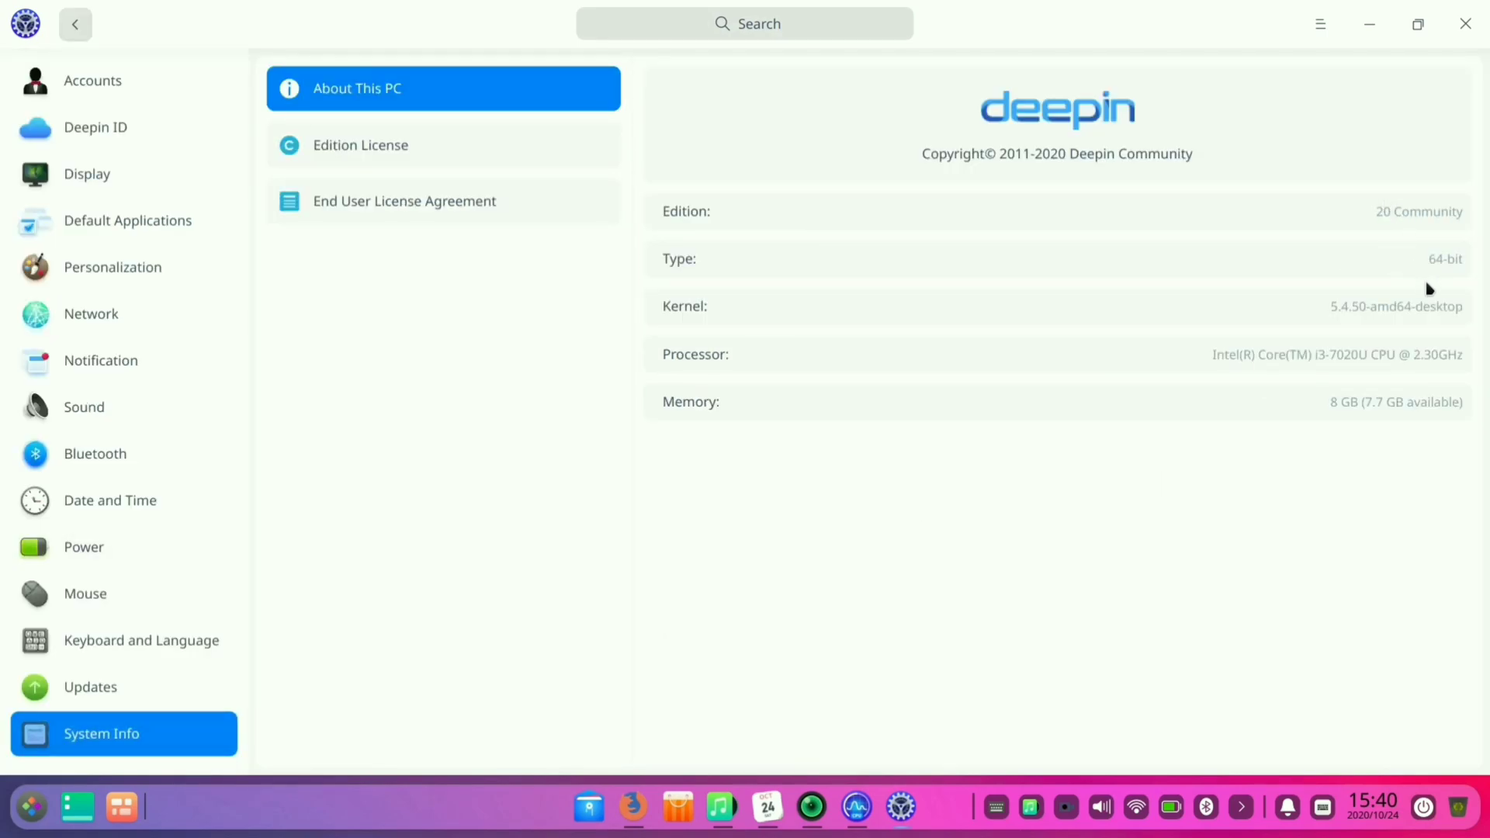
mouse_move(1347, 382)
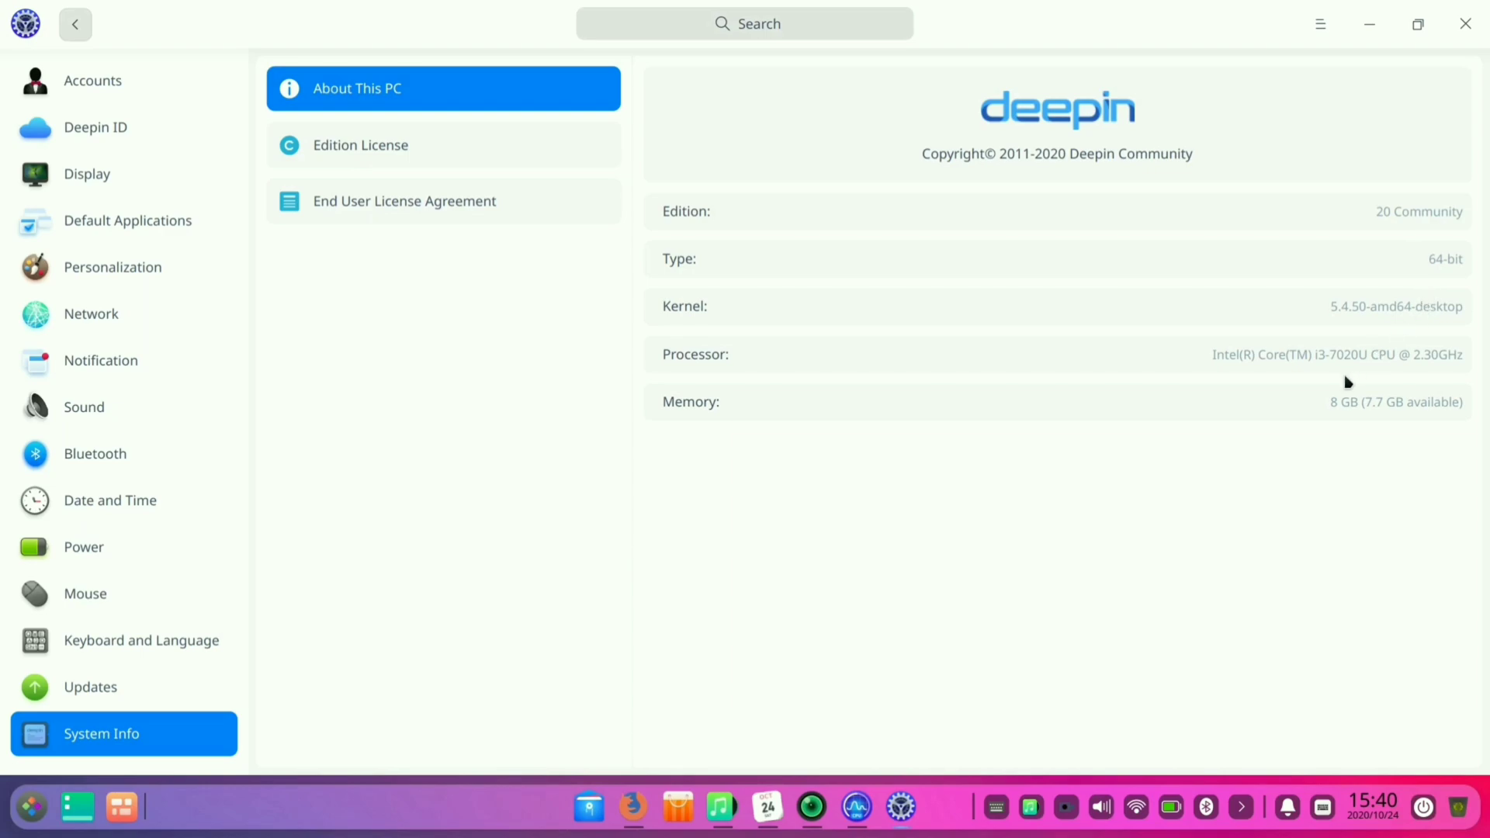
mouse_move(546, 365)
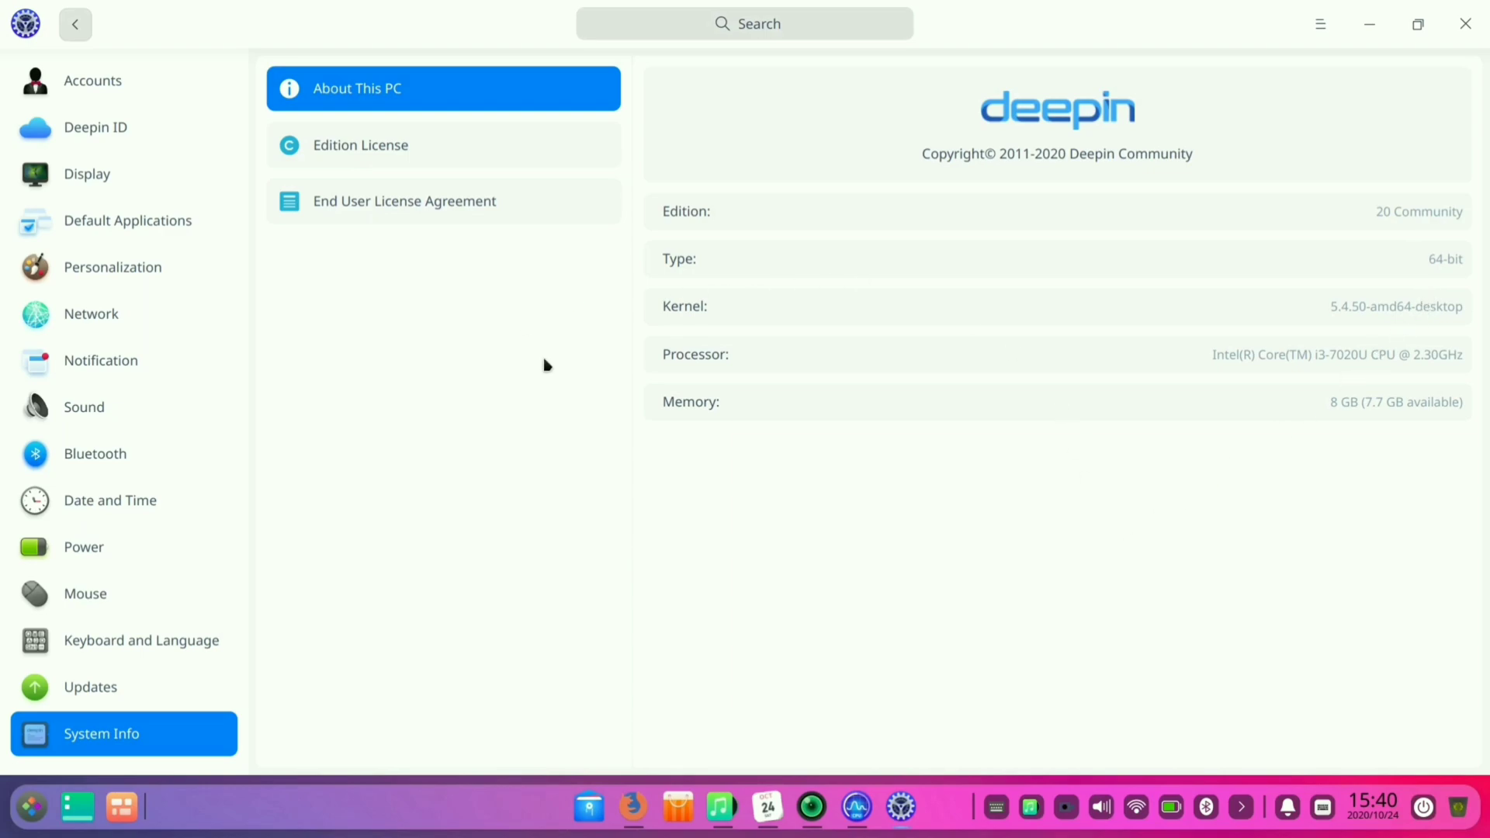
mouse_move(190, 38)
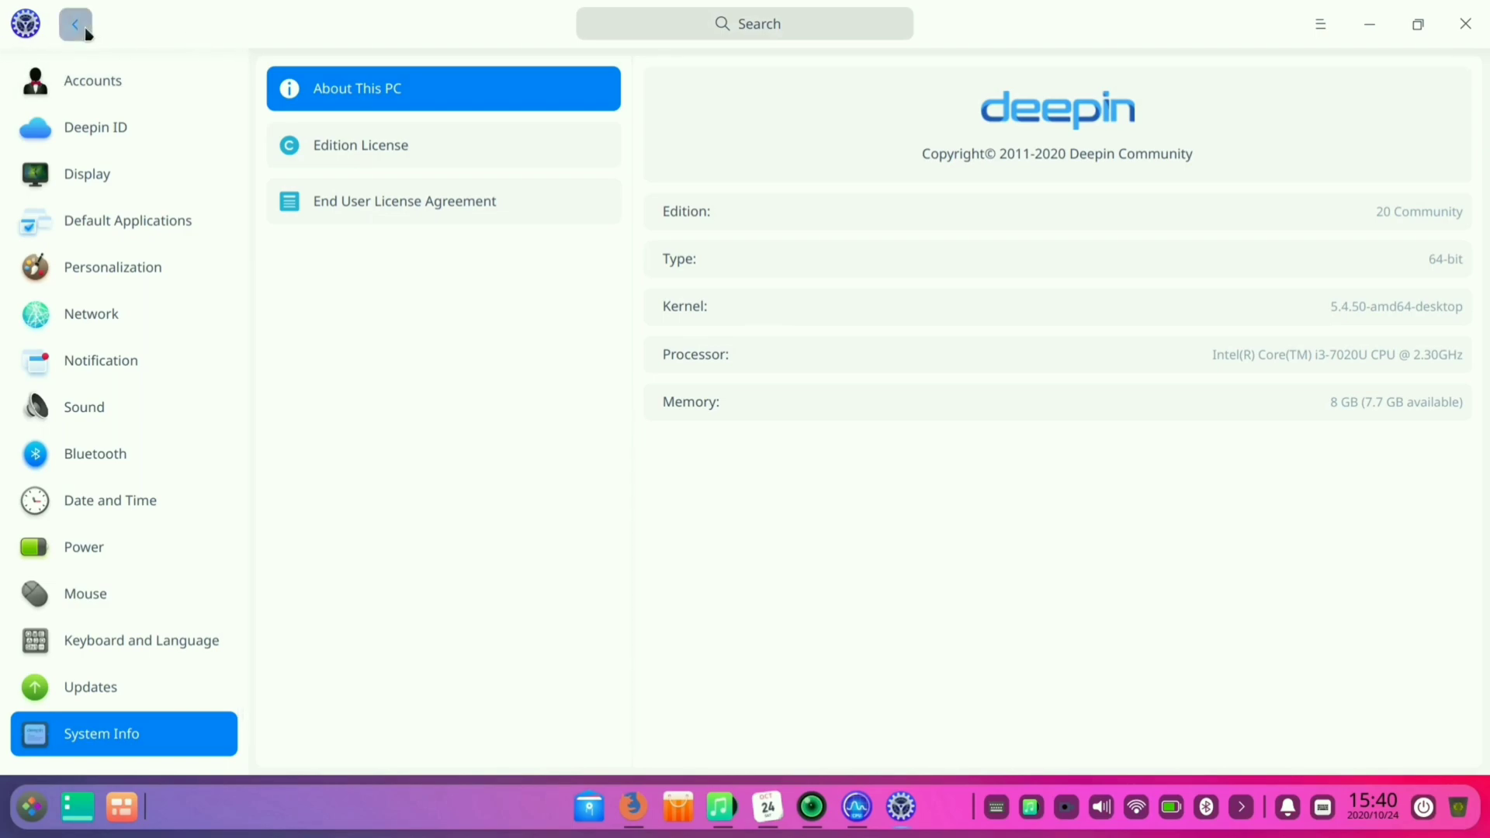
- Return to the settings overview and show Personalization > General with Light theme and blue accent
left_click(75, 24)
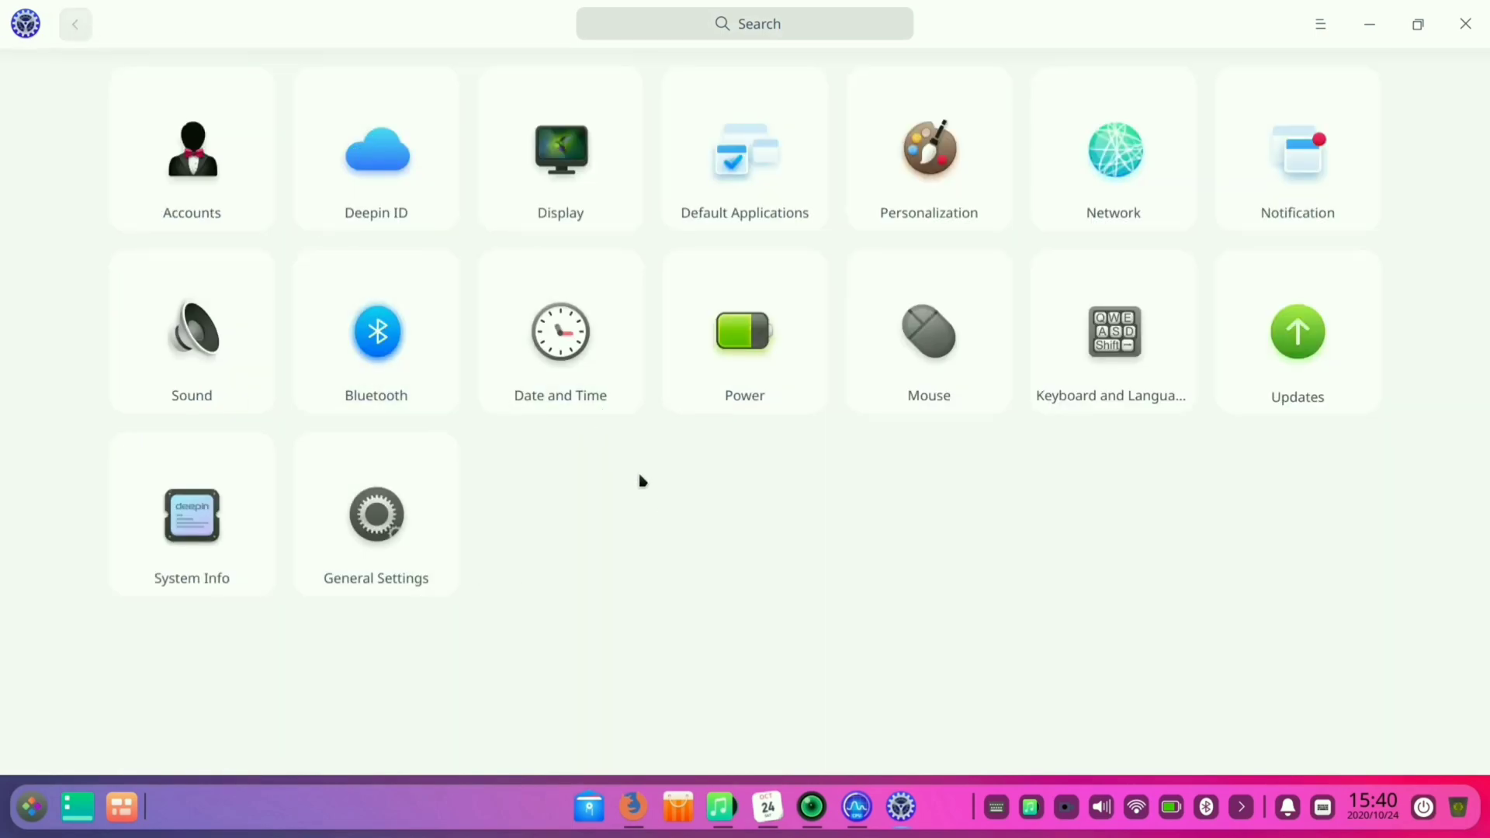
mouse_move(875, 203)
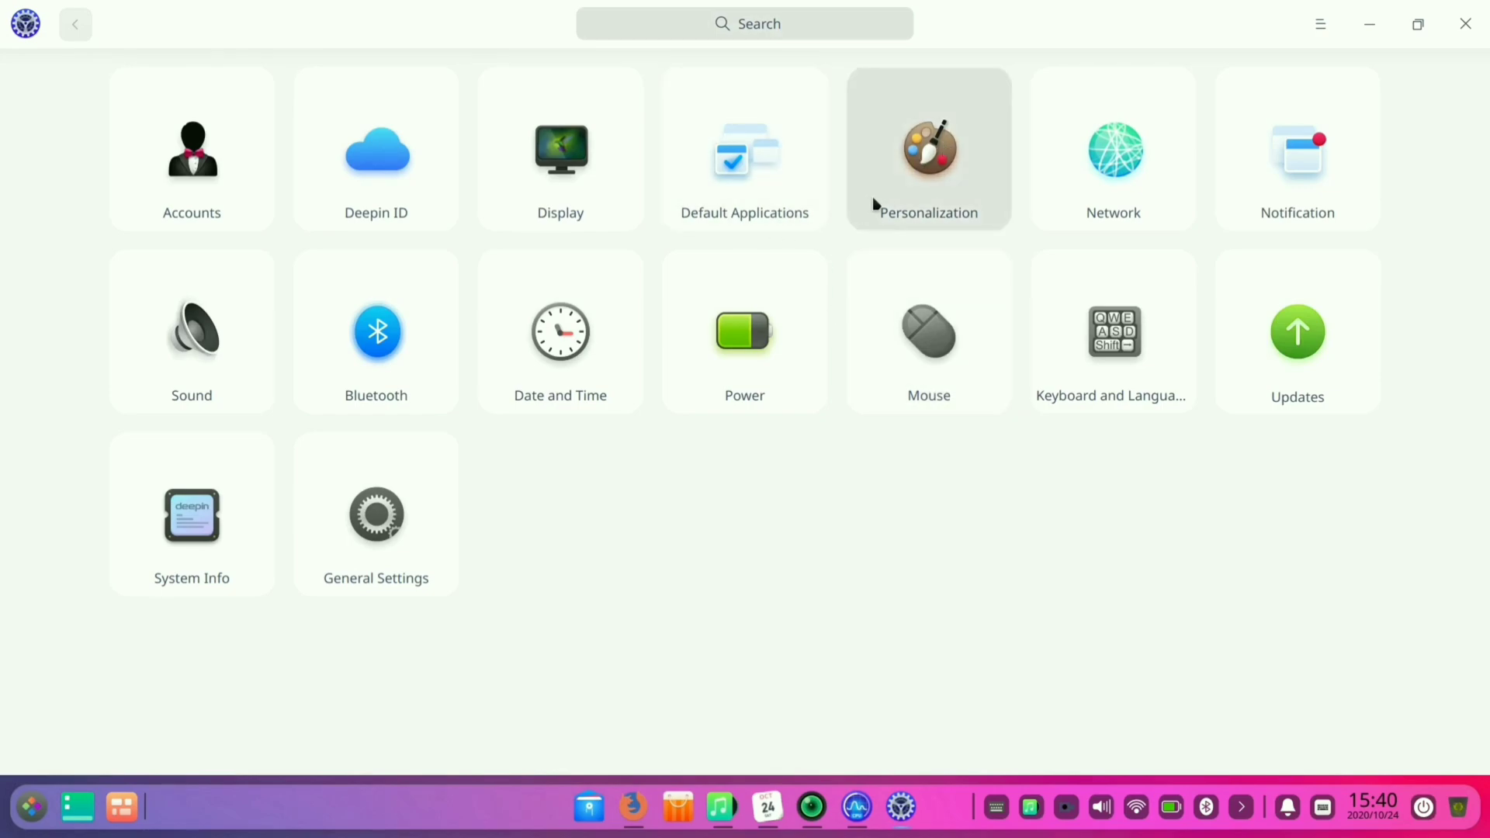
left_click(929, 149)
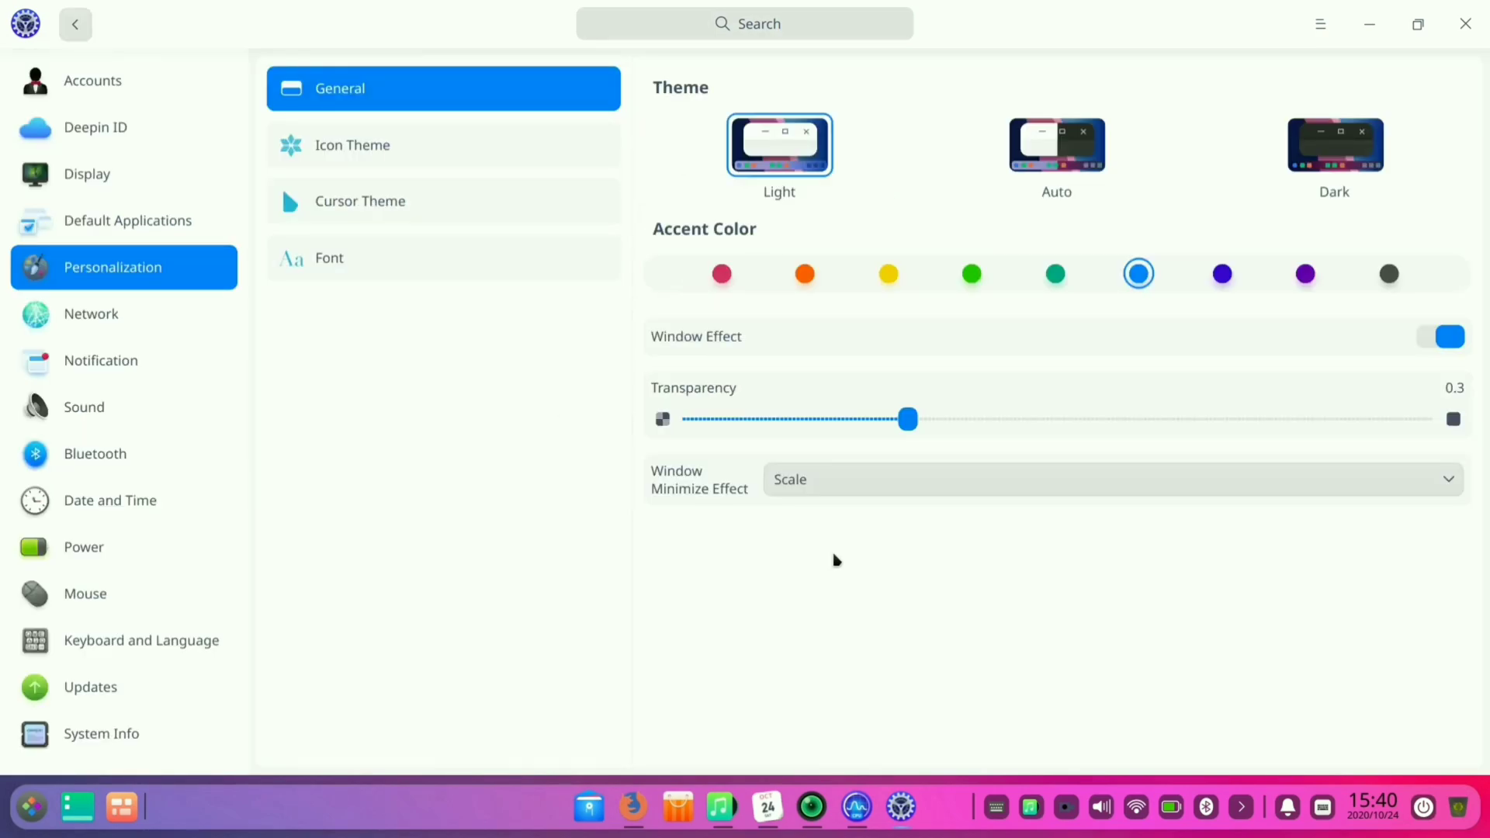
mouse_move(539, 436)
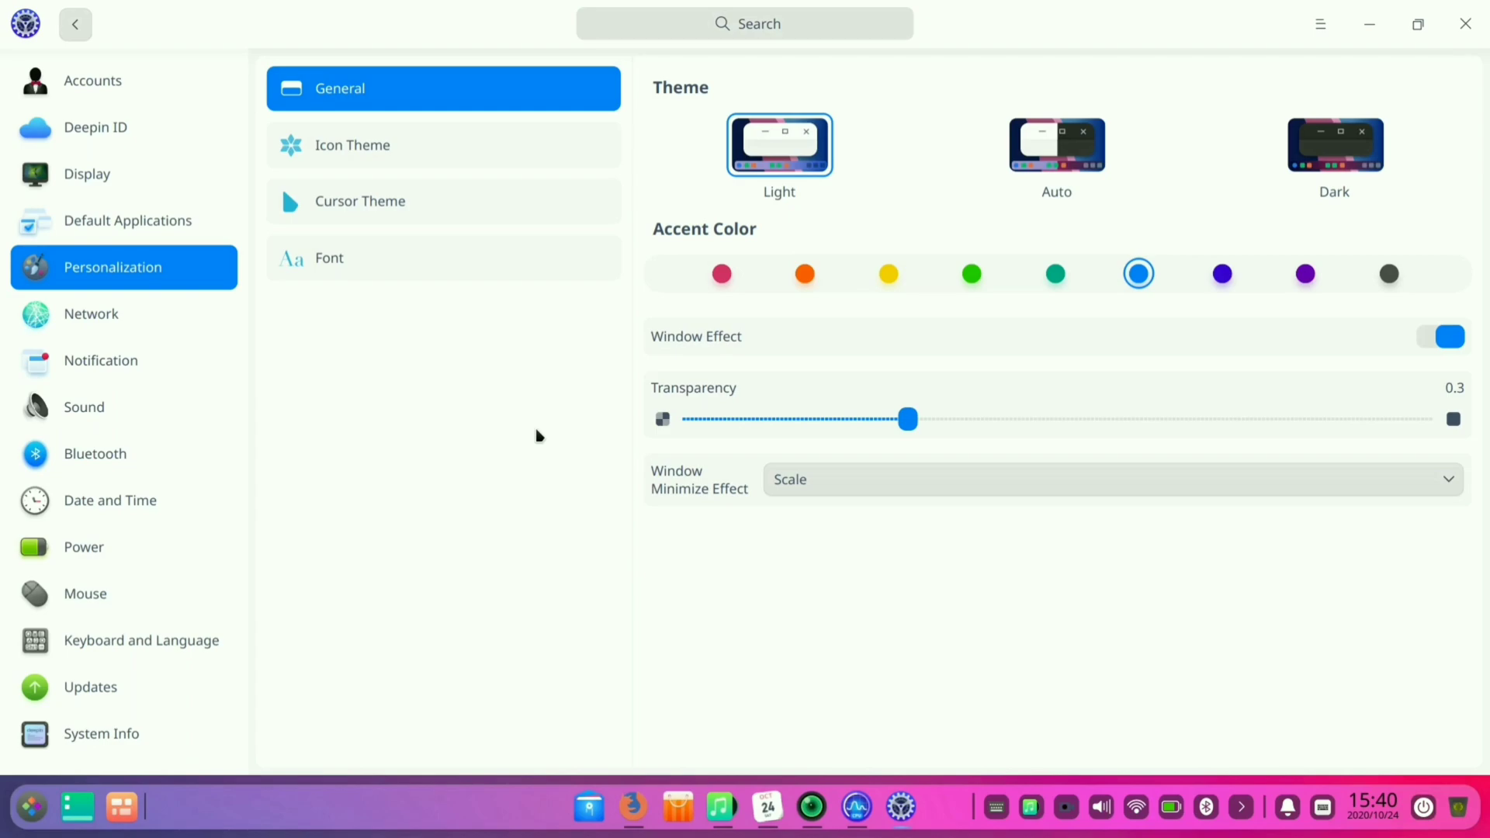
mouse_move(562, 264)
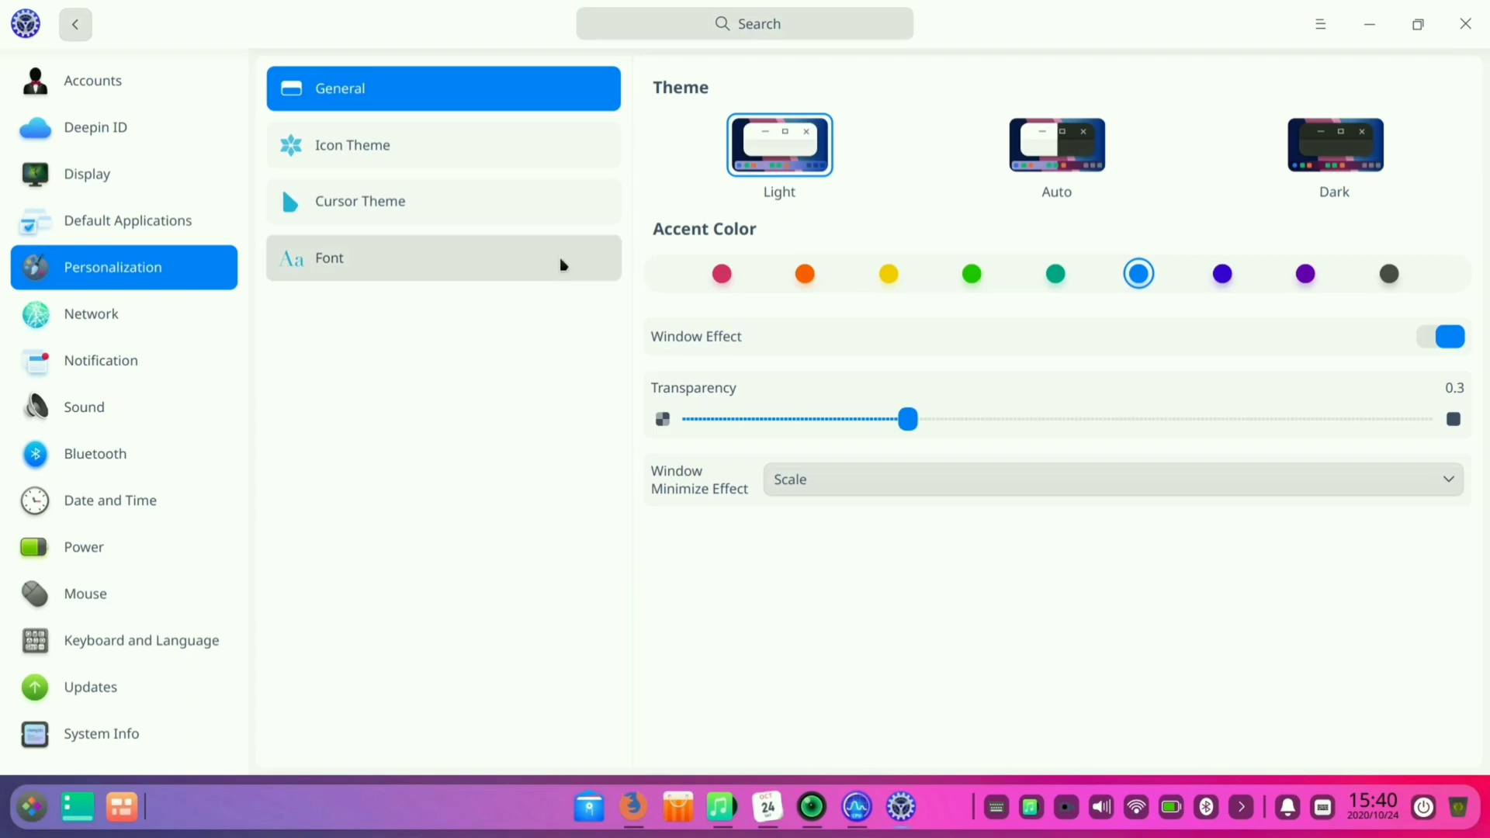
mouse_move(1058, 149)
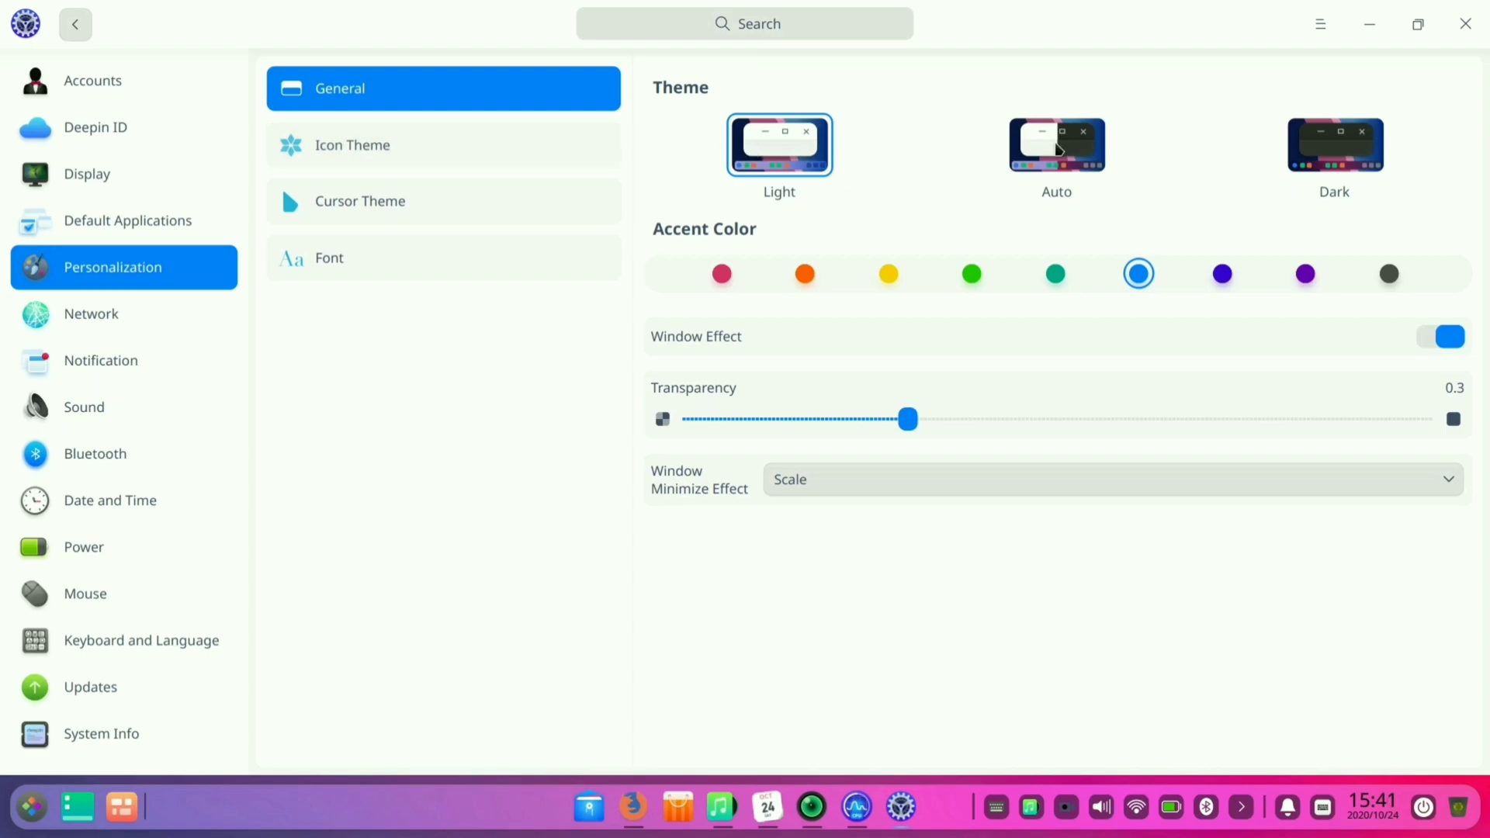
left_click(1056, 144)
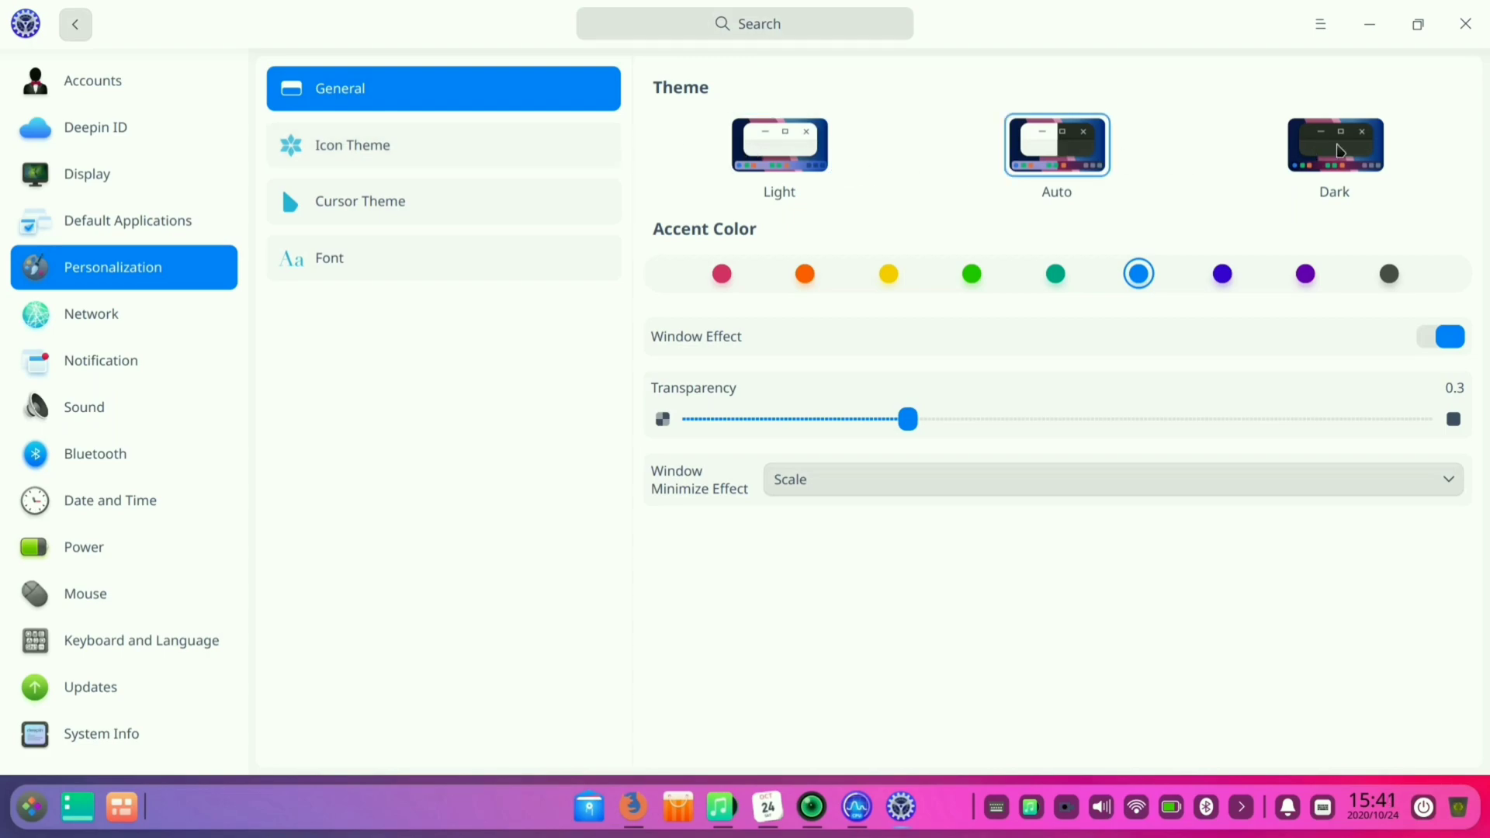
left_click(1334, 144)
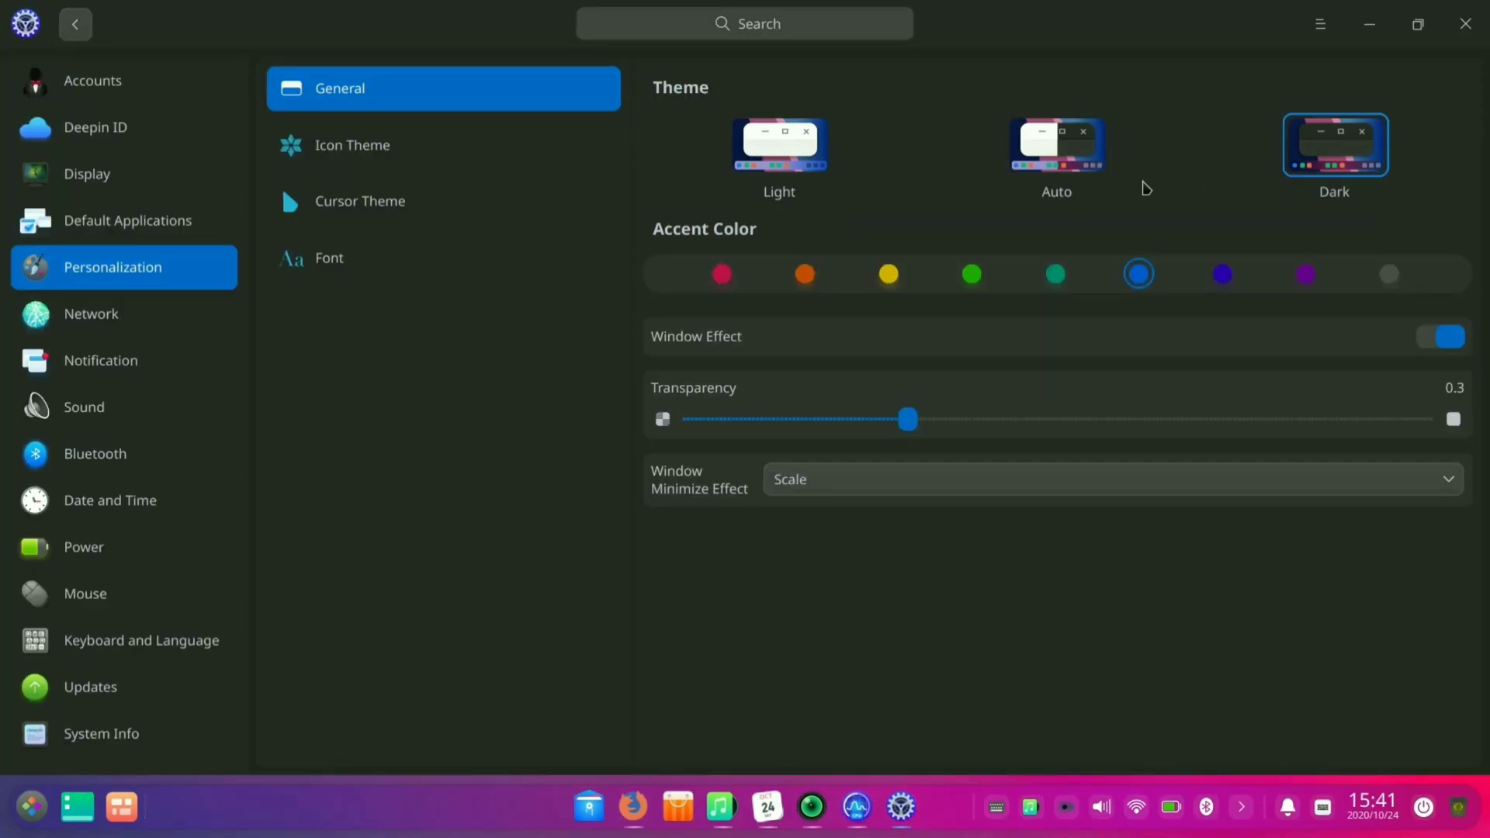
mouse_move(1070, 157)
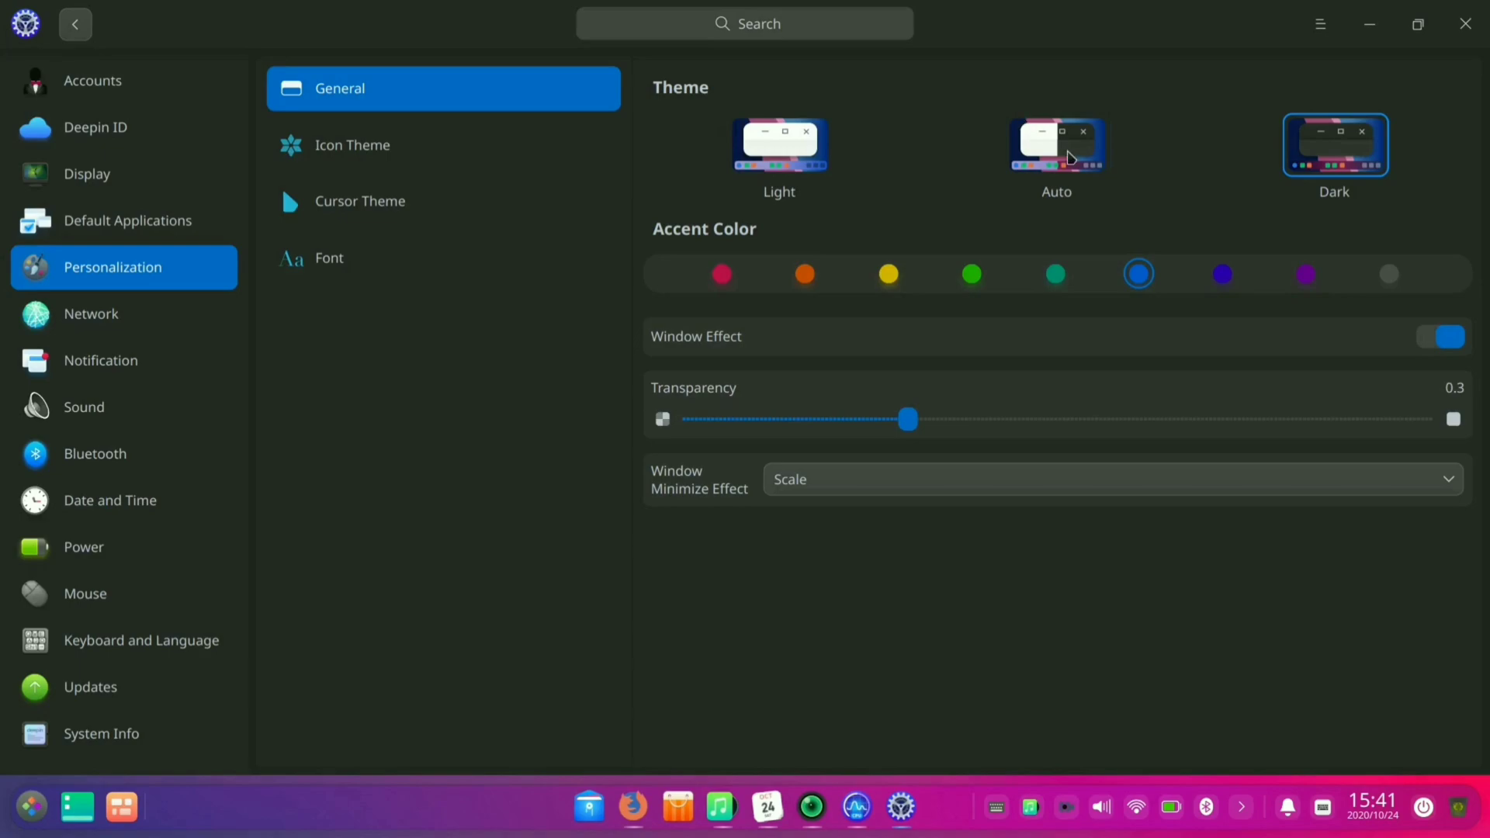
mouse_move(1047, 259)
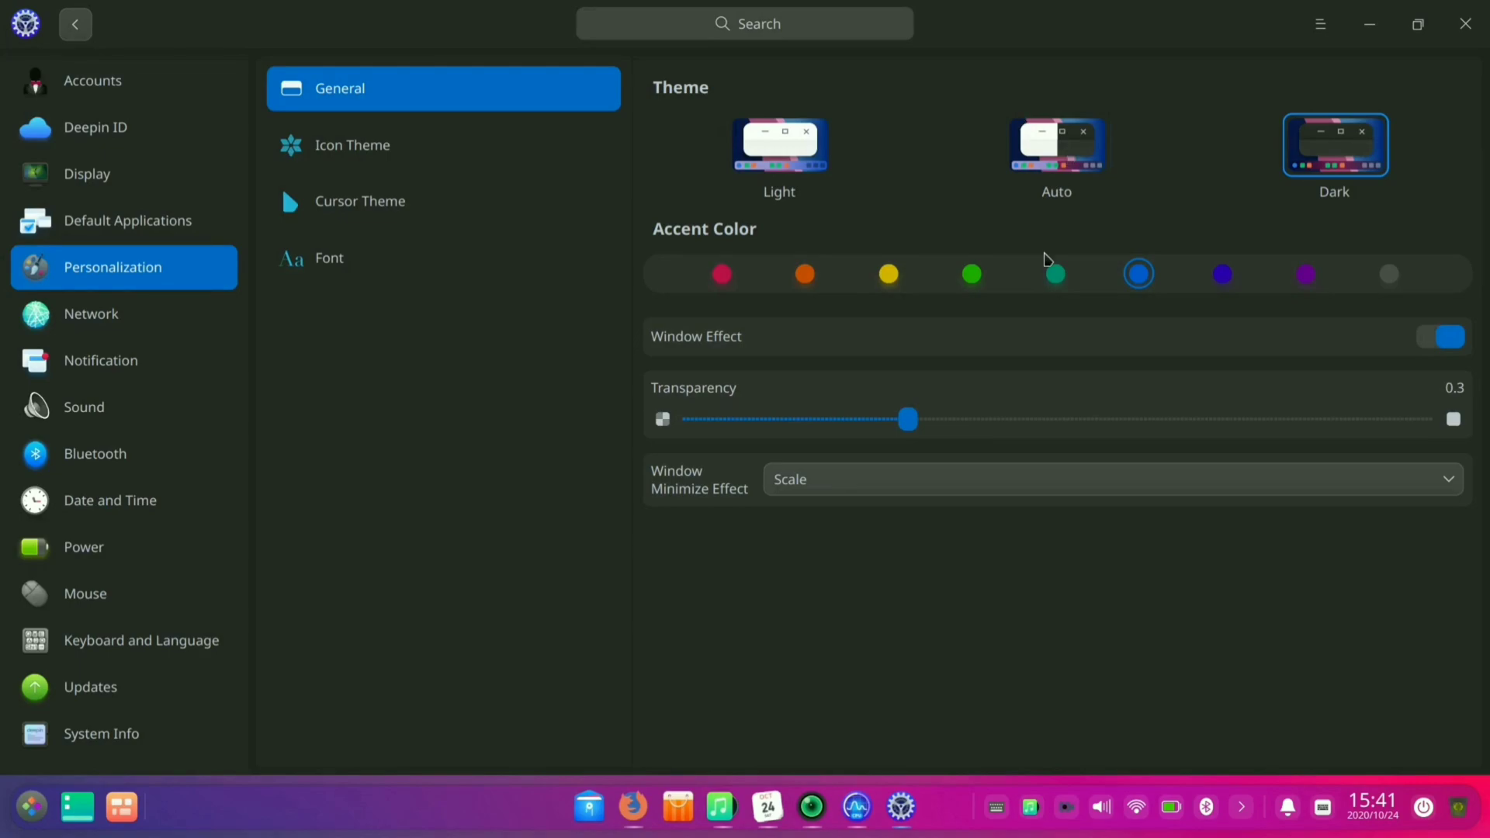
left_click(1055, 275)
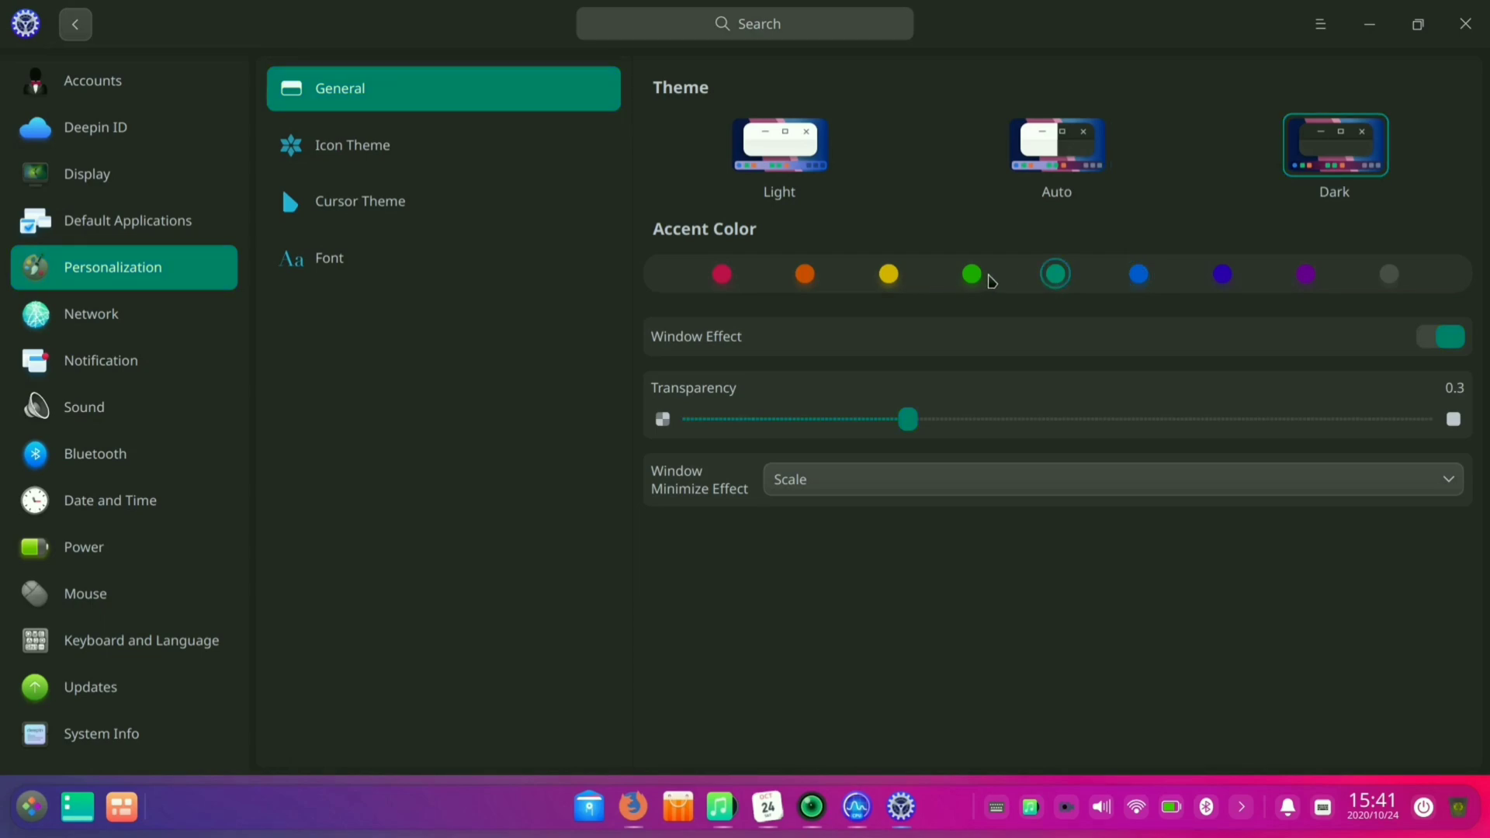
left_click(971, 275)
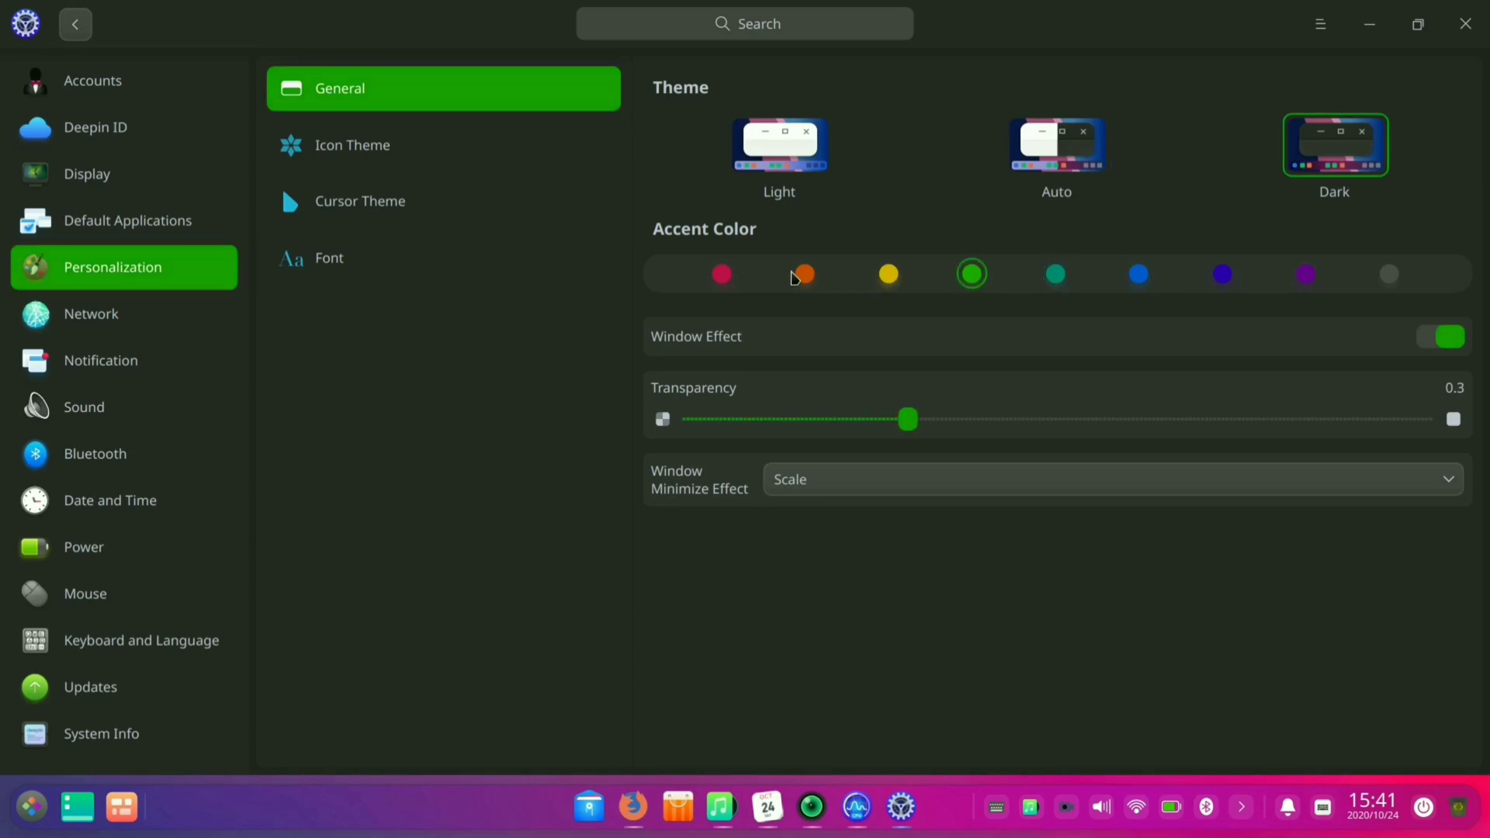
left_click(804, 275)
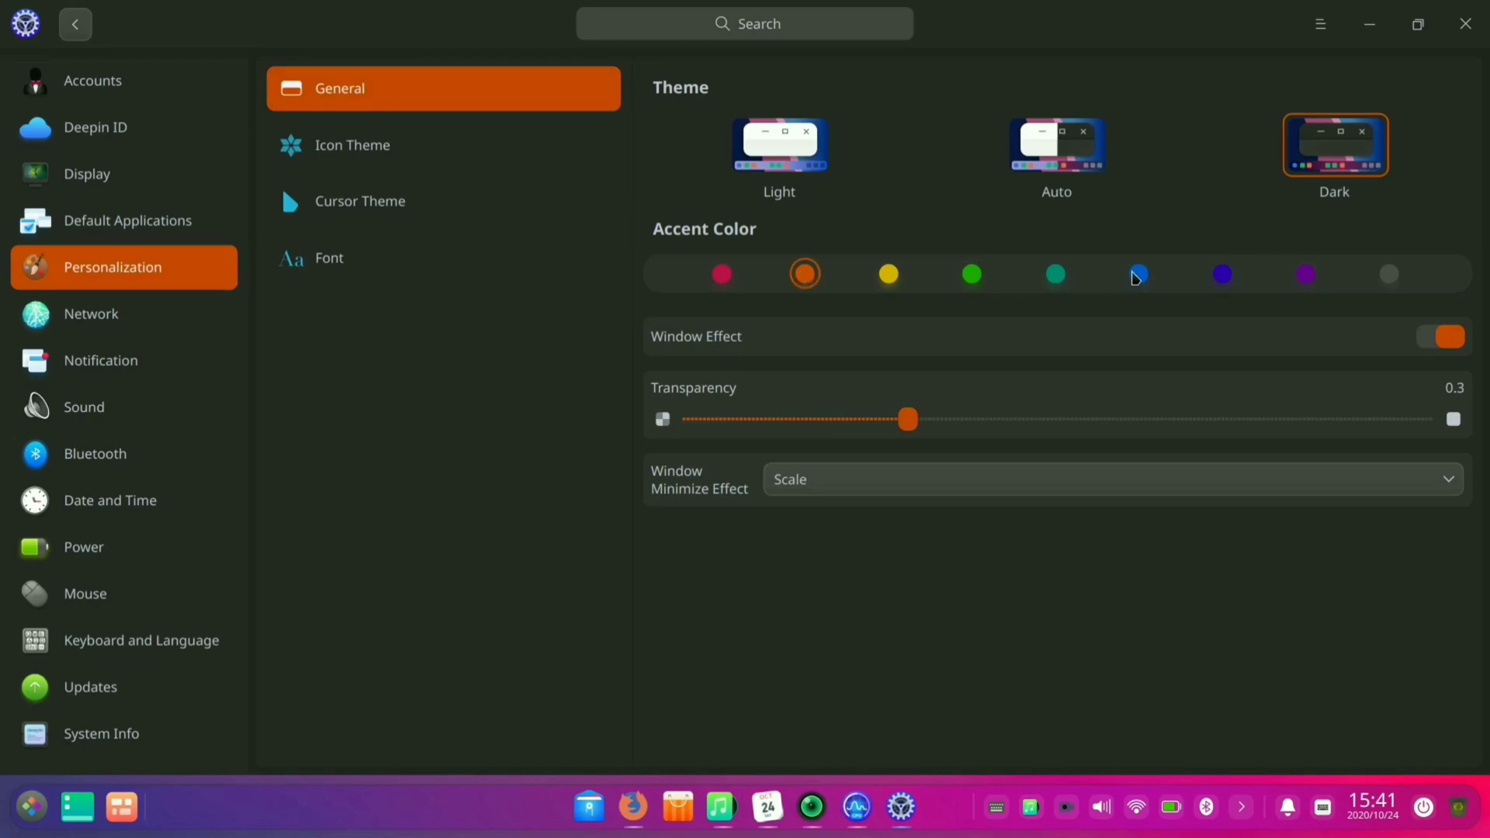
left_click(1138, 275)
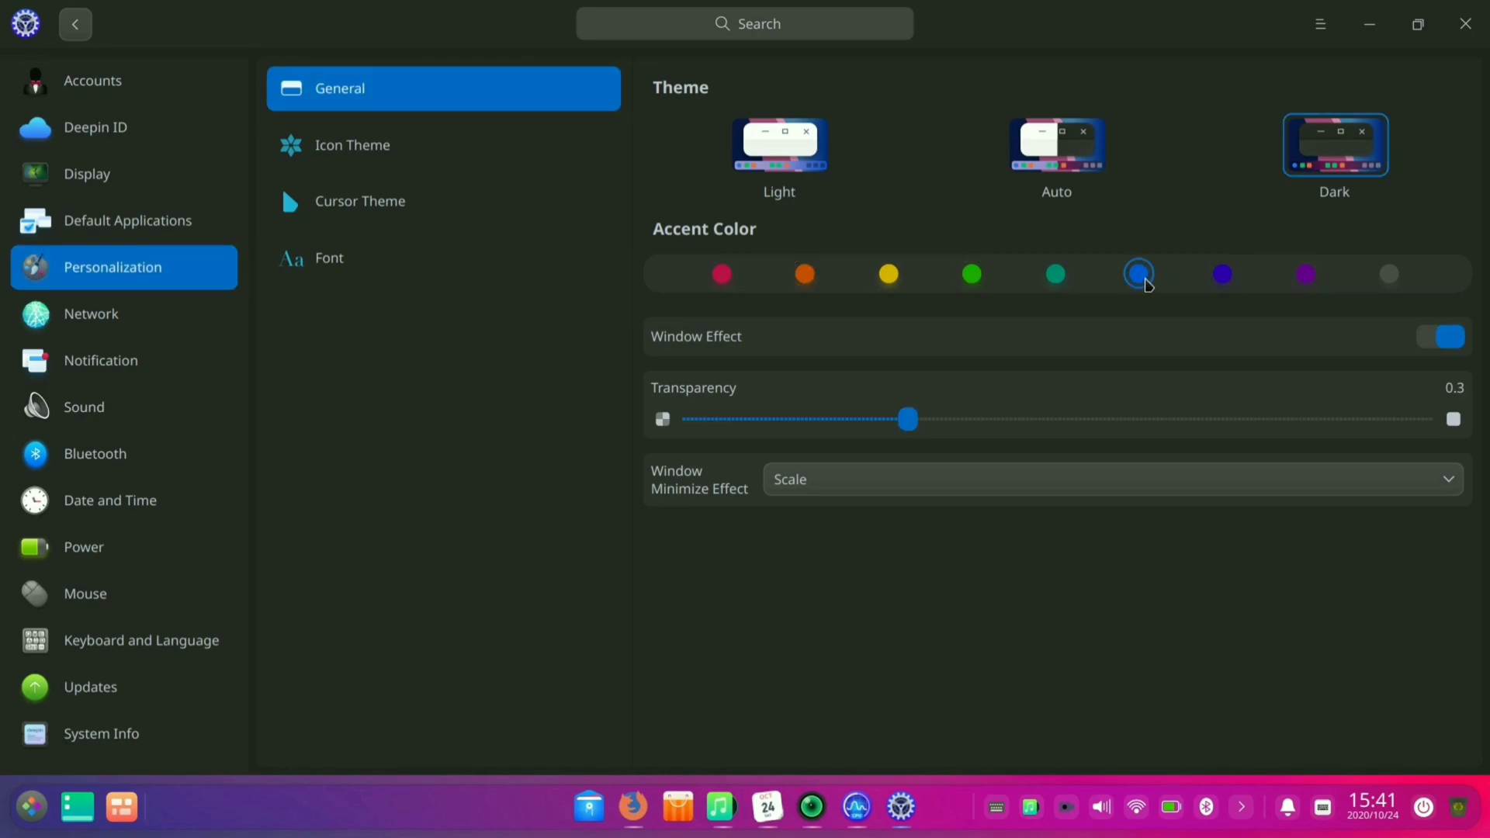
left_click(1223, 275)
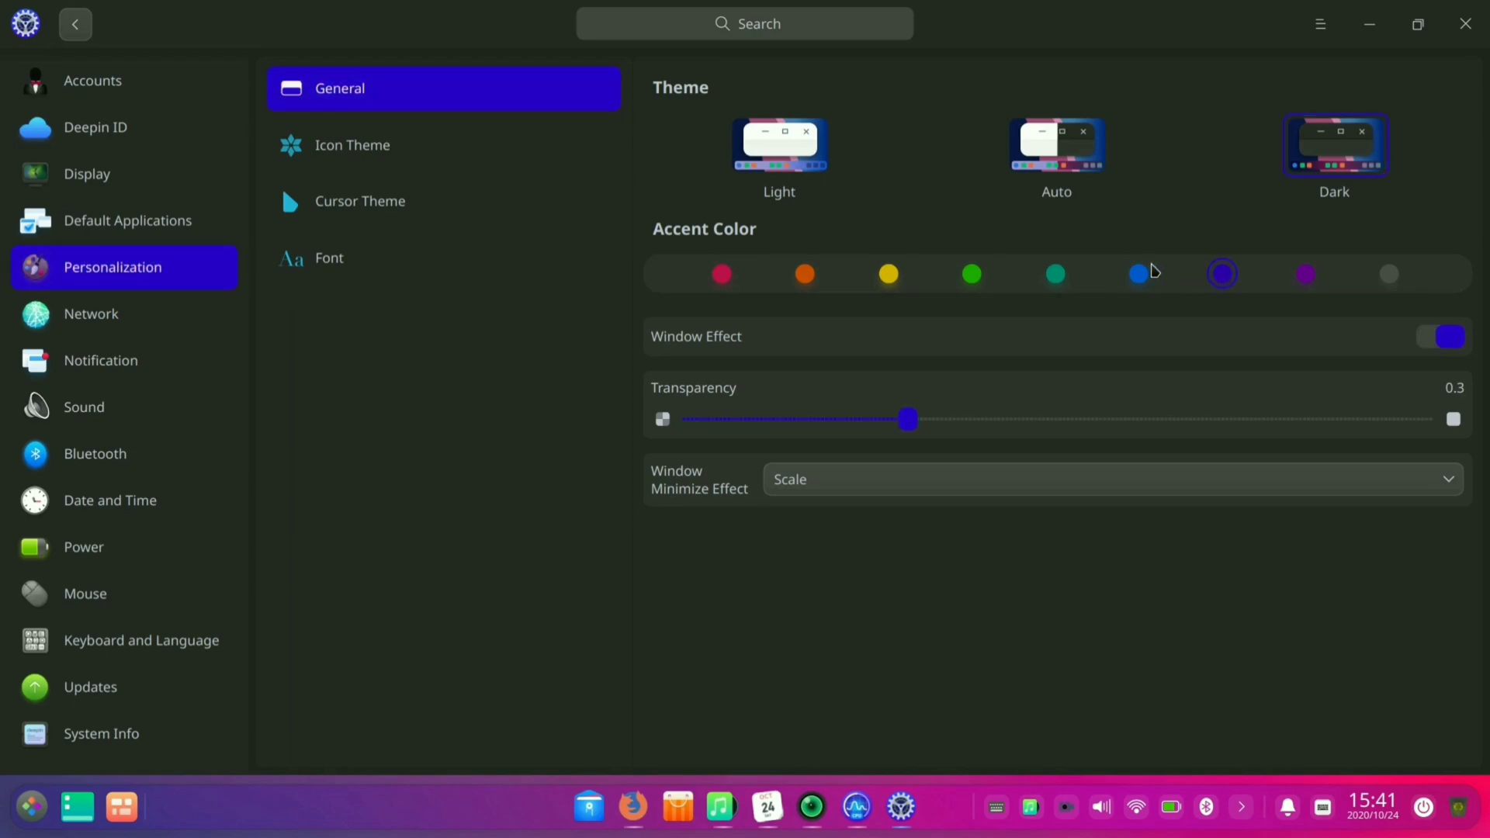
left_click(779, 145)
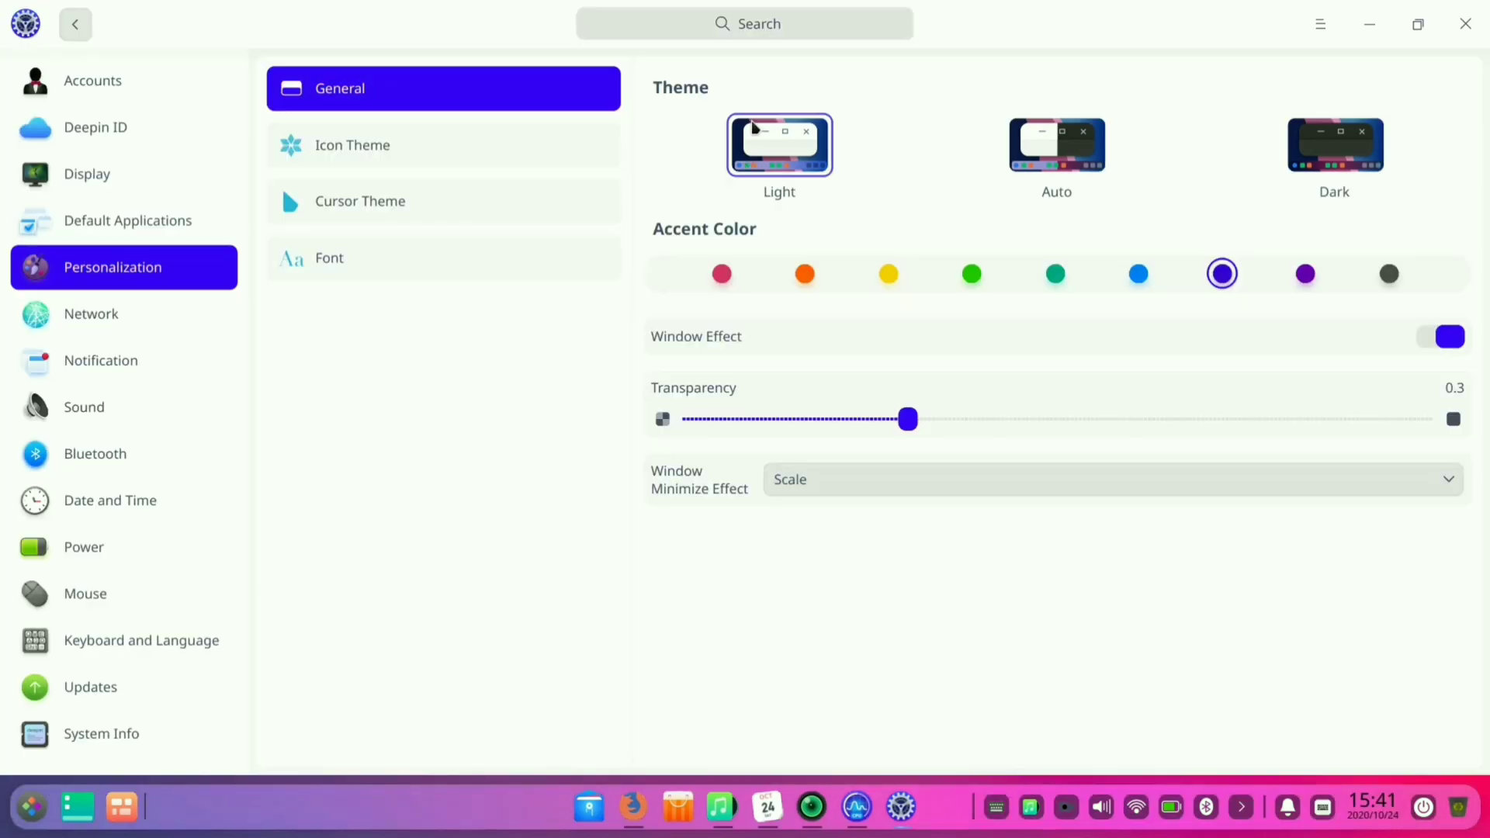
left_click(1138, 274)
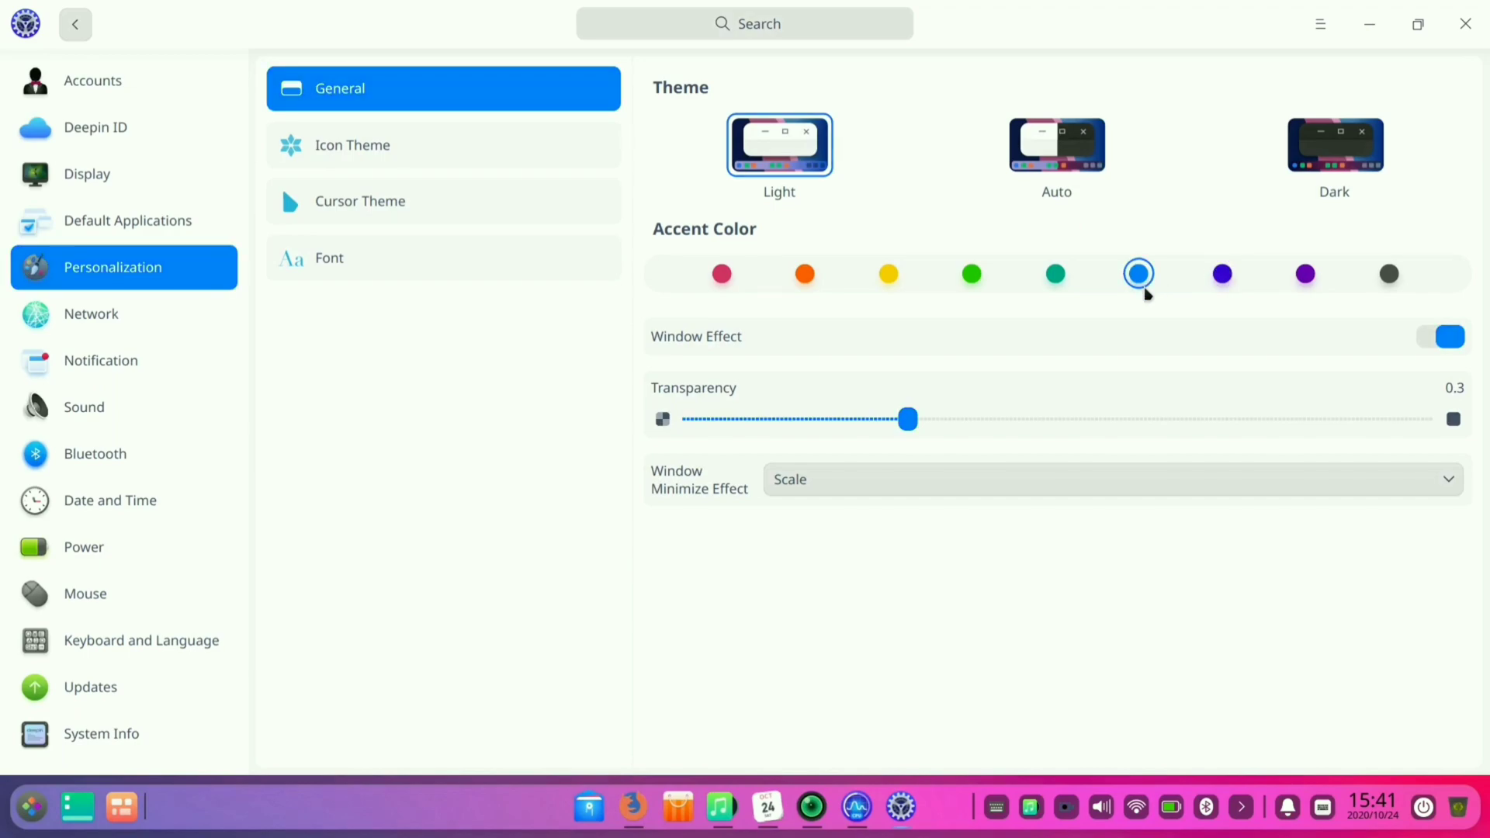
mouse_move(454, 201)
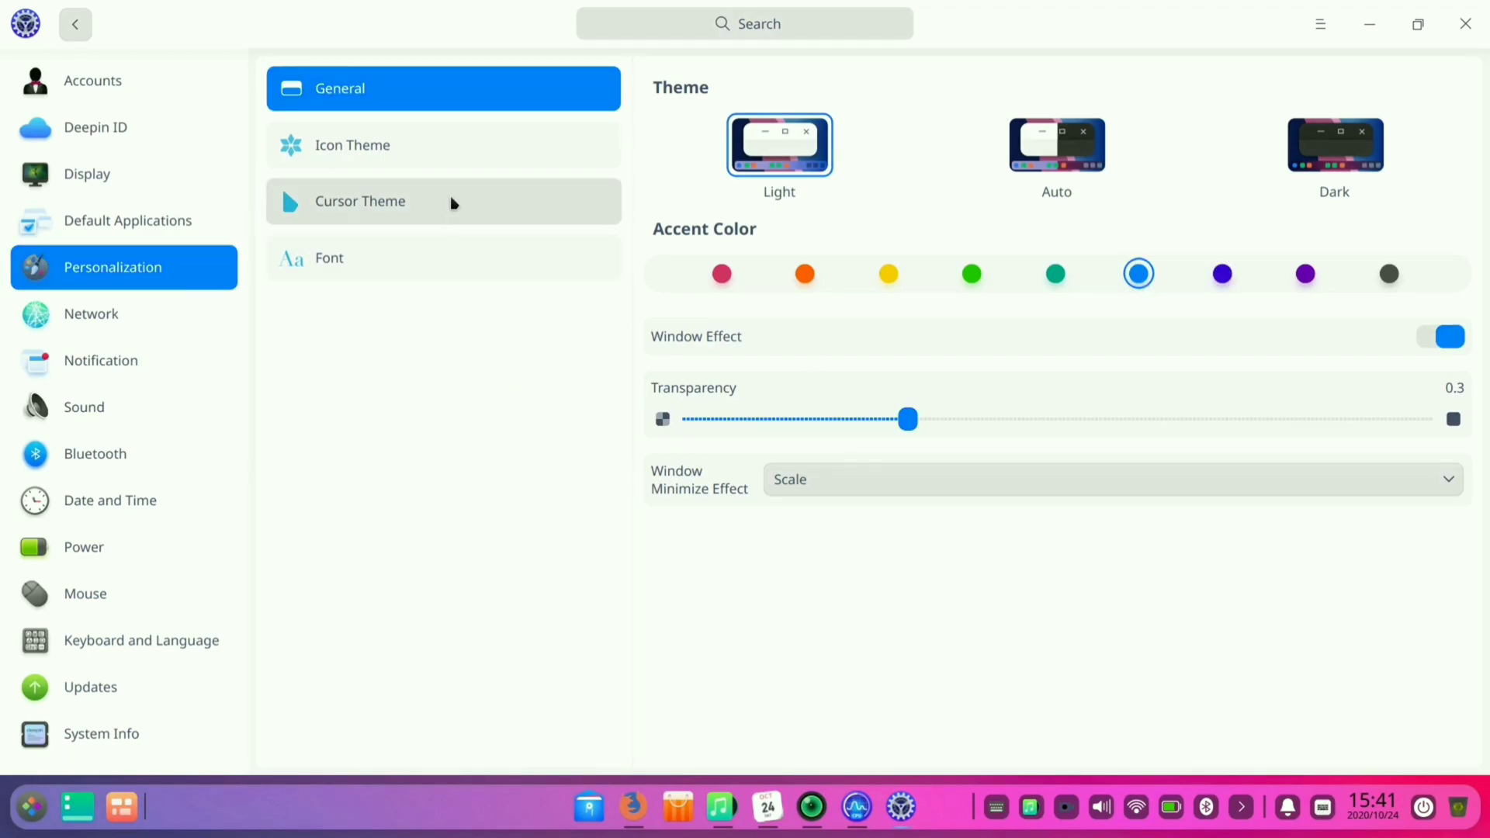
- Close the Control Center window, leaving the wallpaper and dock
left_click(443, 258)
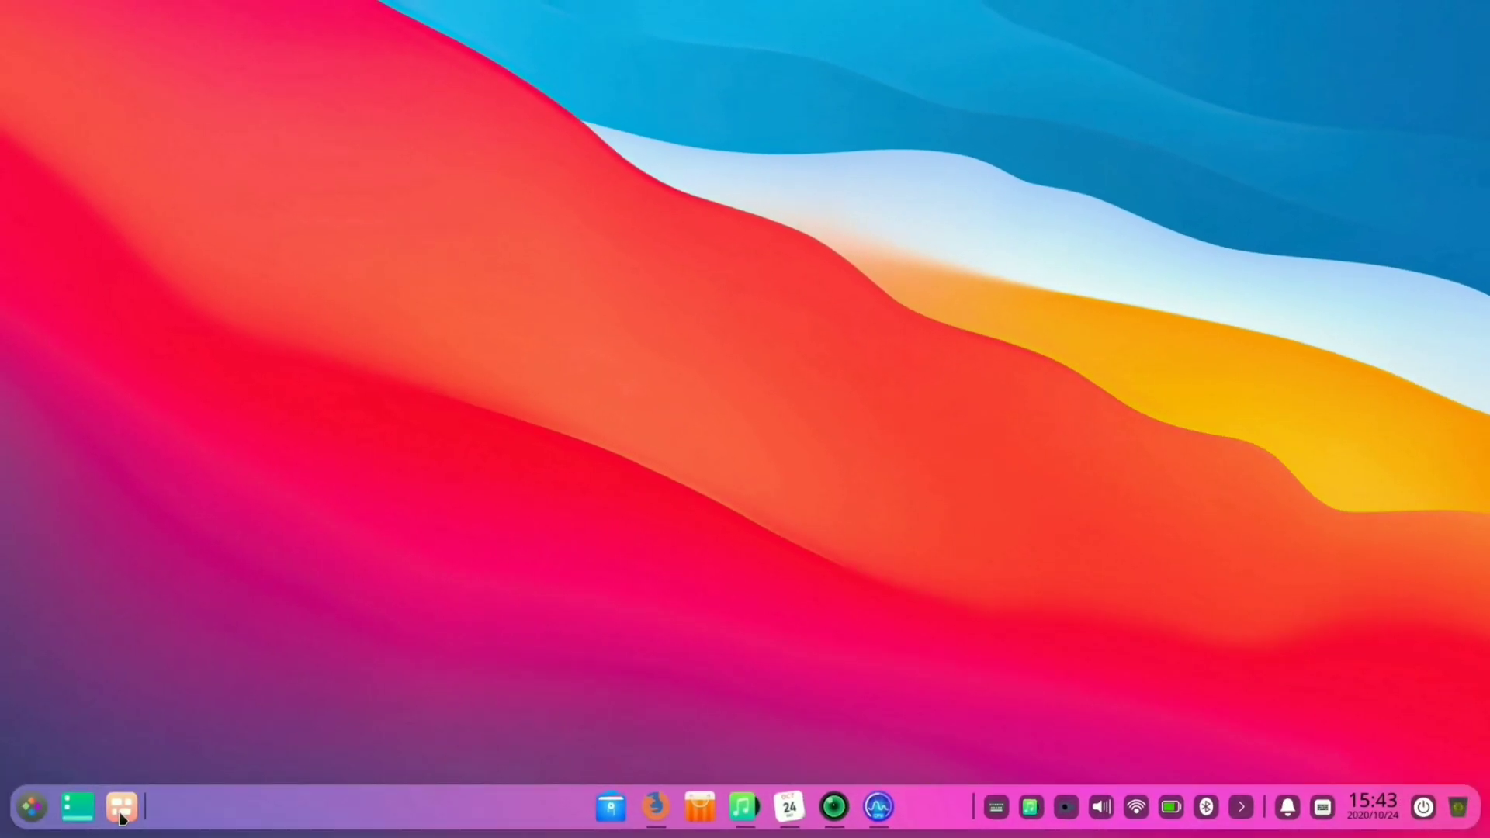
- View the multitasking overview of open windows, then minimize the Music and Calendar windows
left_click(120, 807)
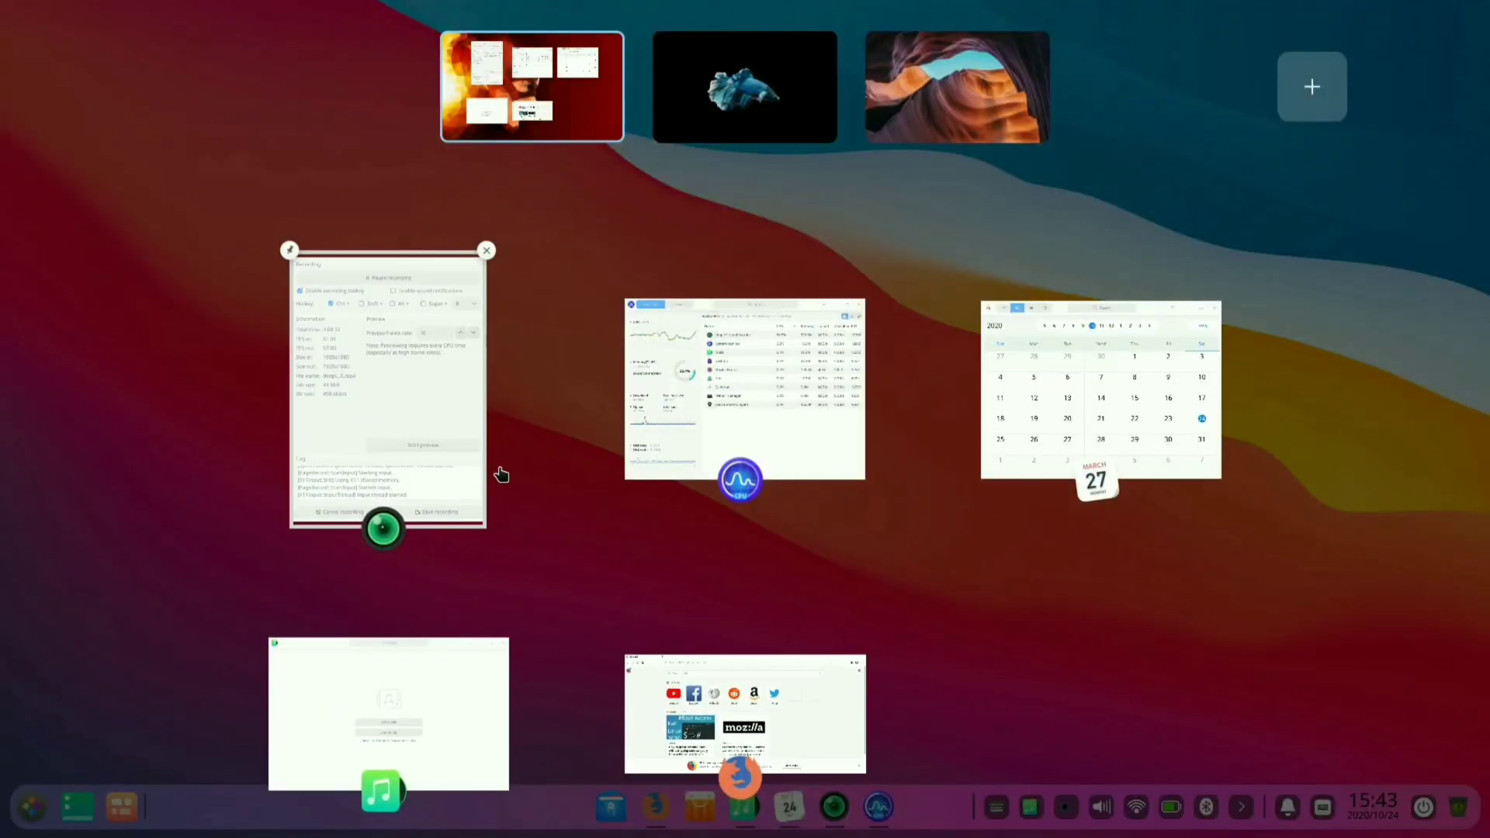
mouse_move(834, 719)
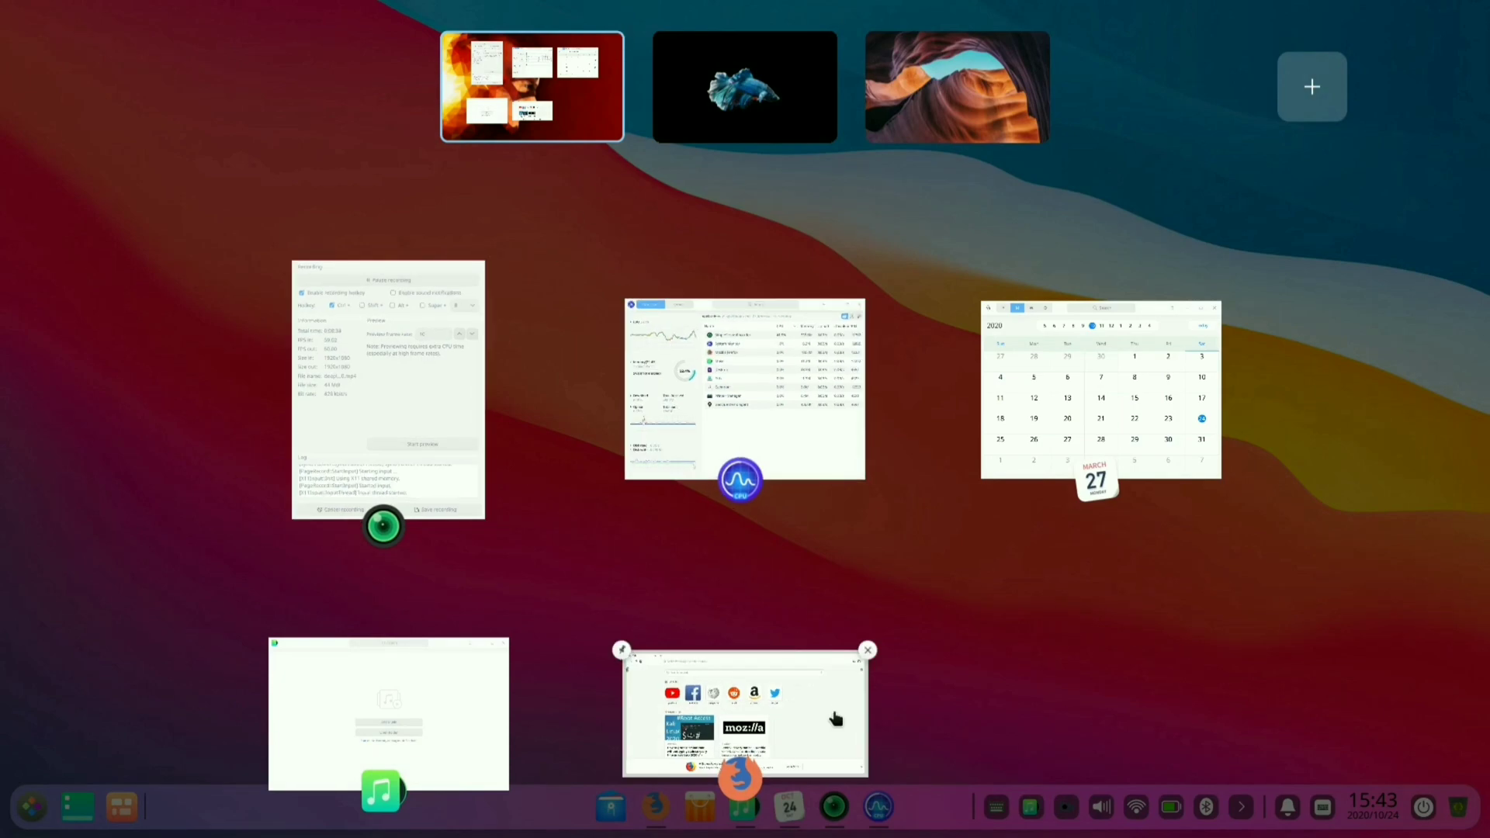
left_click(745, 708)
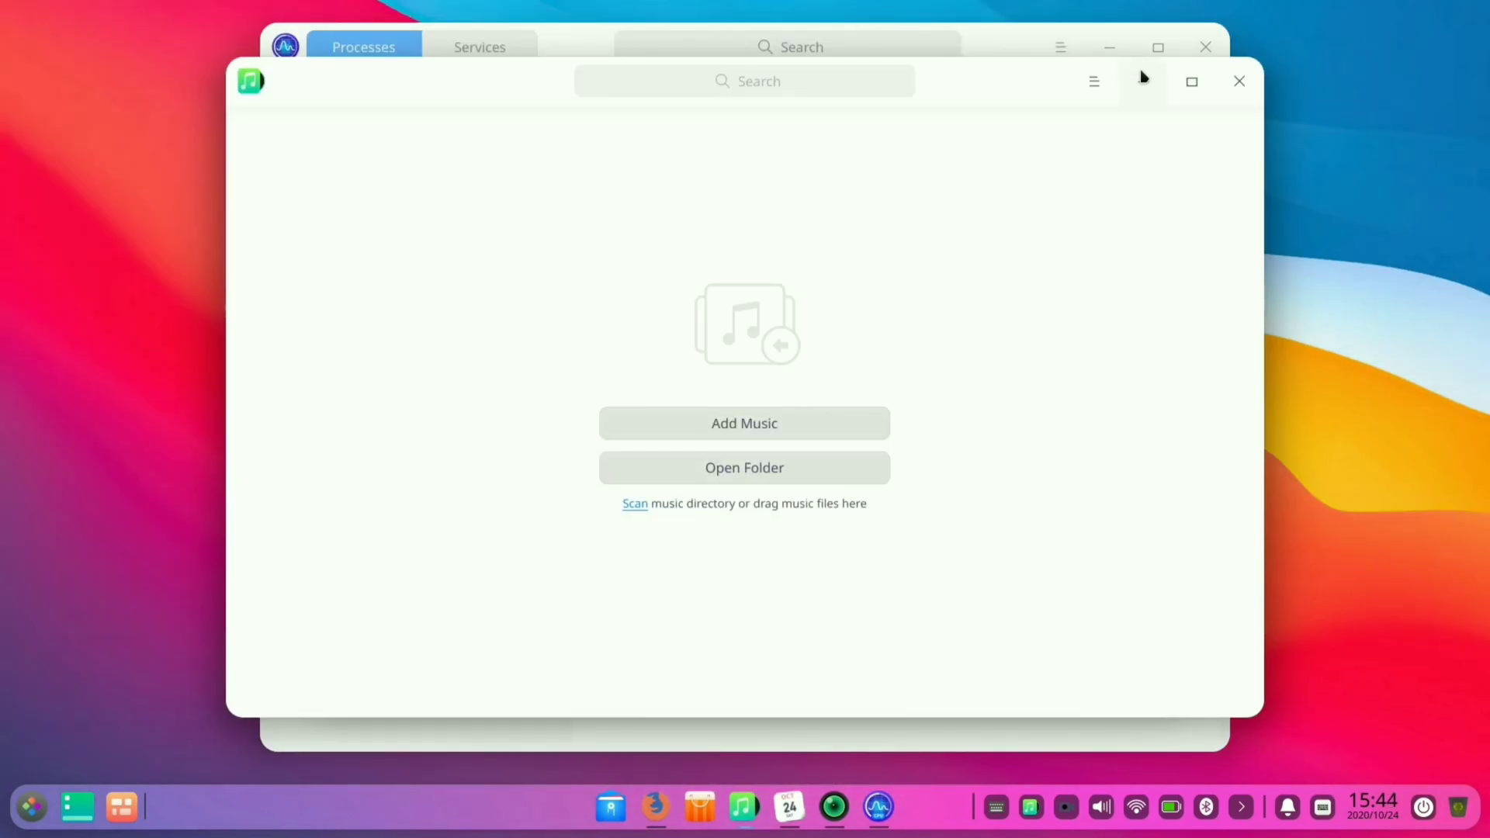
left_click(788, 807)
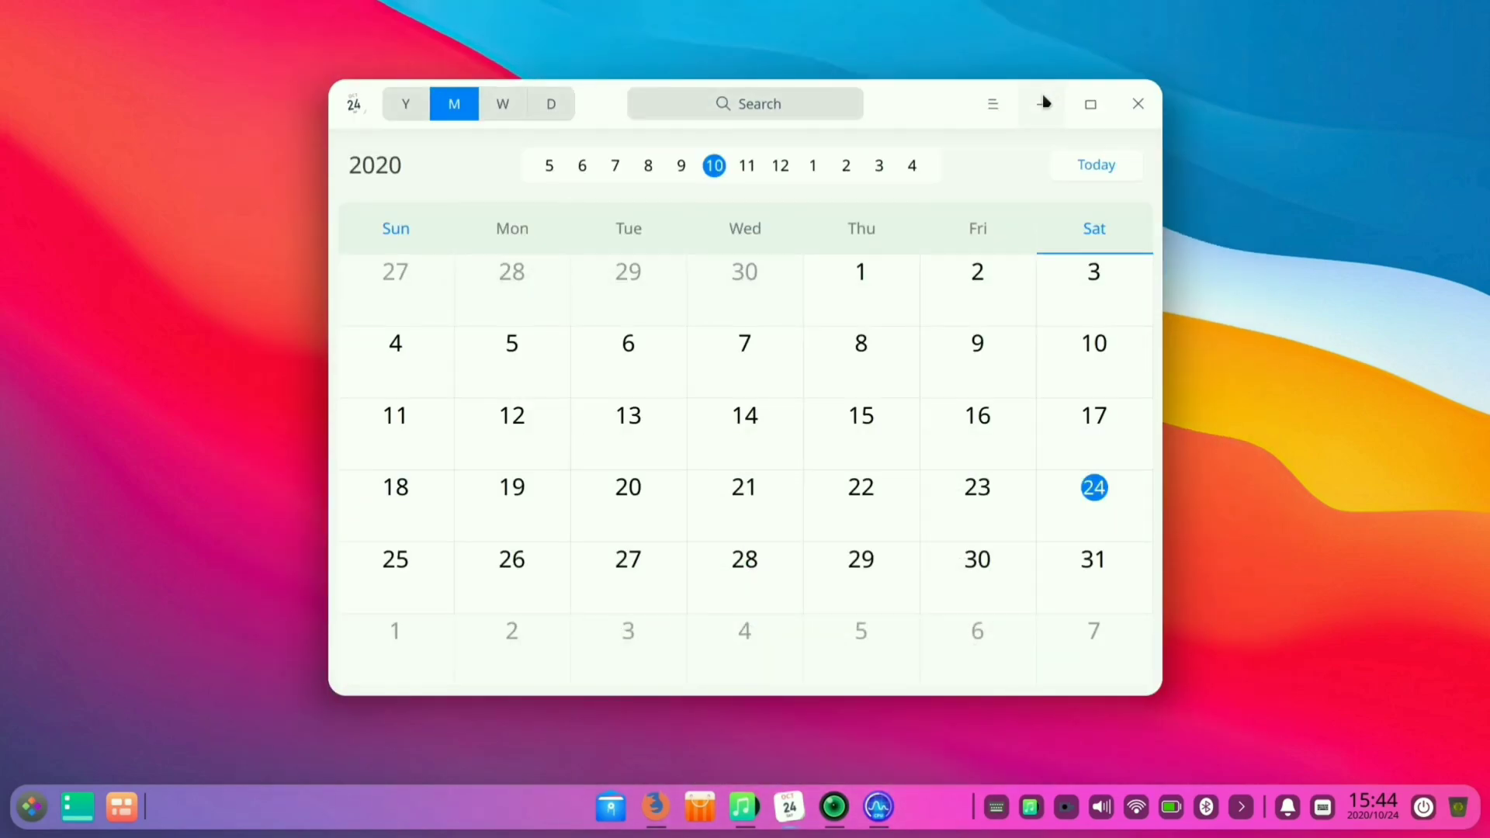
left_click(1137, 103)
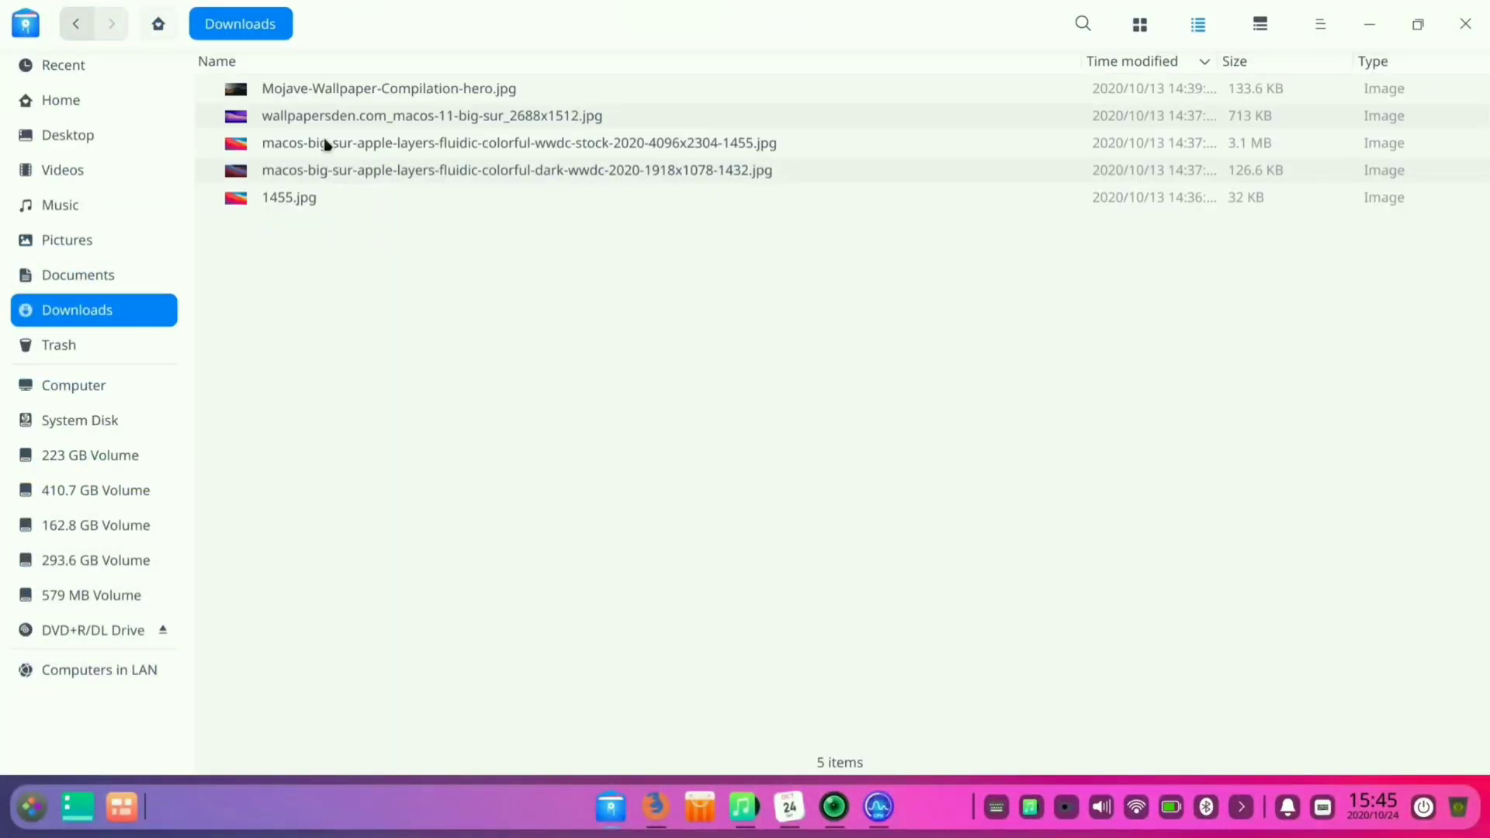
mouse_move(344, 88)
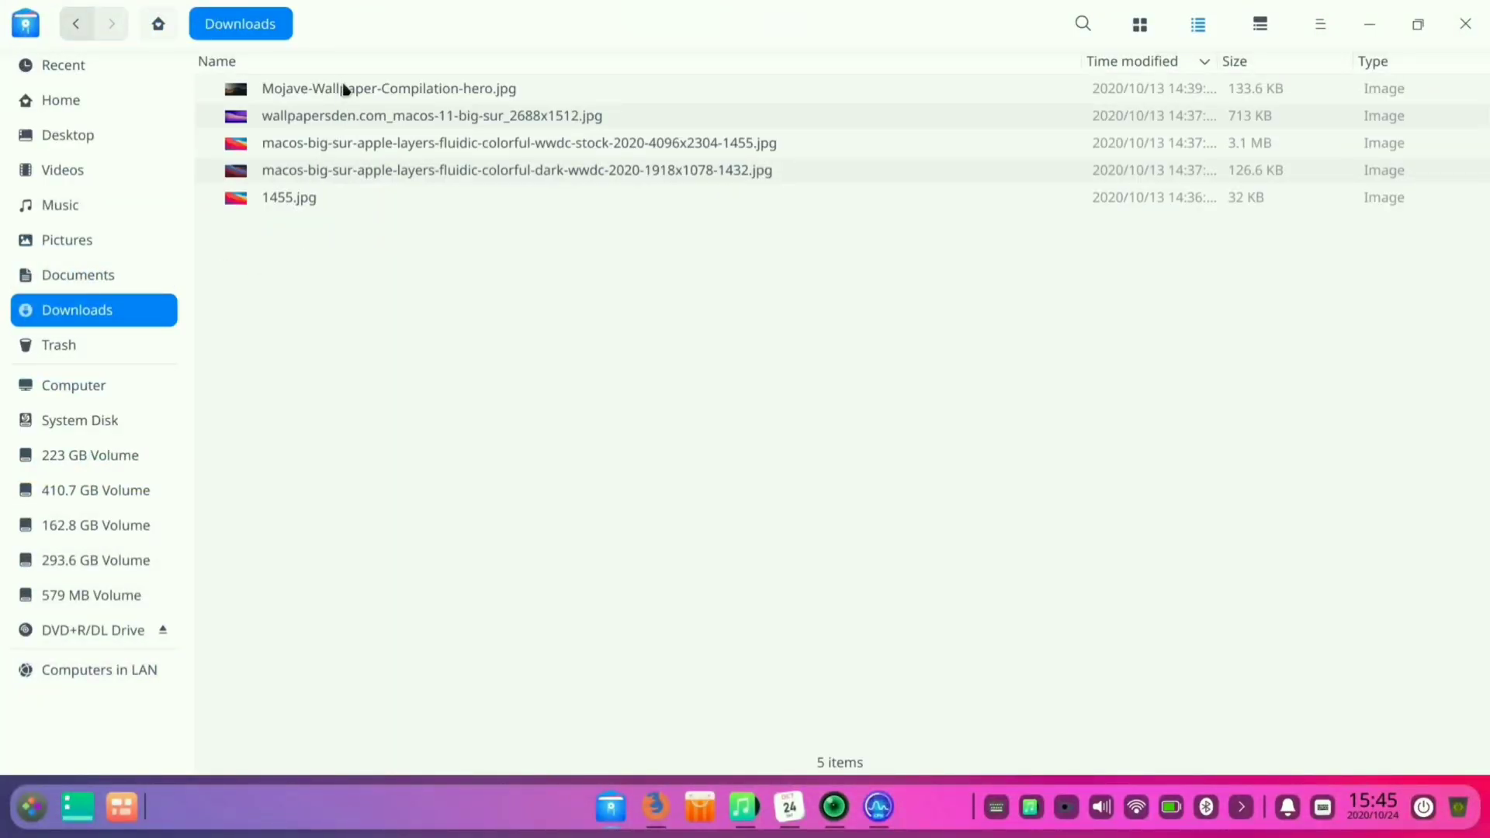
left_click(389, 88)
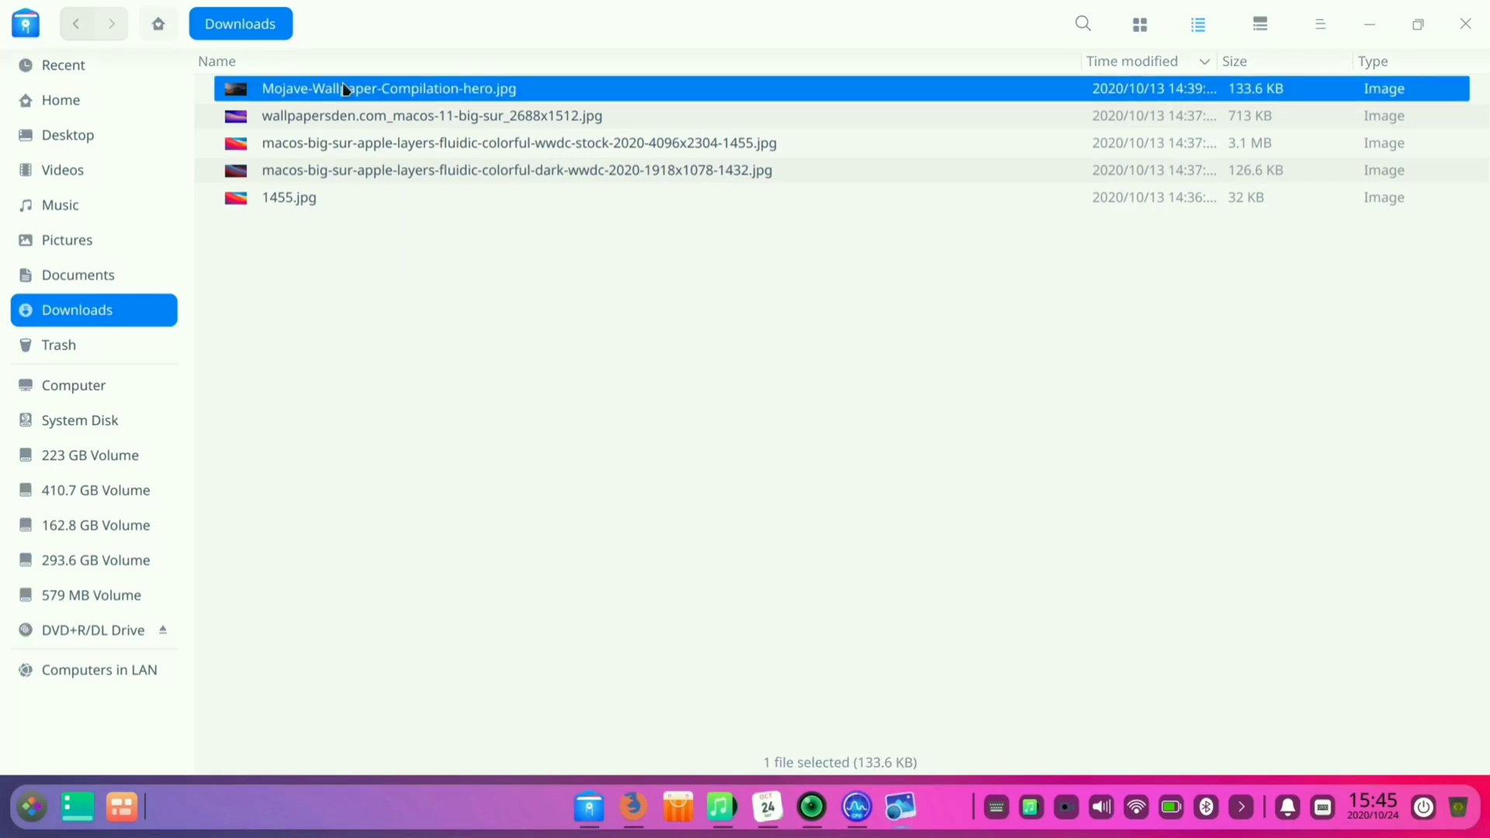
double_click(389, 89)
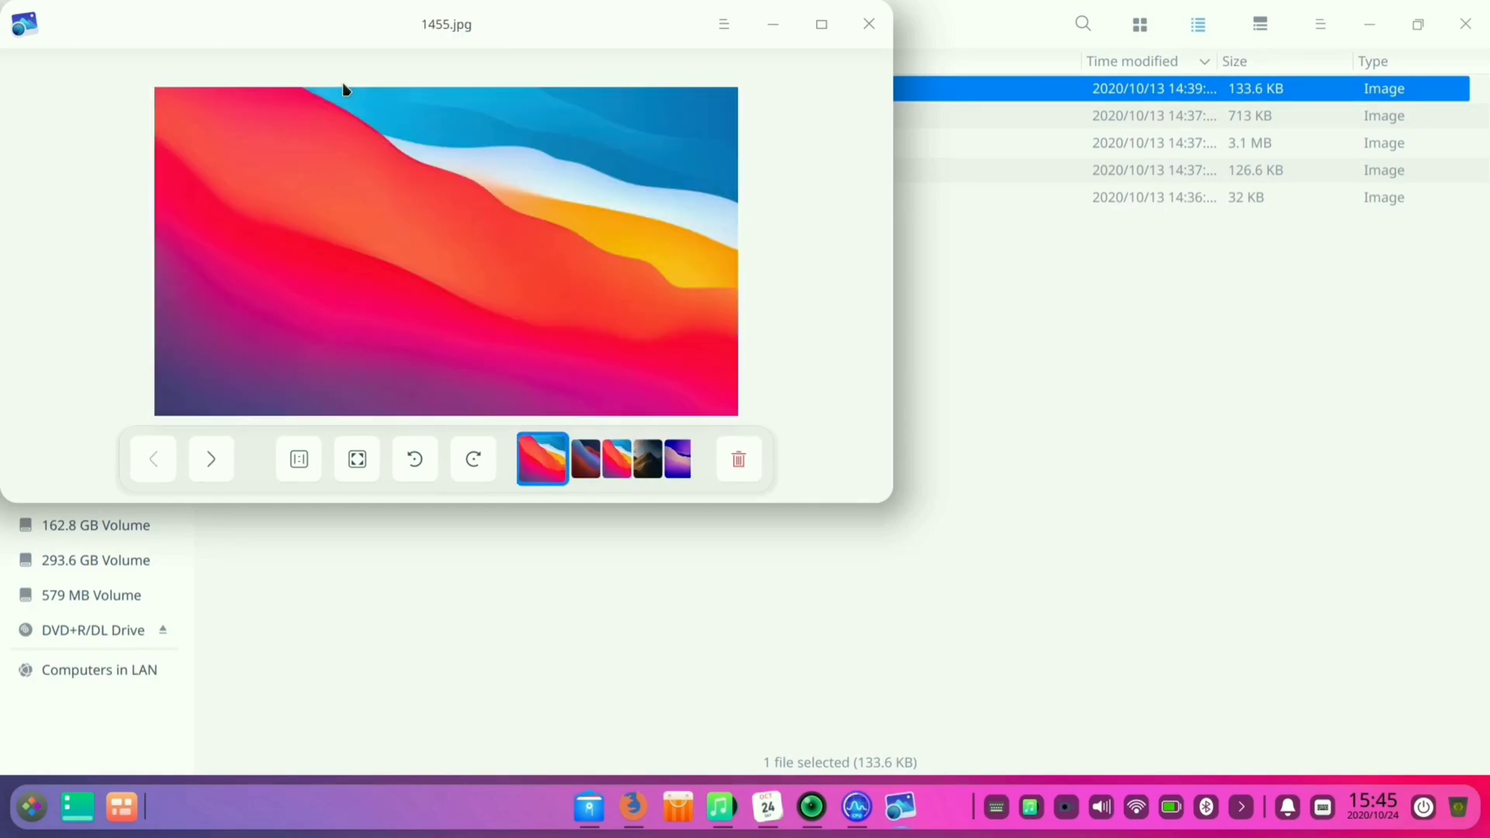
left_click(665, 458)
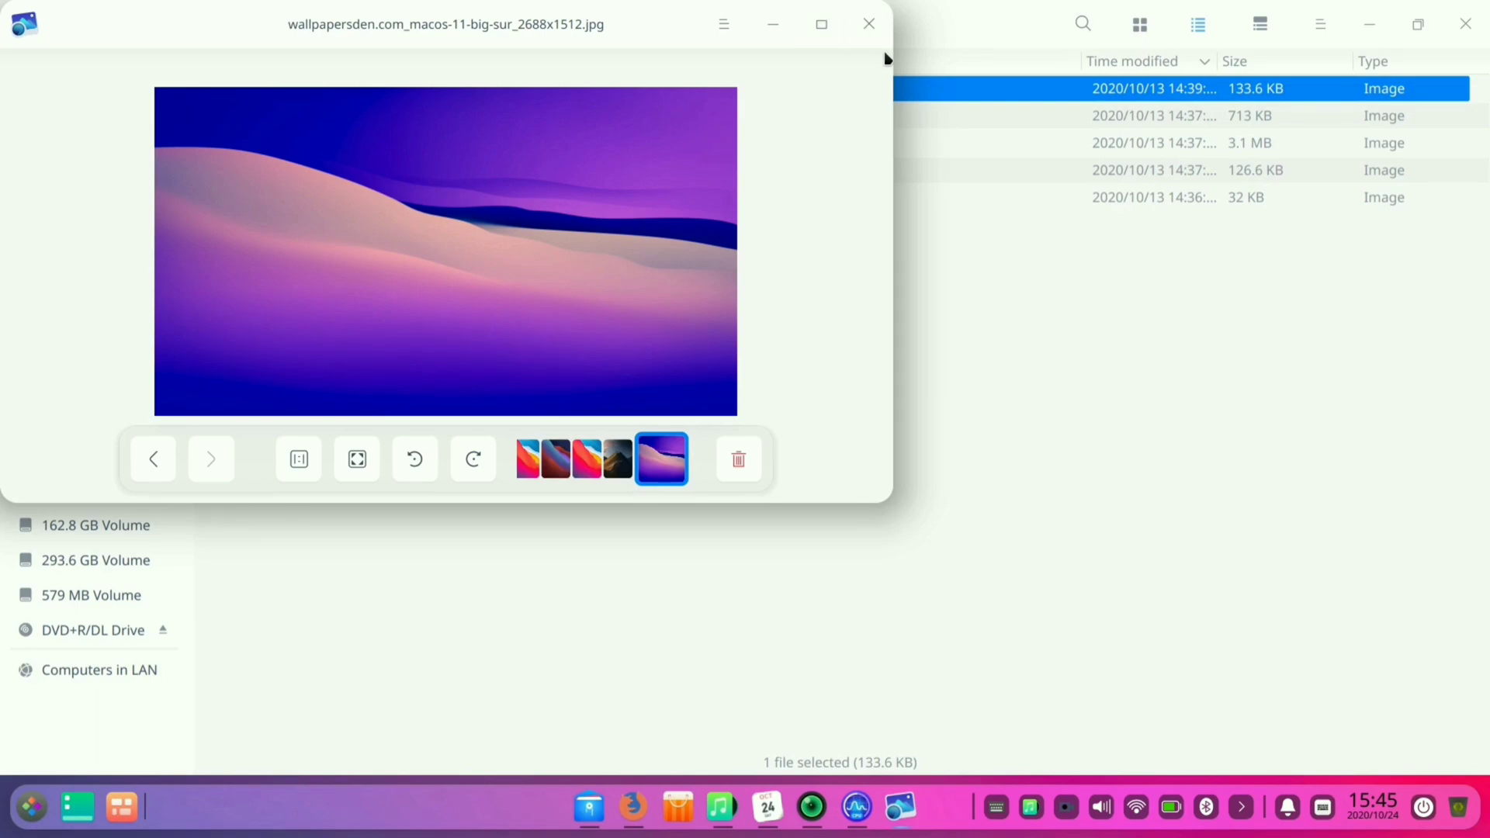
left_click(866, 24)
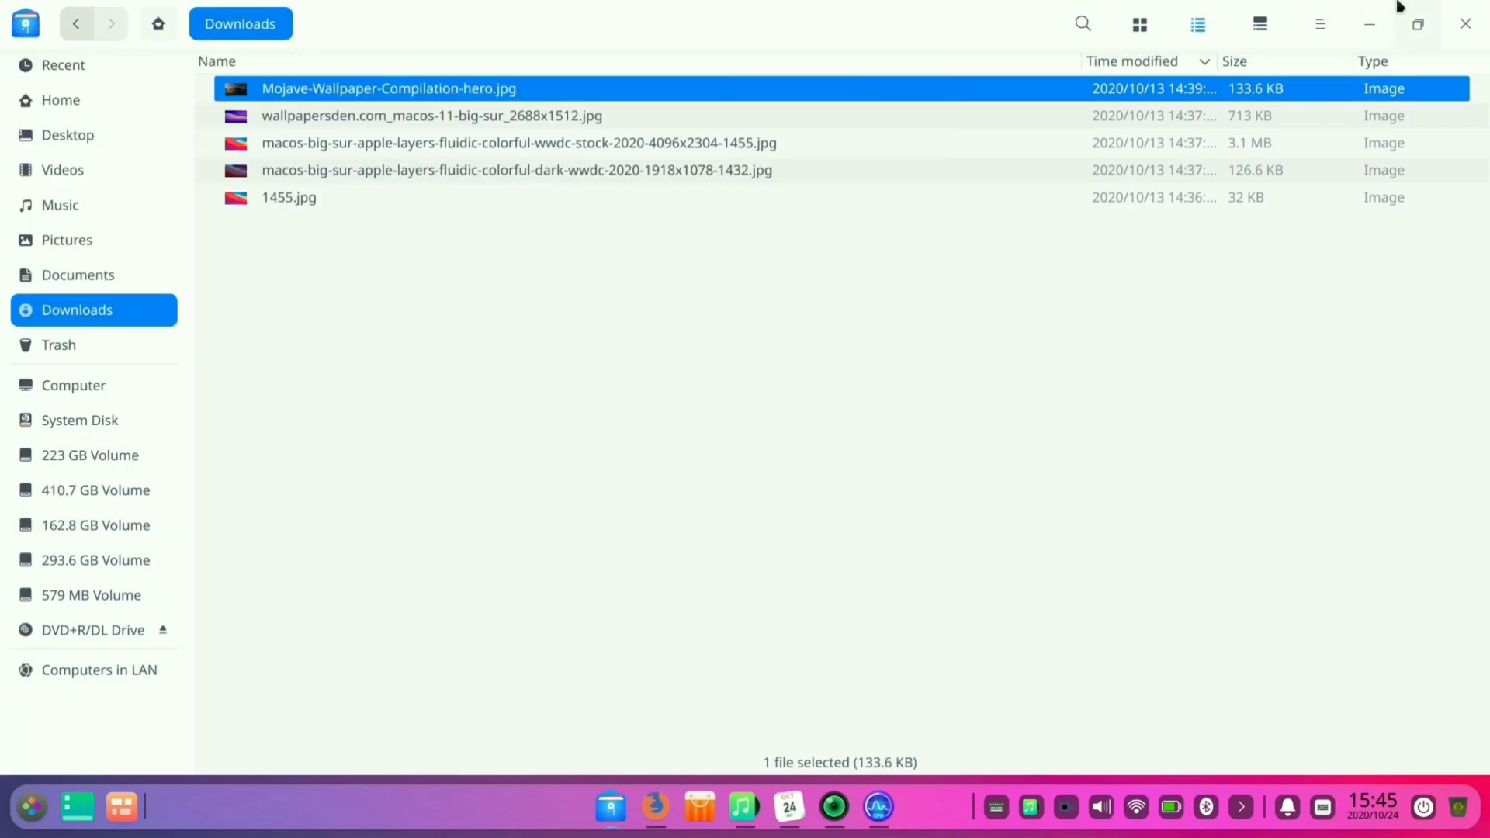
- Minimize the File Manager window to reveal the bare wallpaper desktop
left_click(1465, 22)
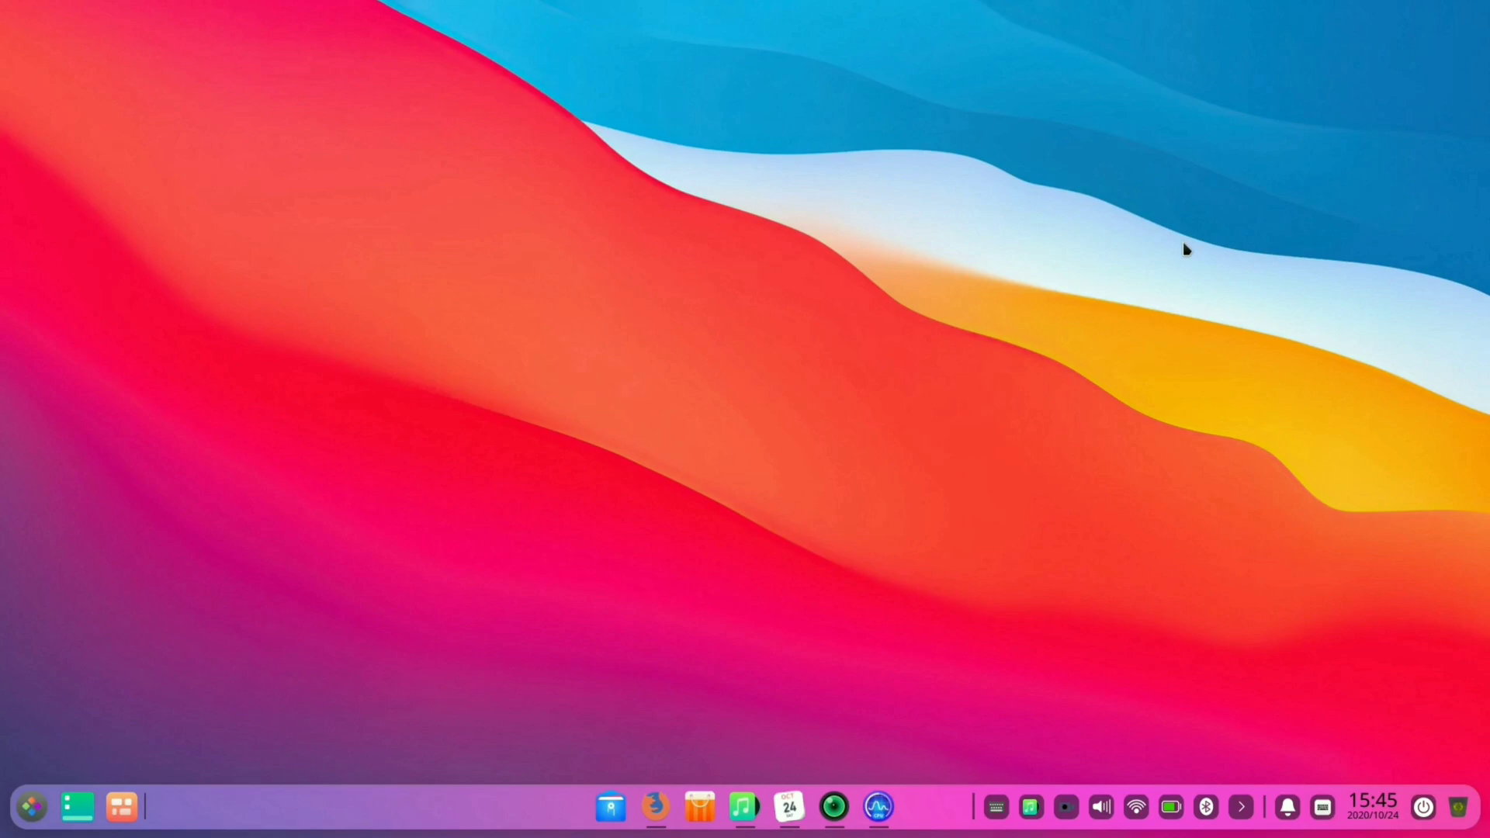
mouse_move(169, 259)
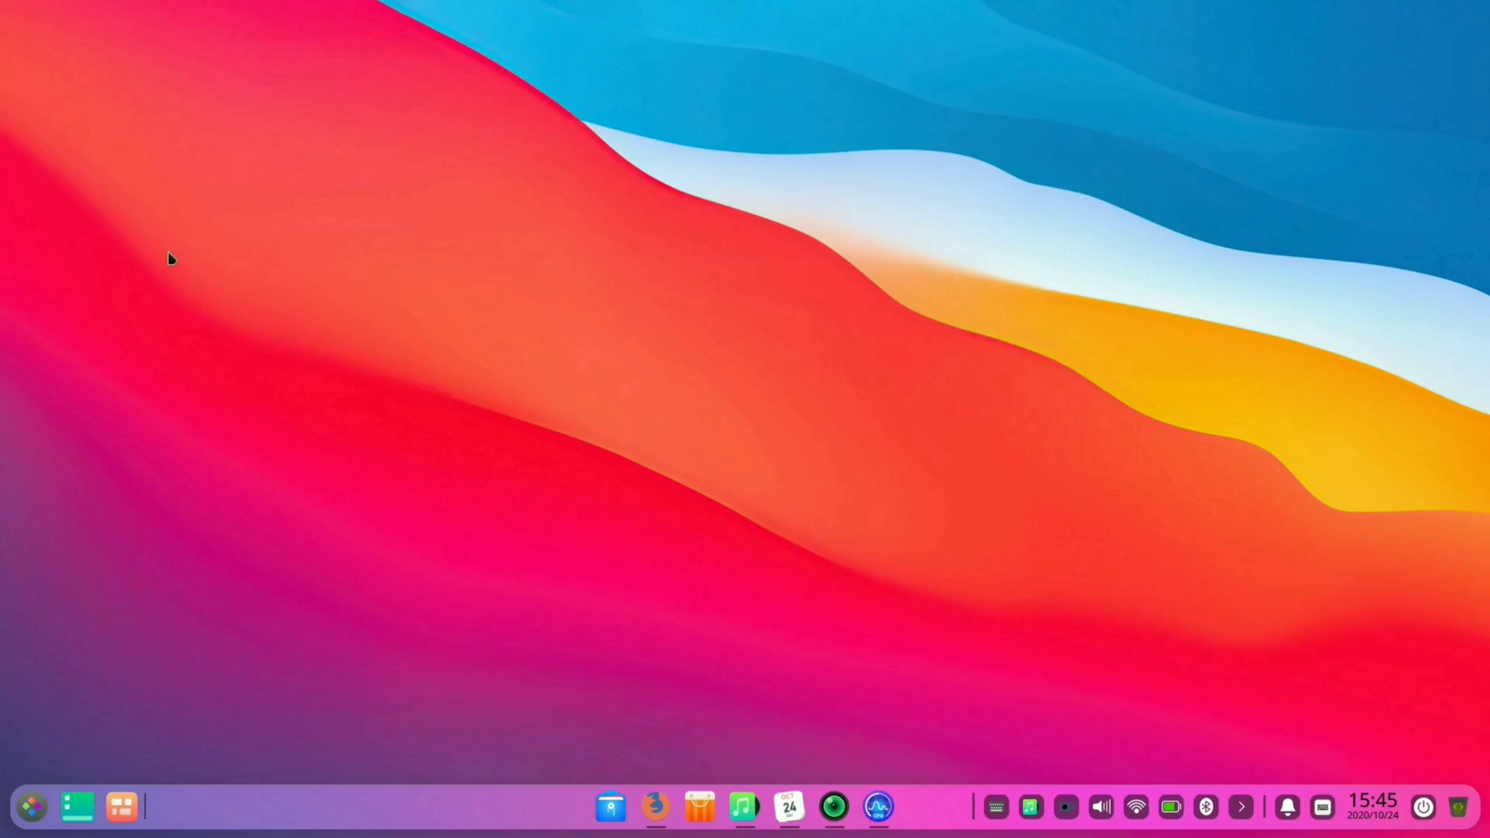
mouse_move(903, 815)
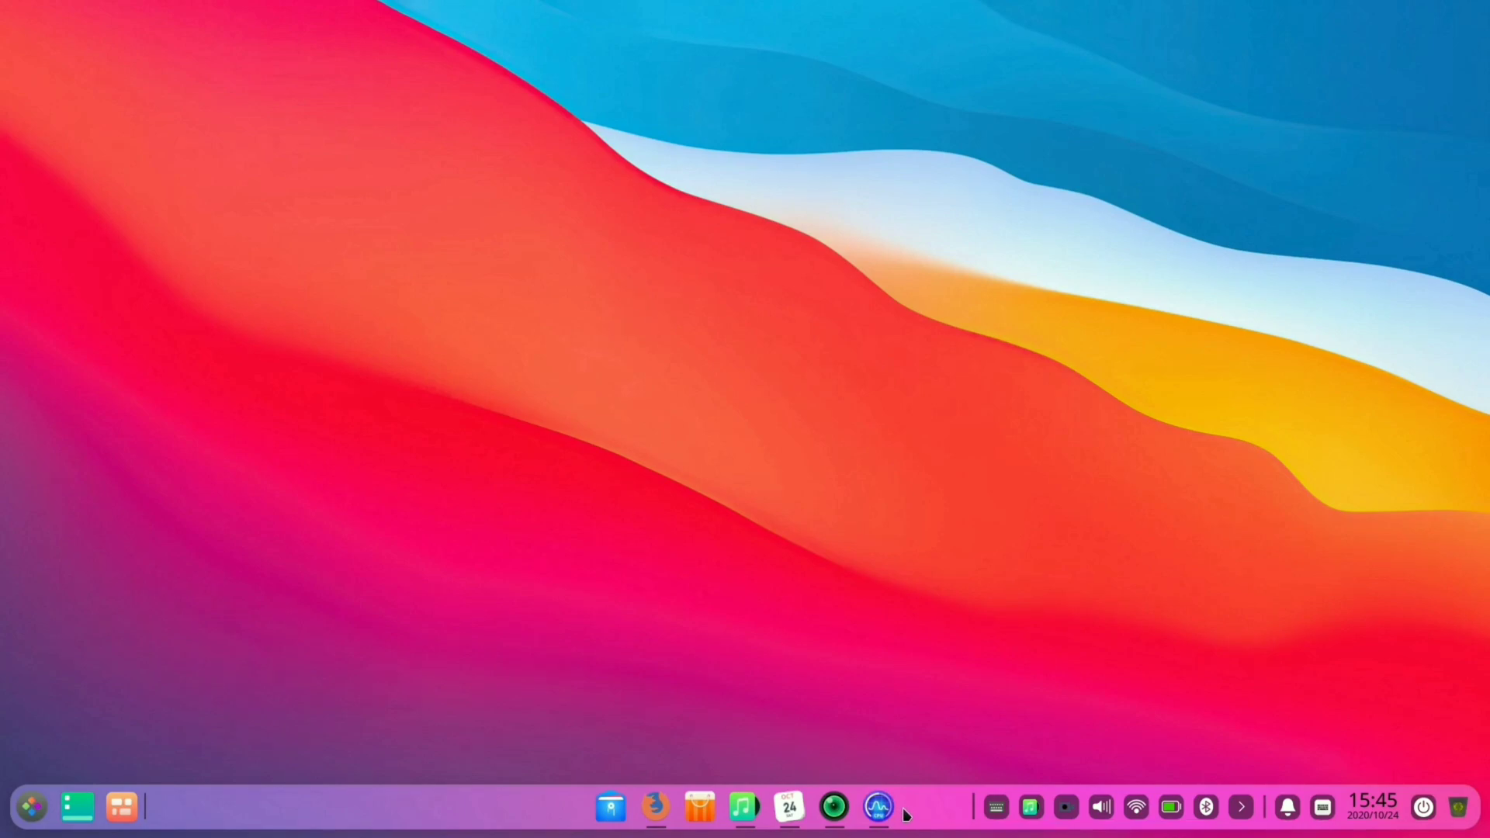